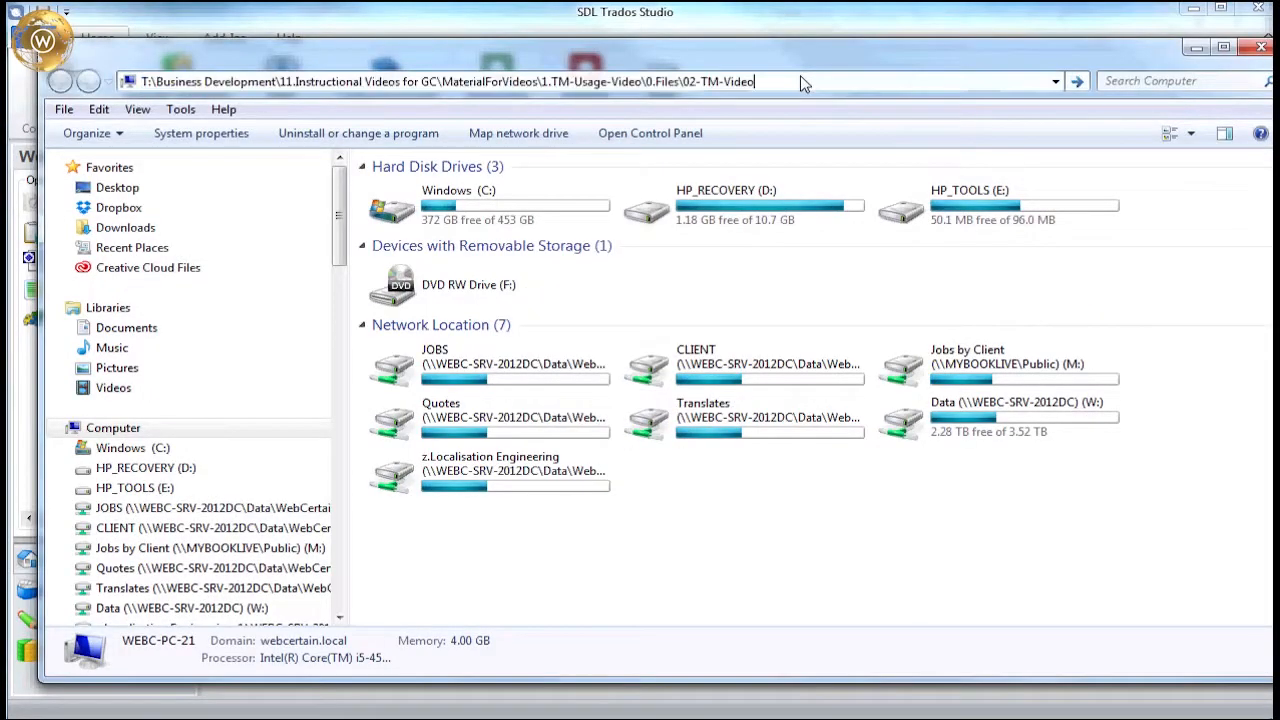
# Go to the 02-TM-Video folder, check file-1.doc in Word, then open file-2.doc.
pyautogui.press('Enter')
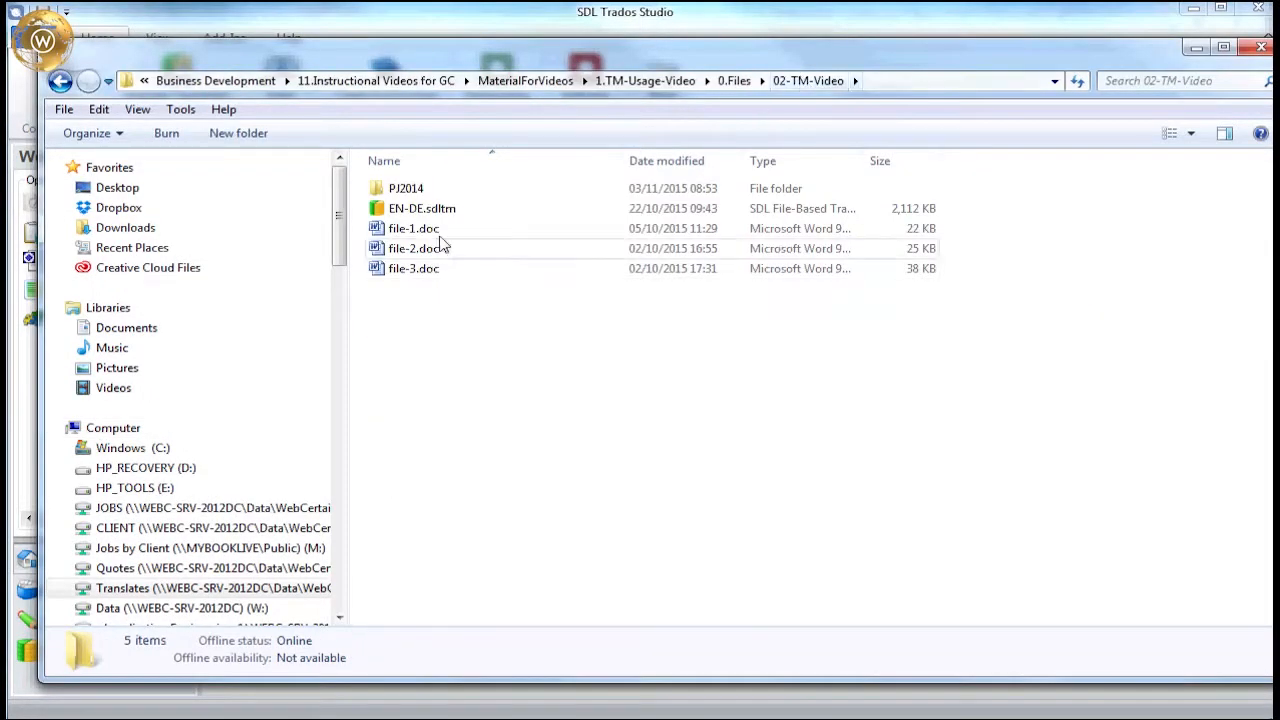
pyautogui.doubleClick(413, 228)
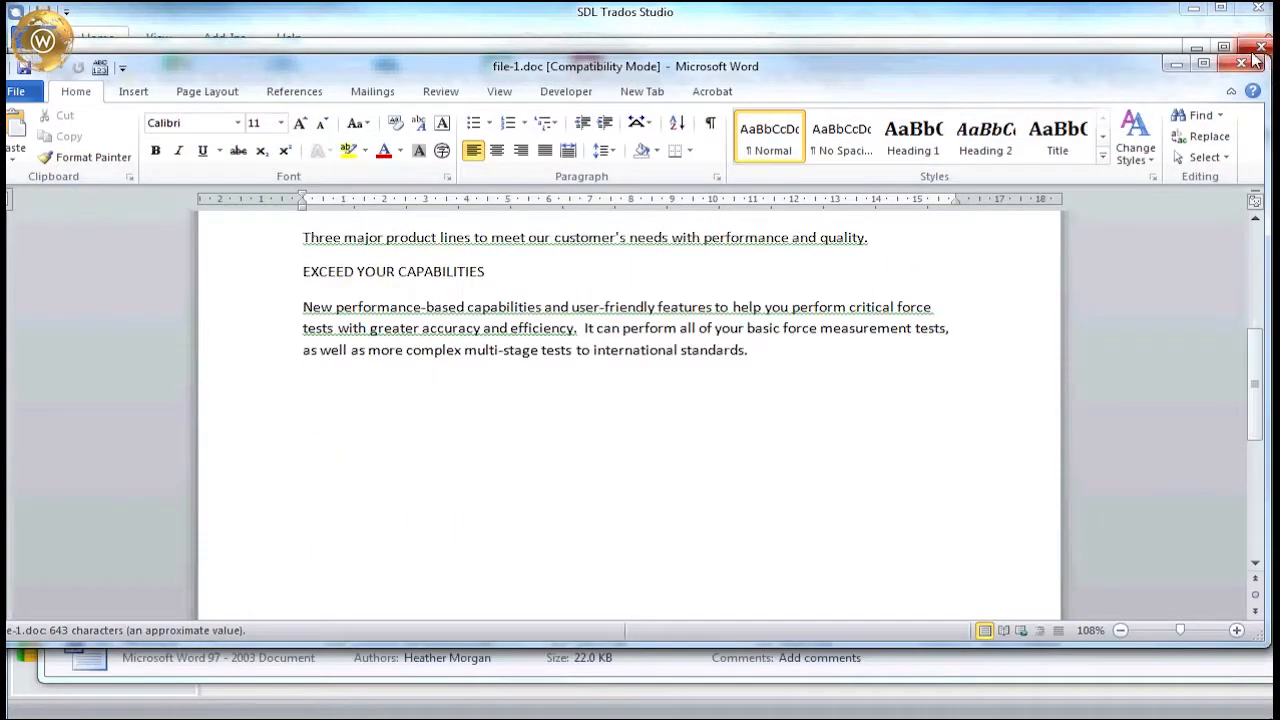
pyautogui.click(1259, 66)
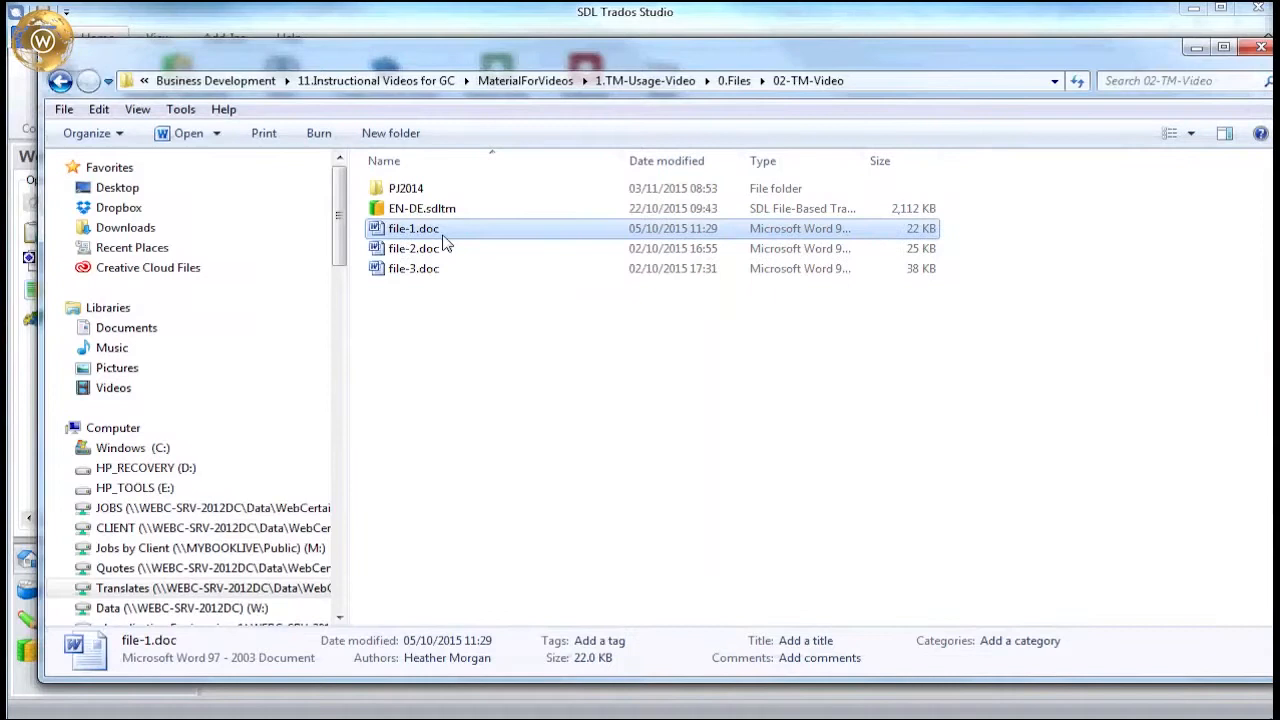
pyautogui.doubleClick(413, 248)
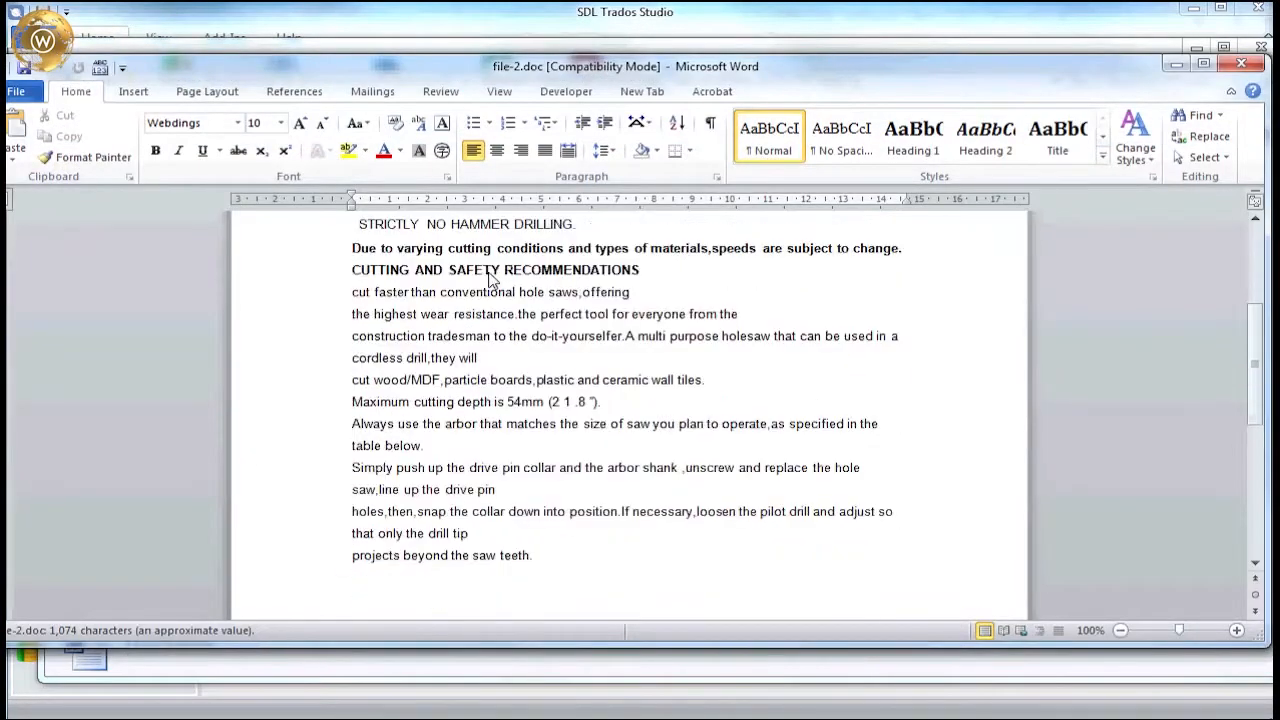
# Scroll through file-2.doc and the file-3.doc manual to review their content.
pyautogui.scroll(-3)
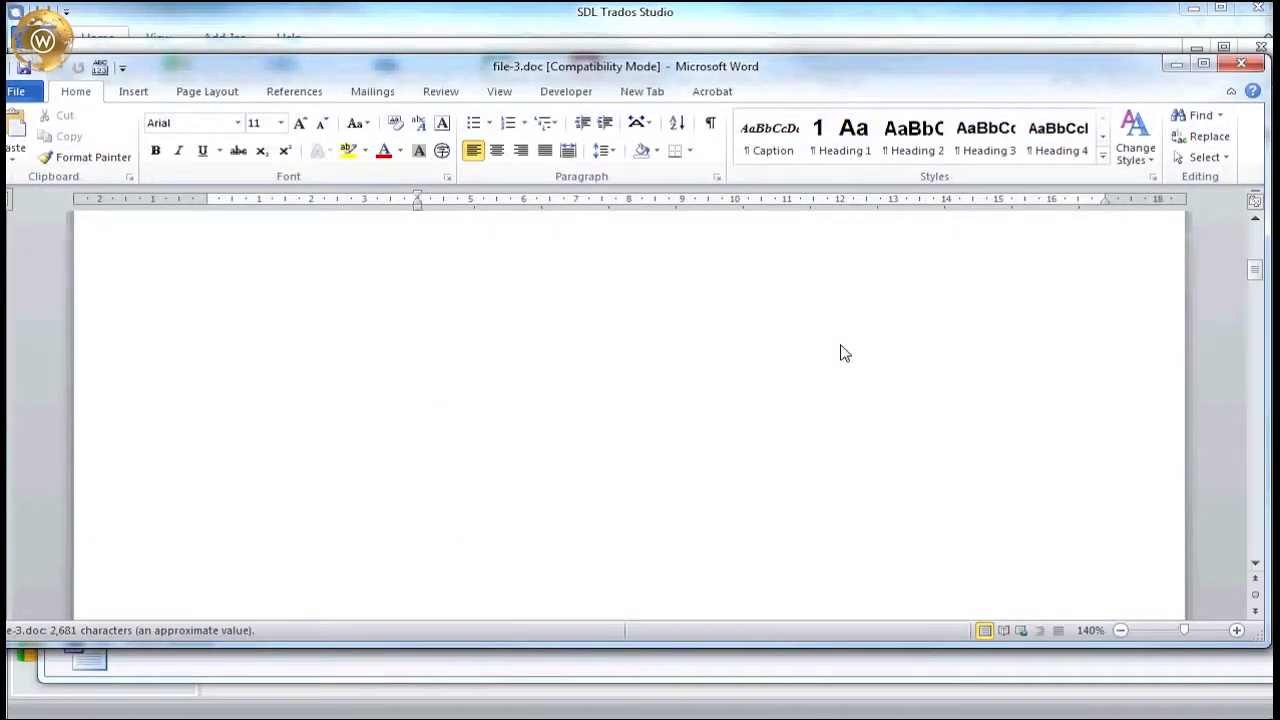
pyautogui.scroll(-3)
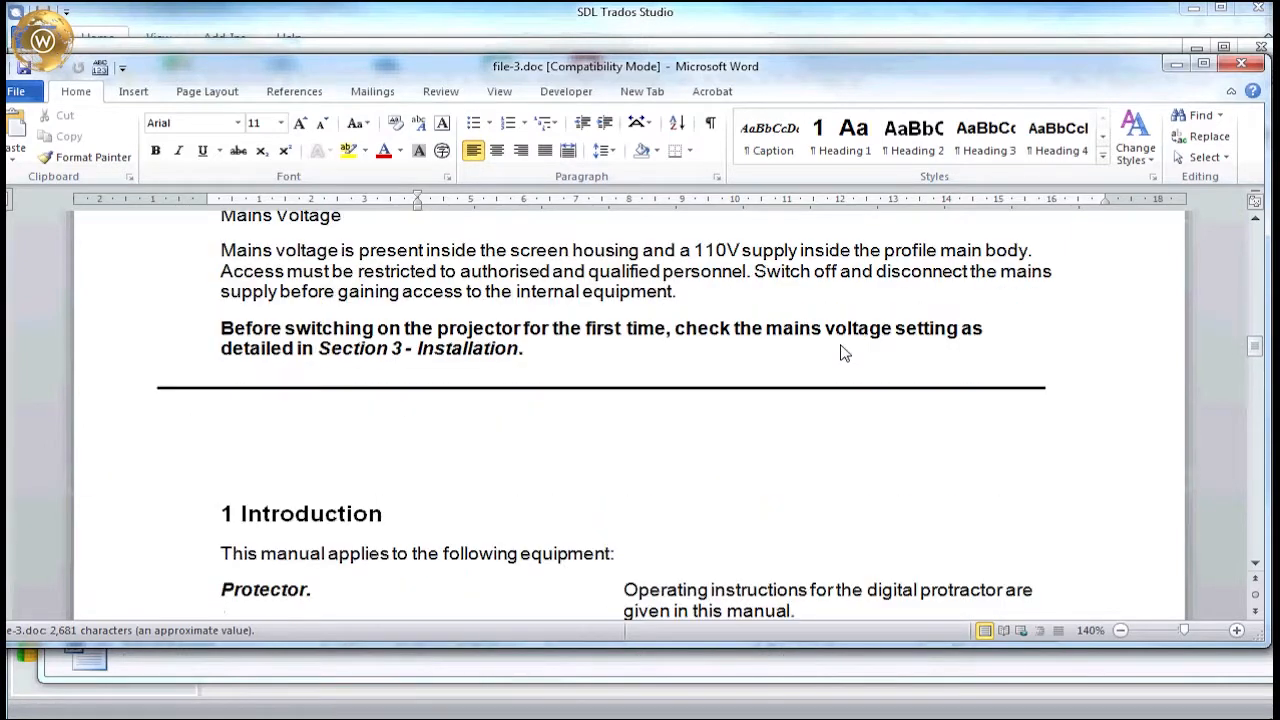
pyautogui.scroll(-3)
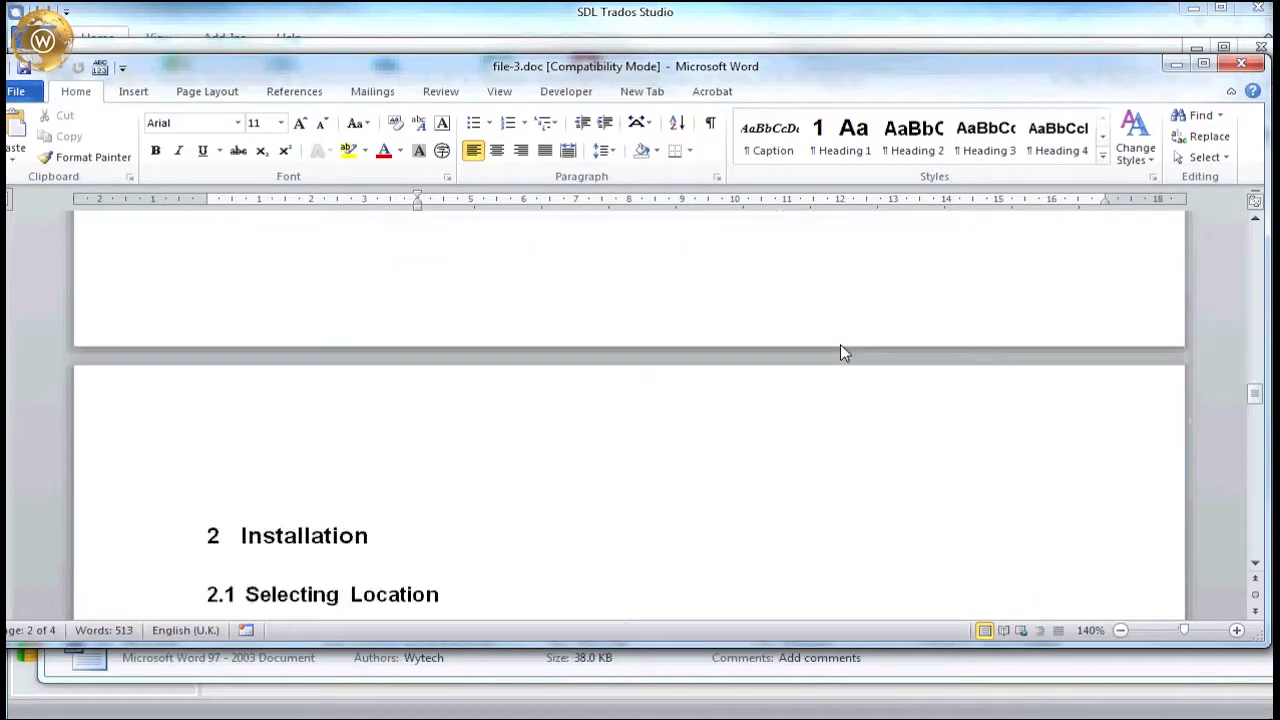
pyautogui.scroll(-3)
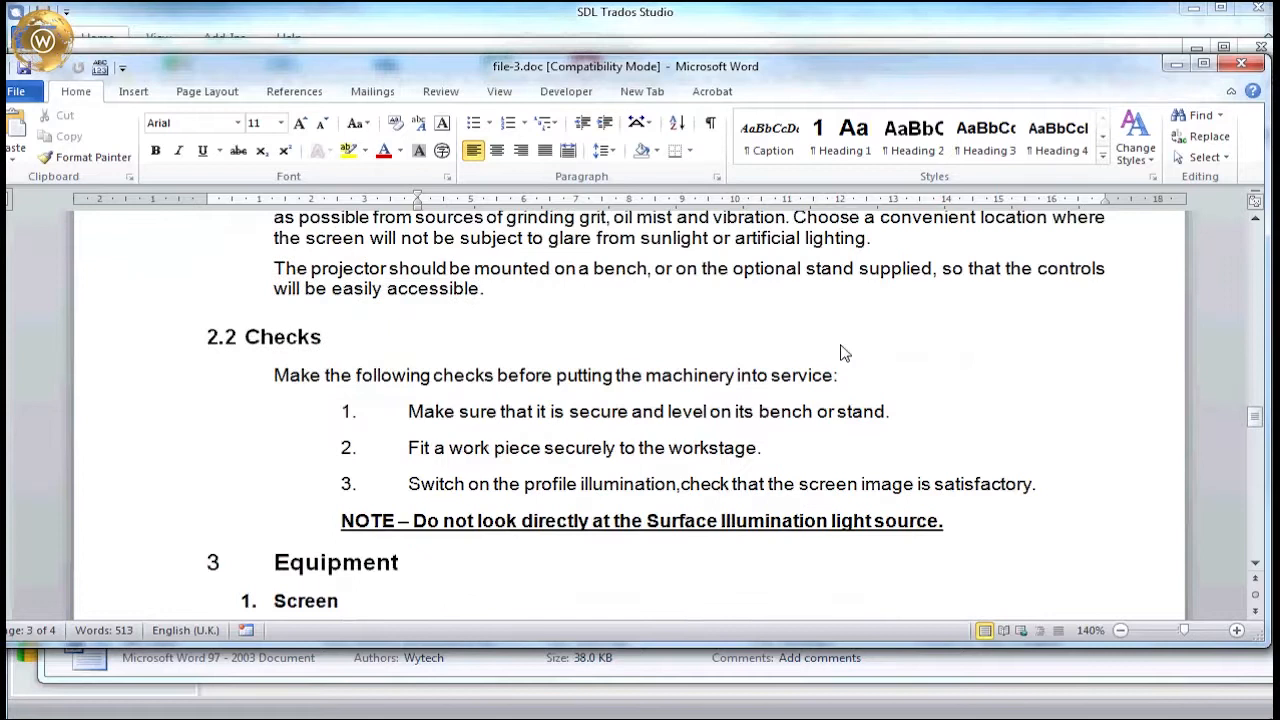
pyautogui.scroll(-3)
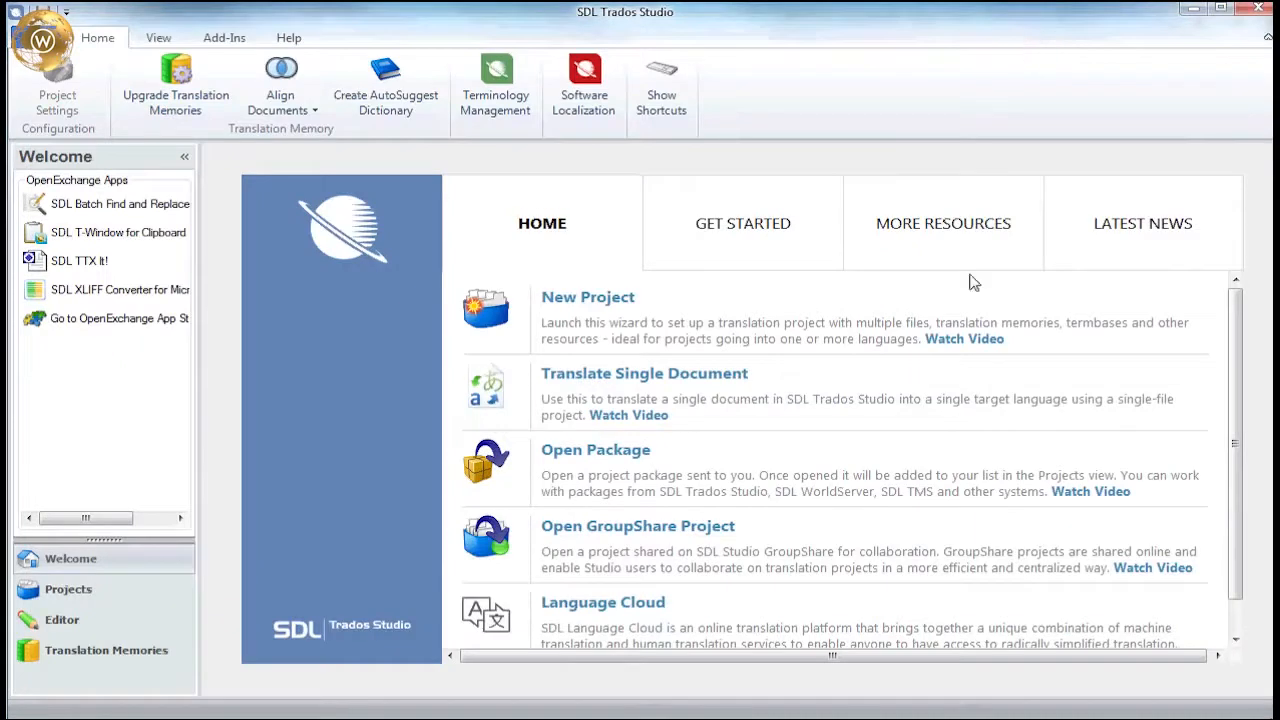
pyautogui.moveTo(672, 318)
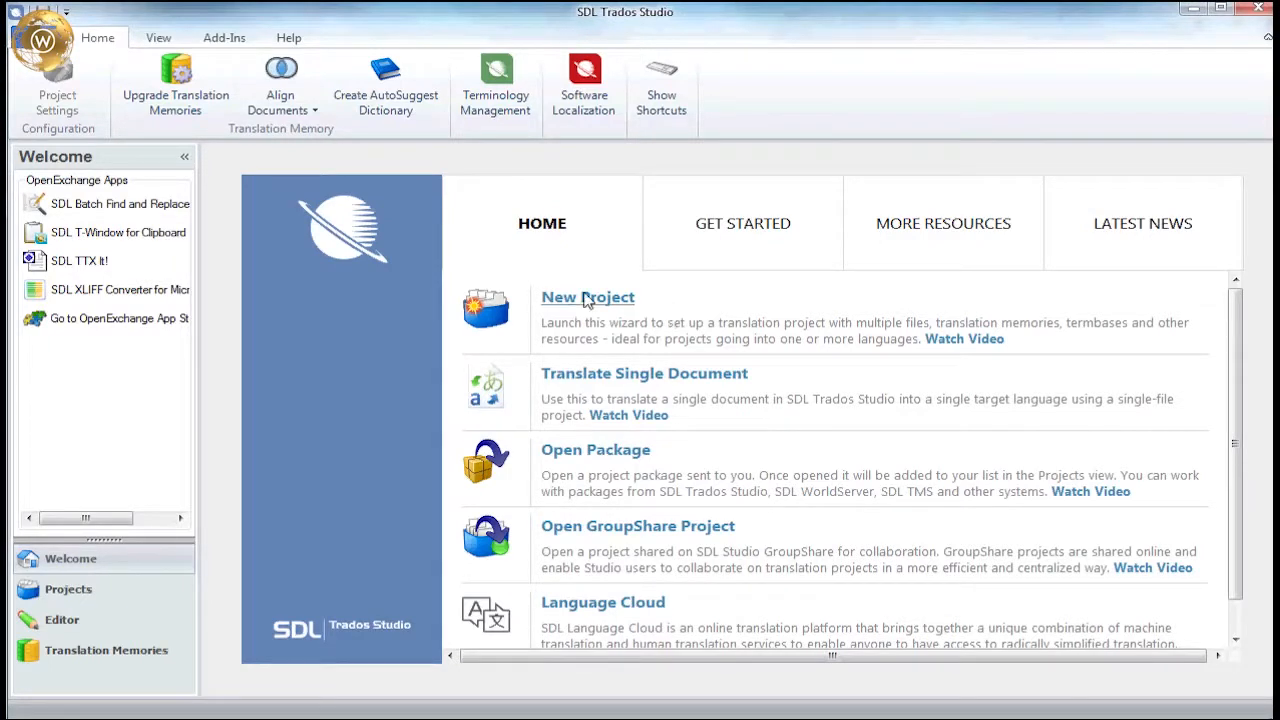
# Create a new project based on the Default project template.
pyautogui.click(587, 297)
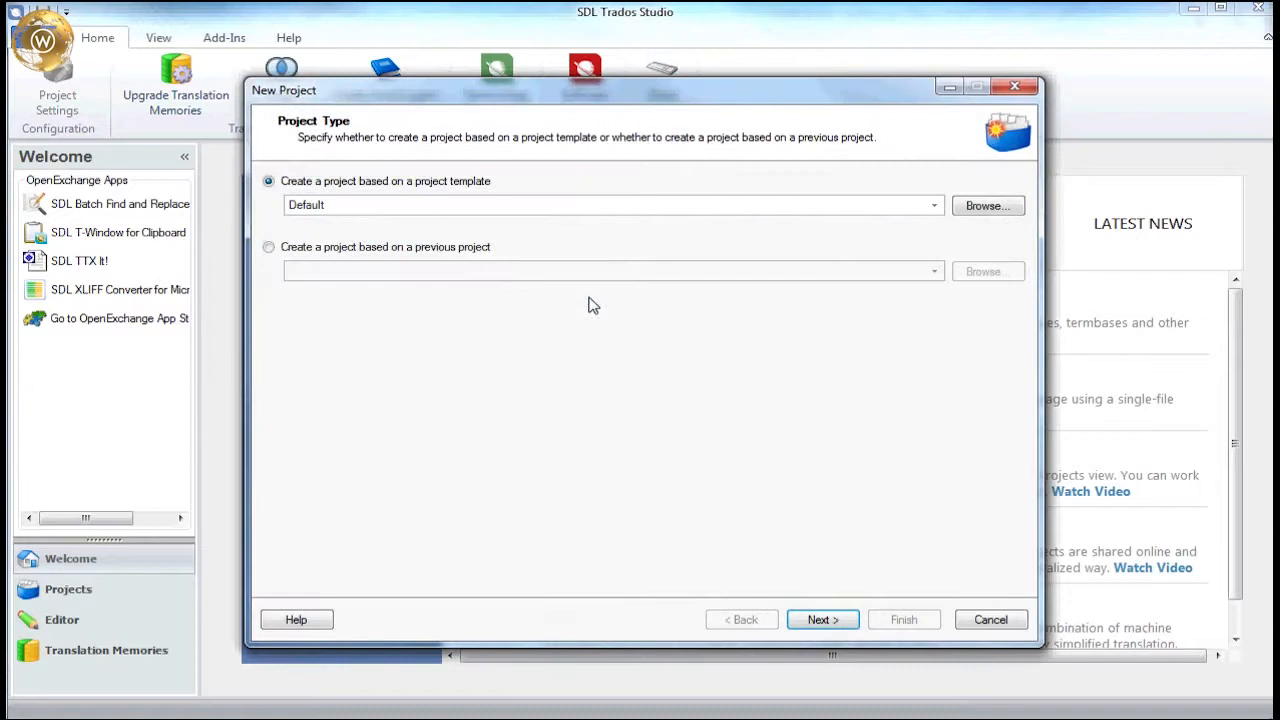
pyautogui.click(822, 619)
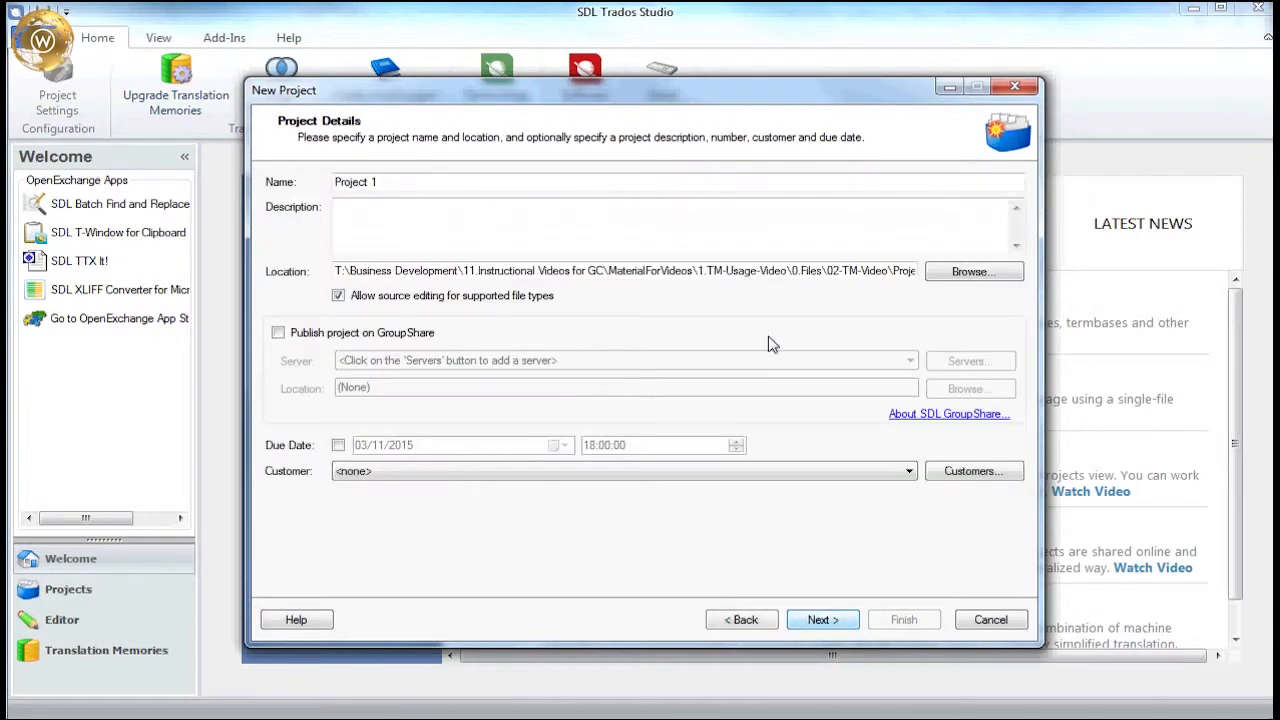
# Name the project PJ2014-TM and store it in a new PJ2014-TM folder.
pyautogui.click(972, 271)
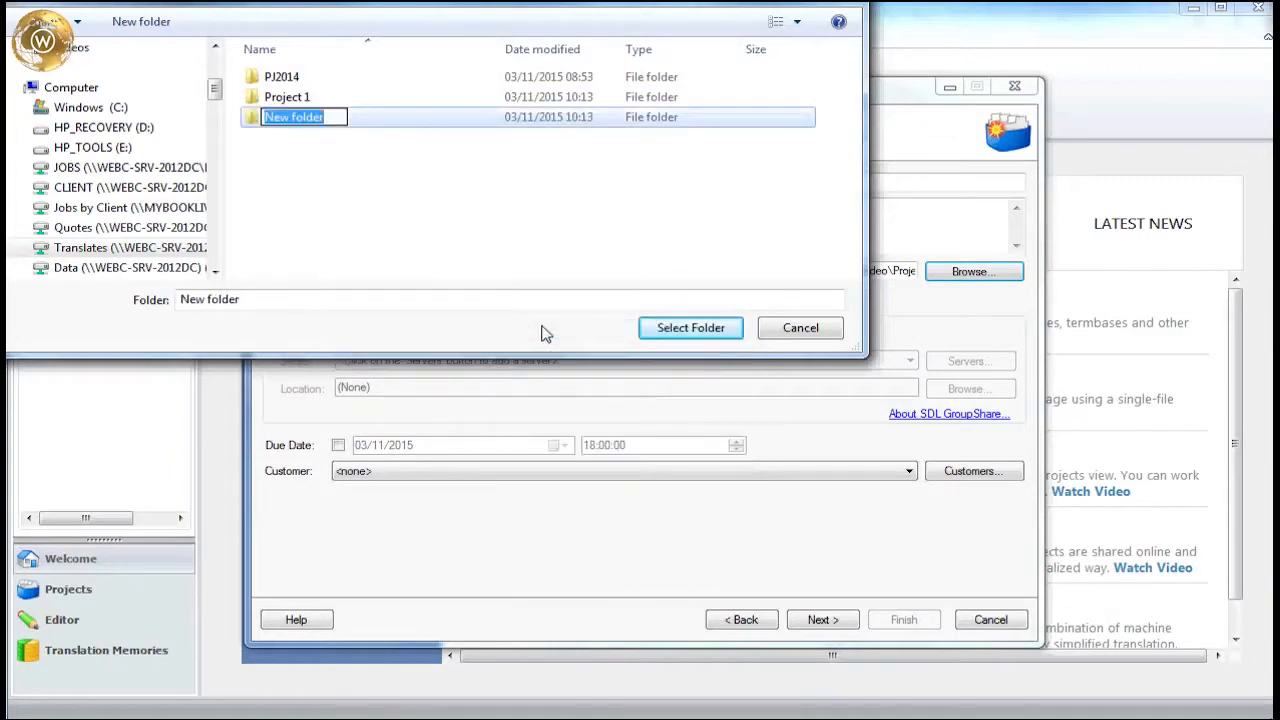
pyautogui.write('PJ2014-TM')
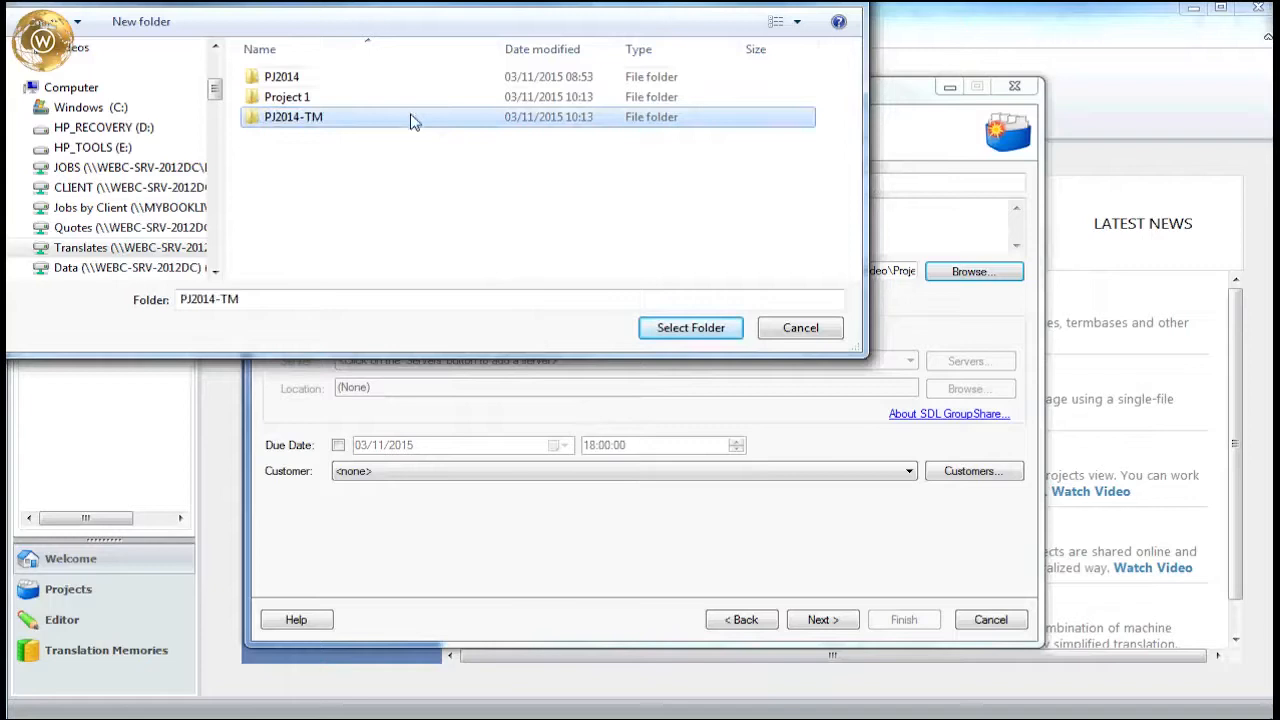
pyautogui.click(690, 327)
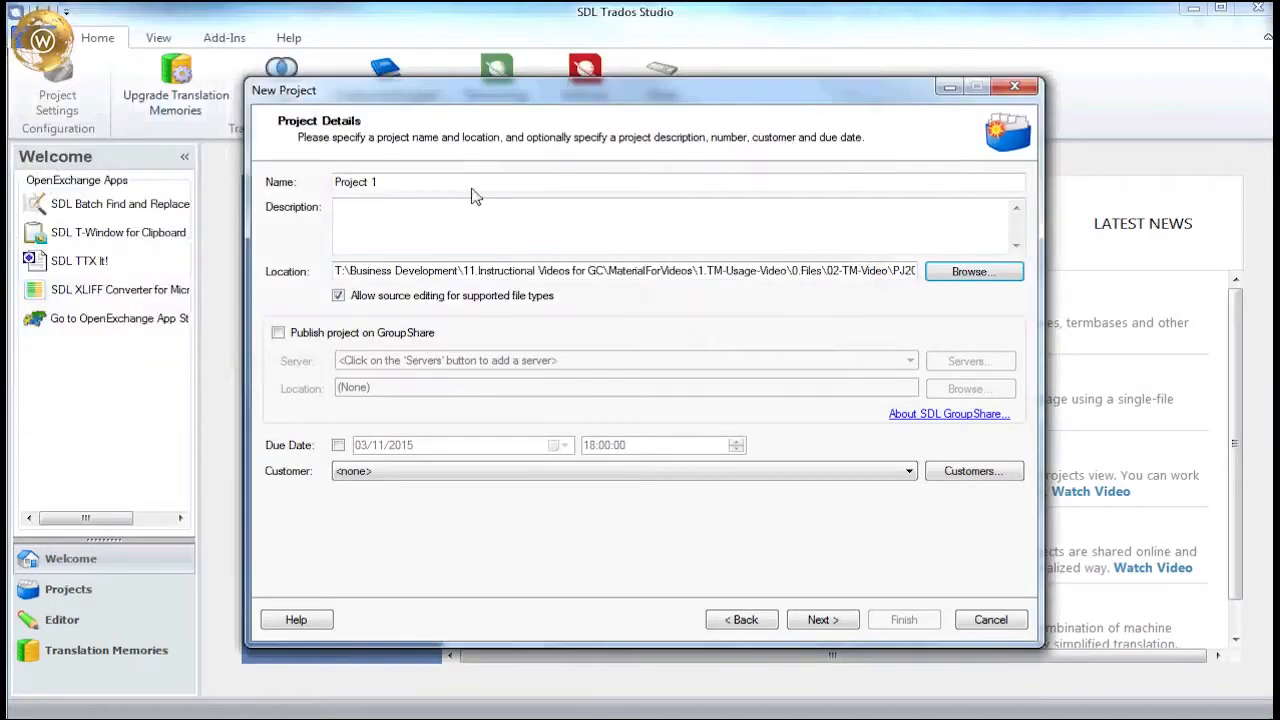
pyautogui.write('PJ2014-TM')
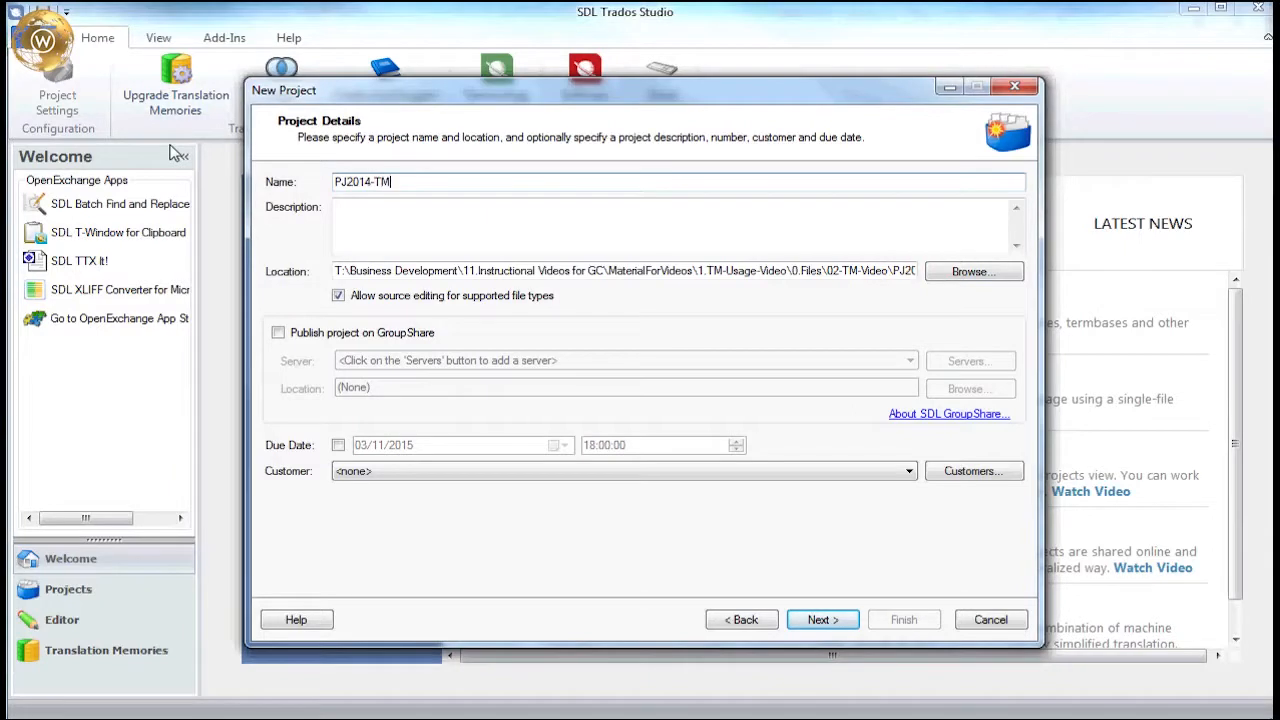
pyautogui.click(822, 619)
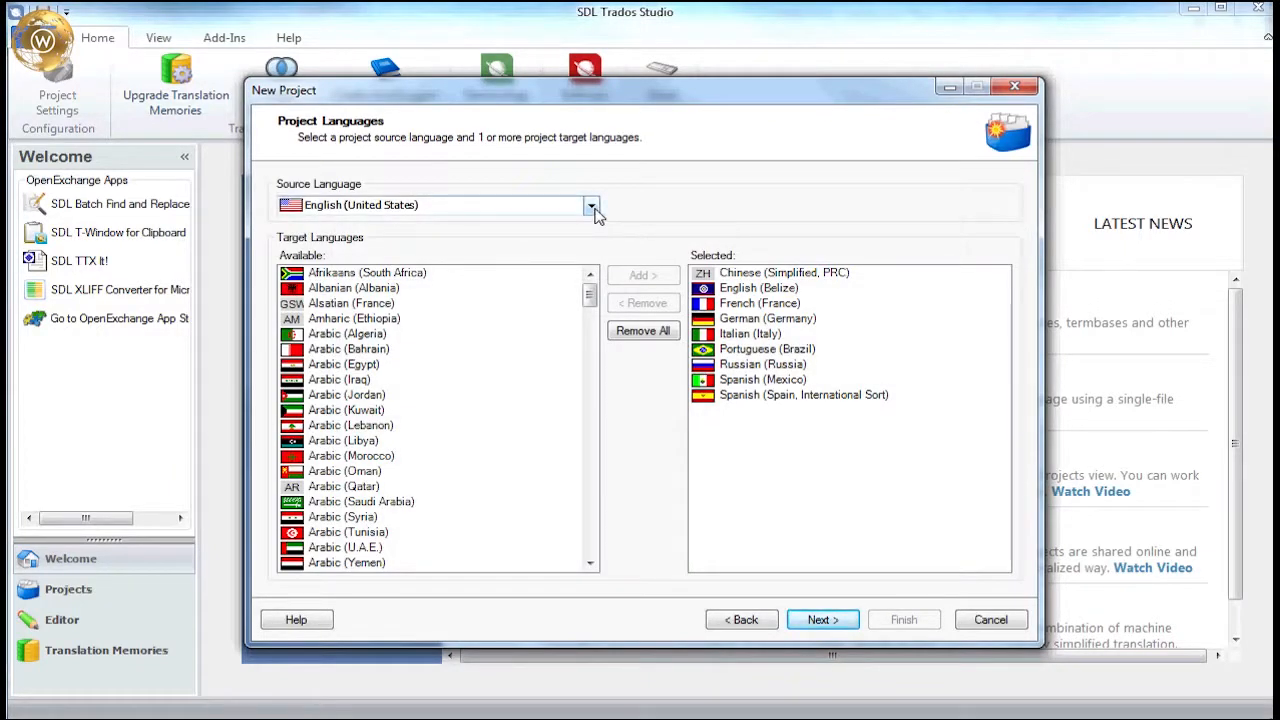
# Set source to English (United Kingdom) and the only target to German (Germany).
pyautogui.click(591, 205)
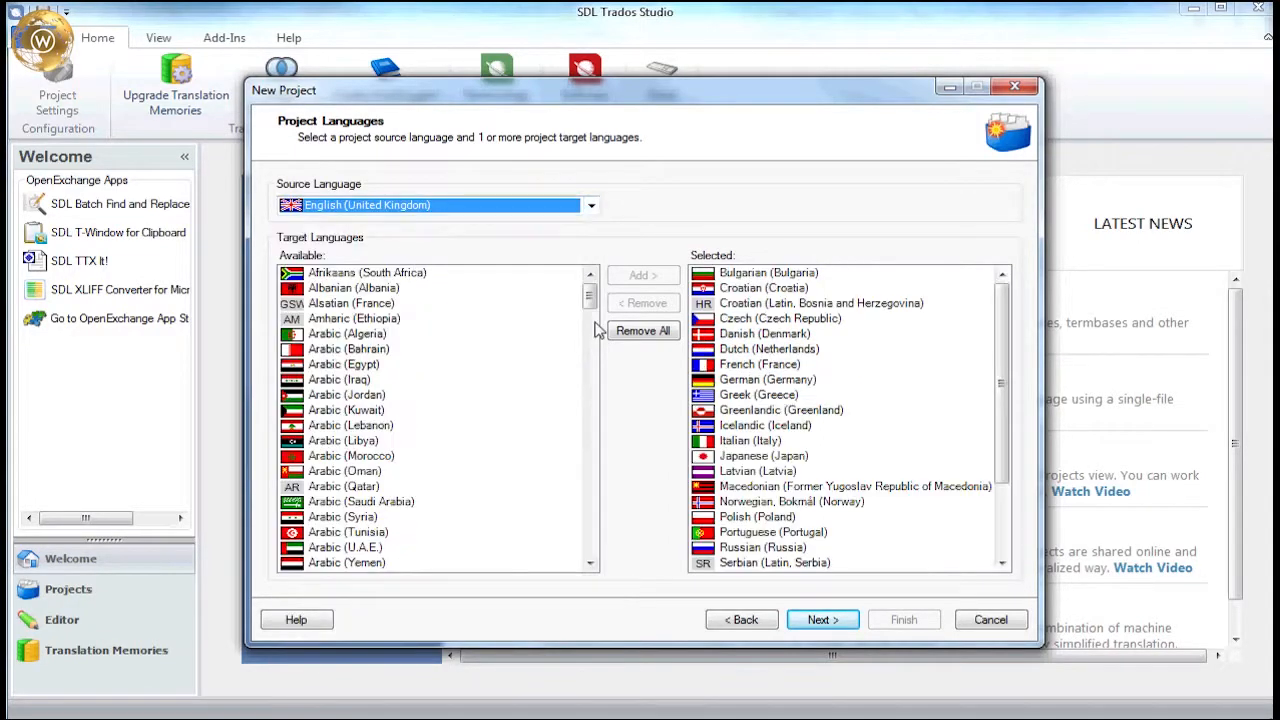
pyautogui.click(643, 330)
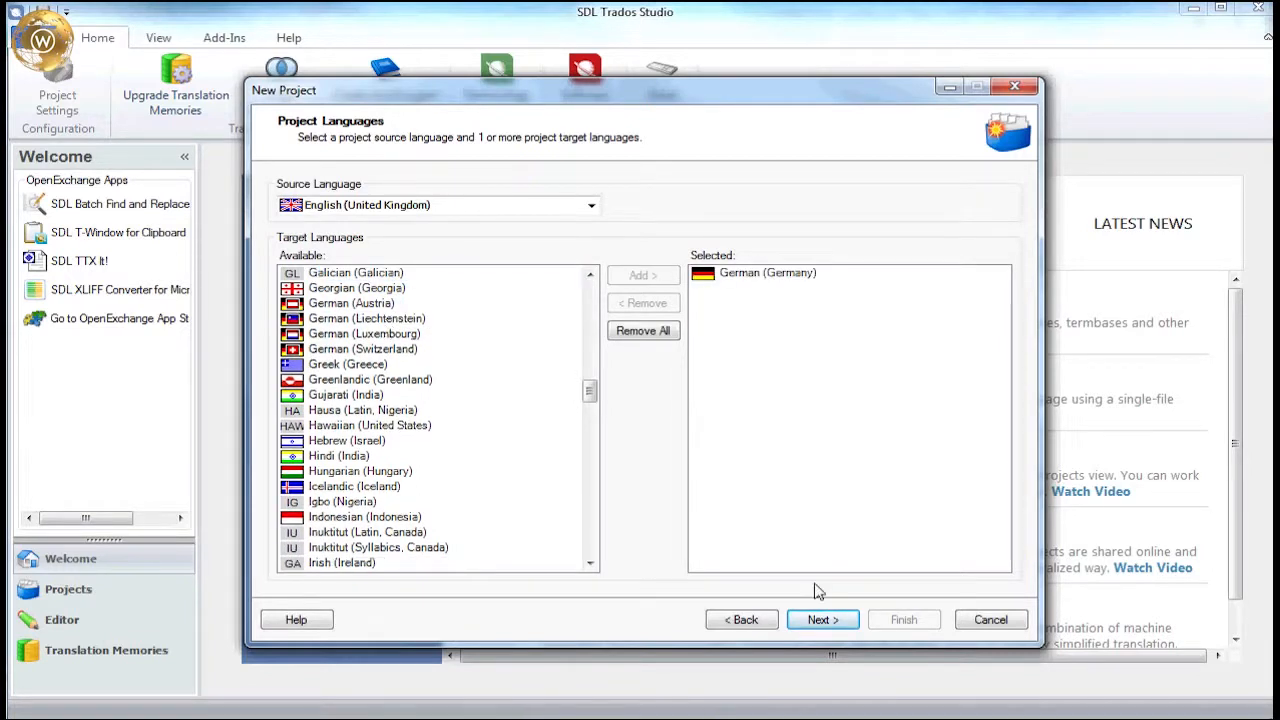
pyautogui.click(822, 619)
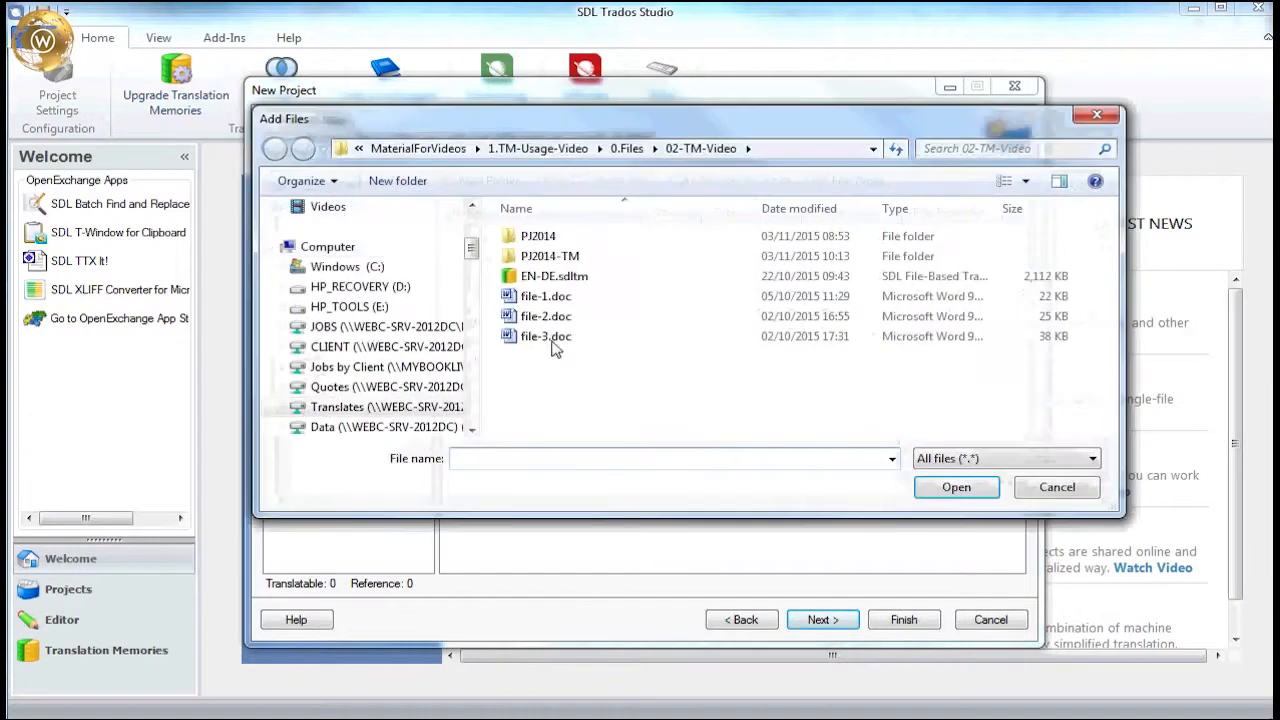
# Add file-1.doc, file-2.doc and file-3.doc to the project.
pyautogui.click(546, 336)
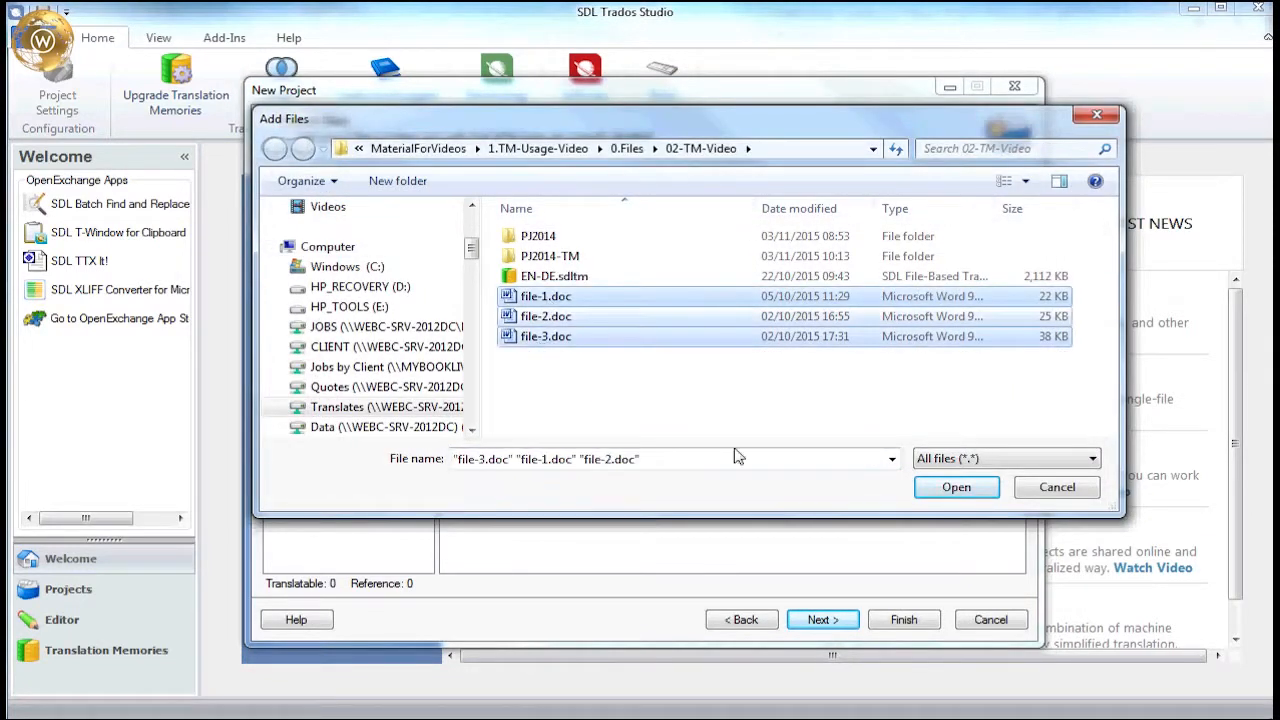
pyautogui.click(956, 487)
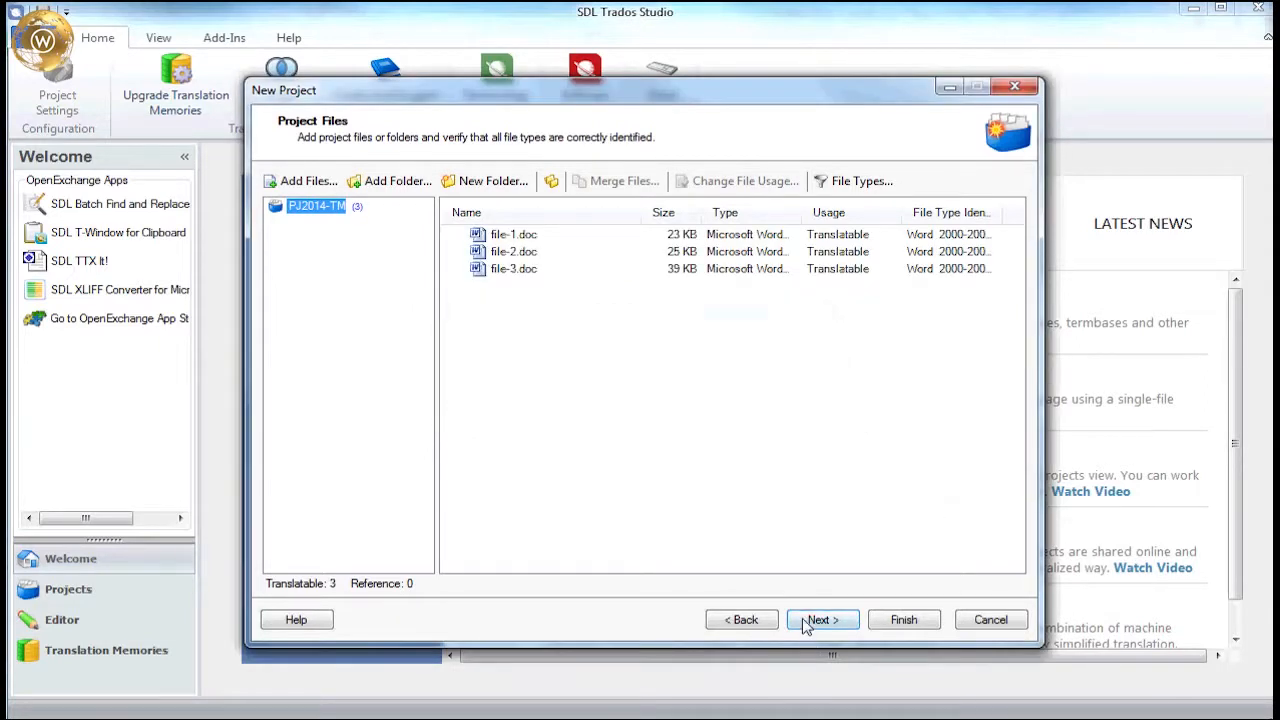
# Attach the file-based translation memory EN-DE.sdltm to the project.
pyautogui.click(822, 619)
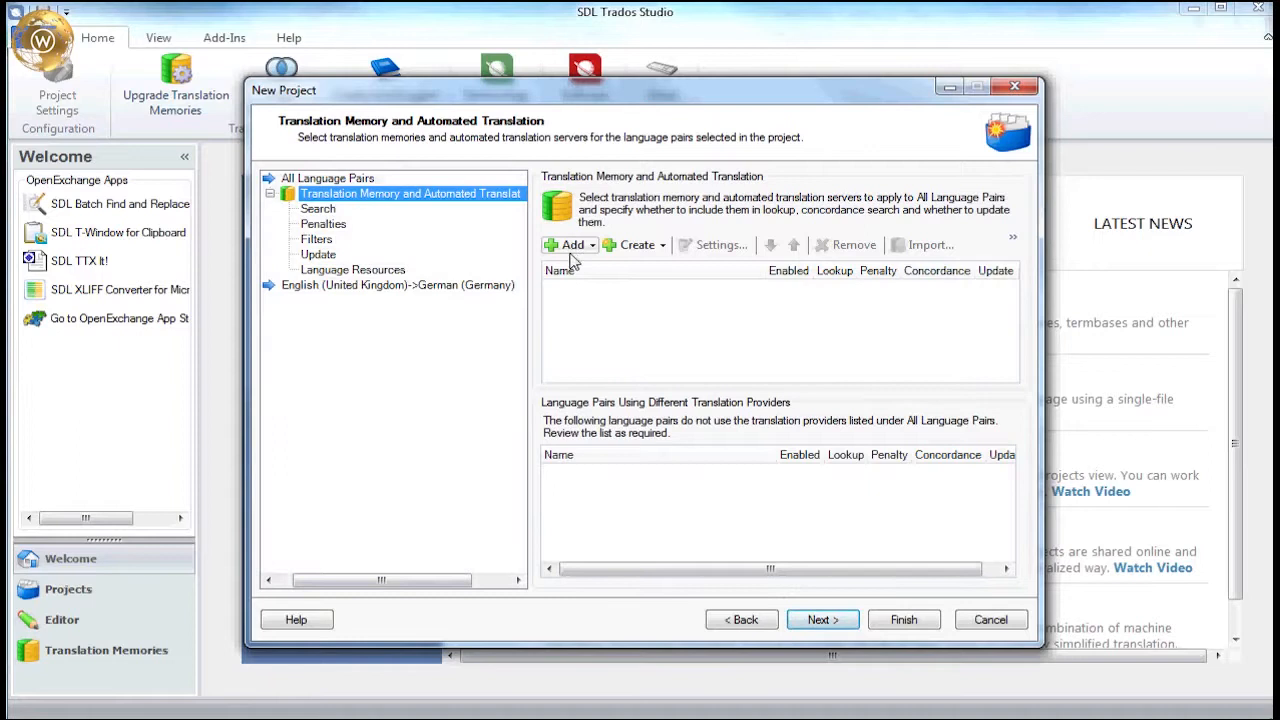
pyautogui.click(570, 245)
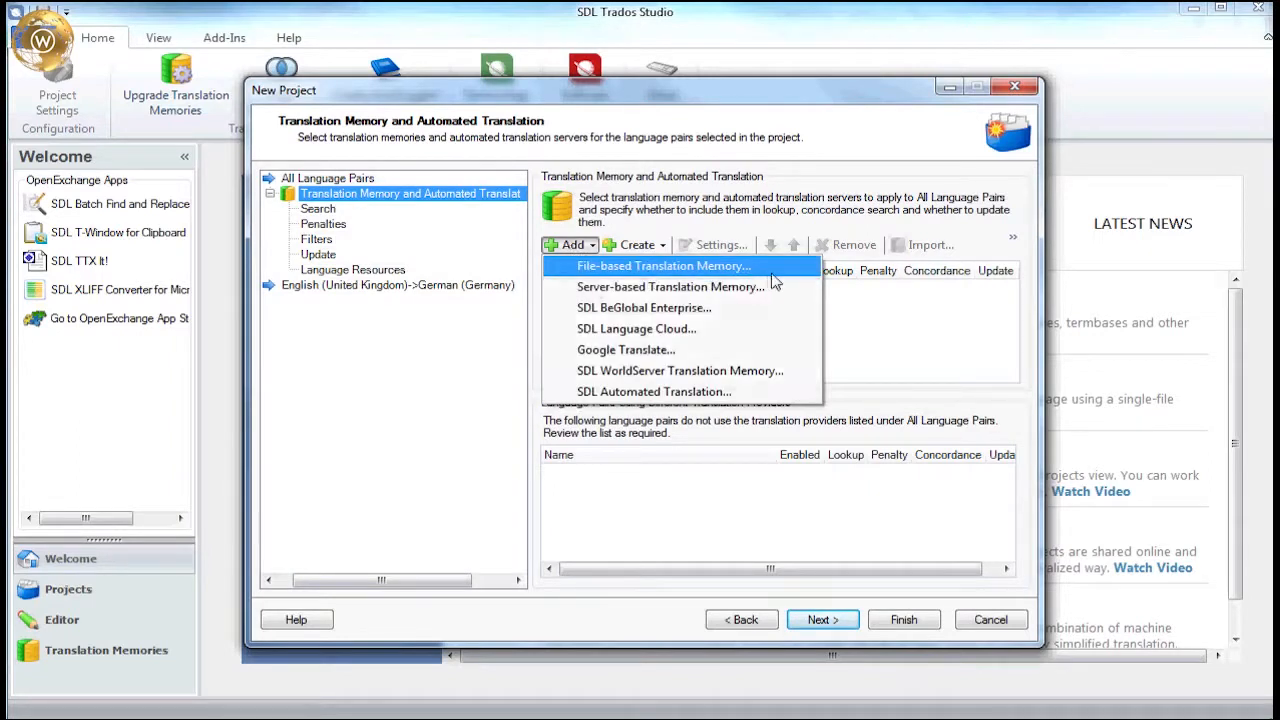
pyautogui.click(663, 265)
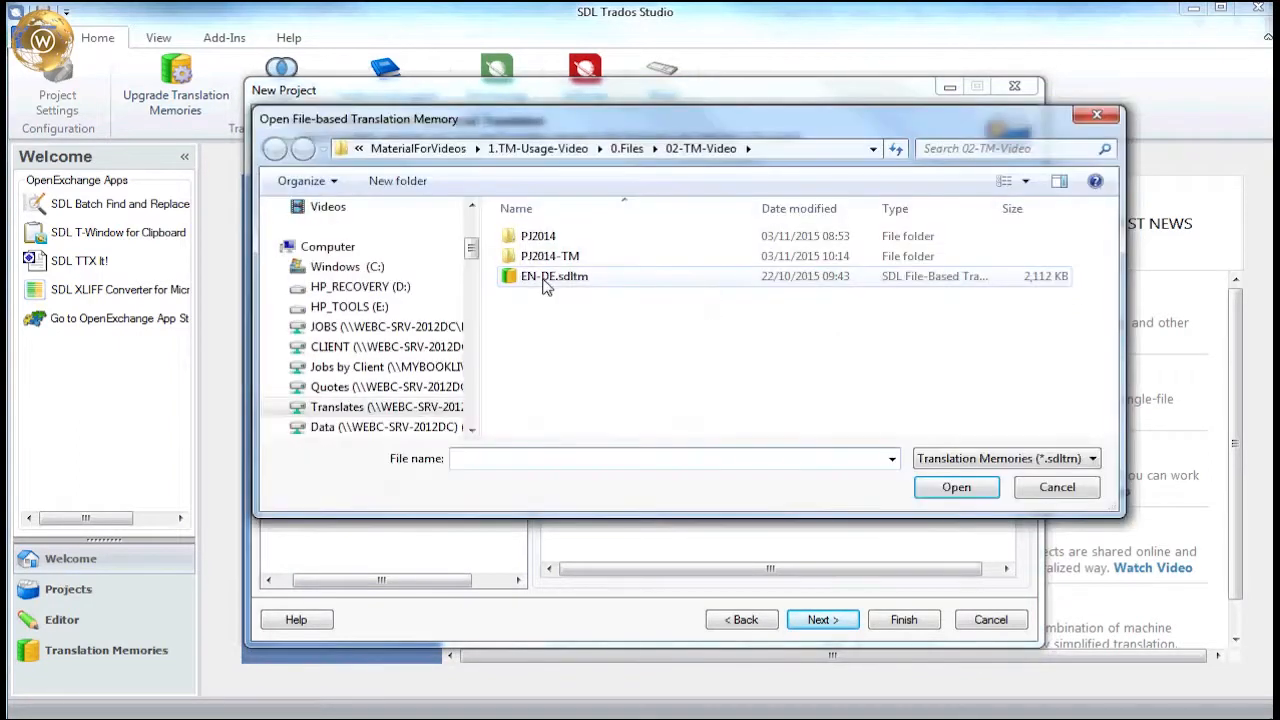
pyautogui.click(554, 276)
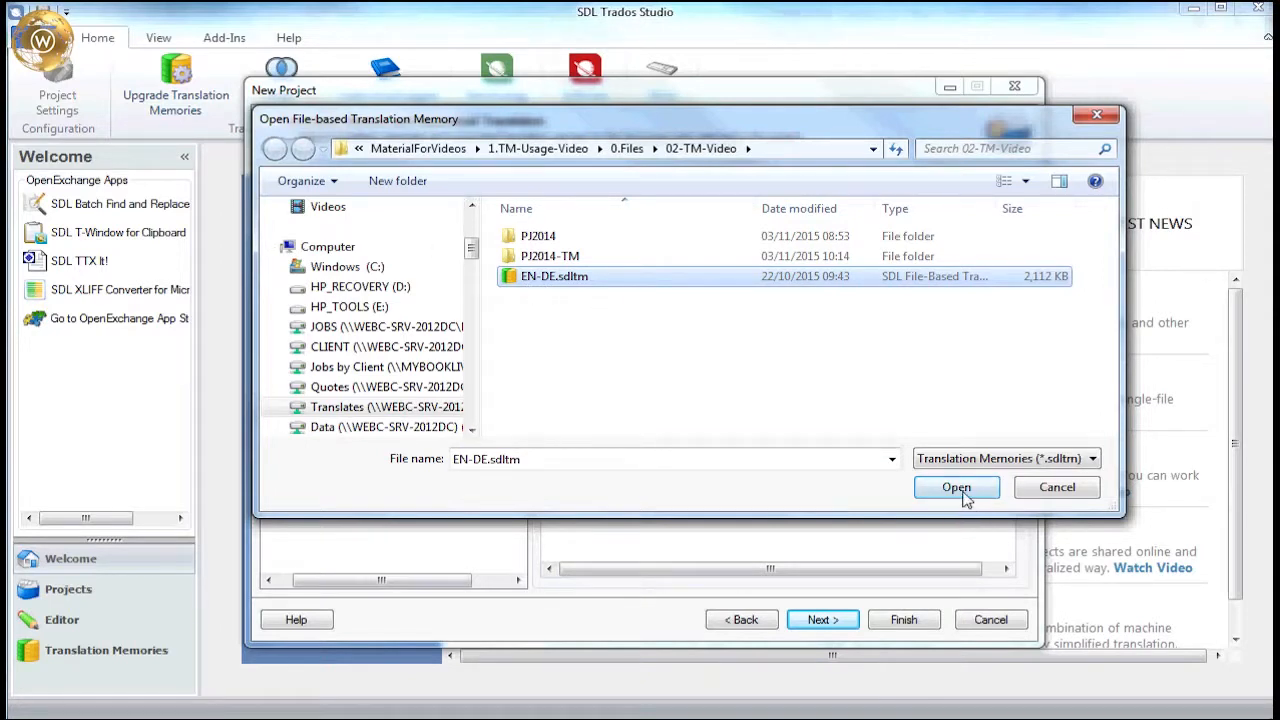
pyautogui.click(955, 487)
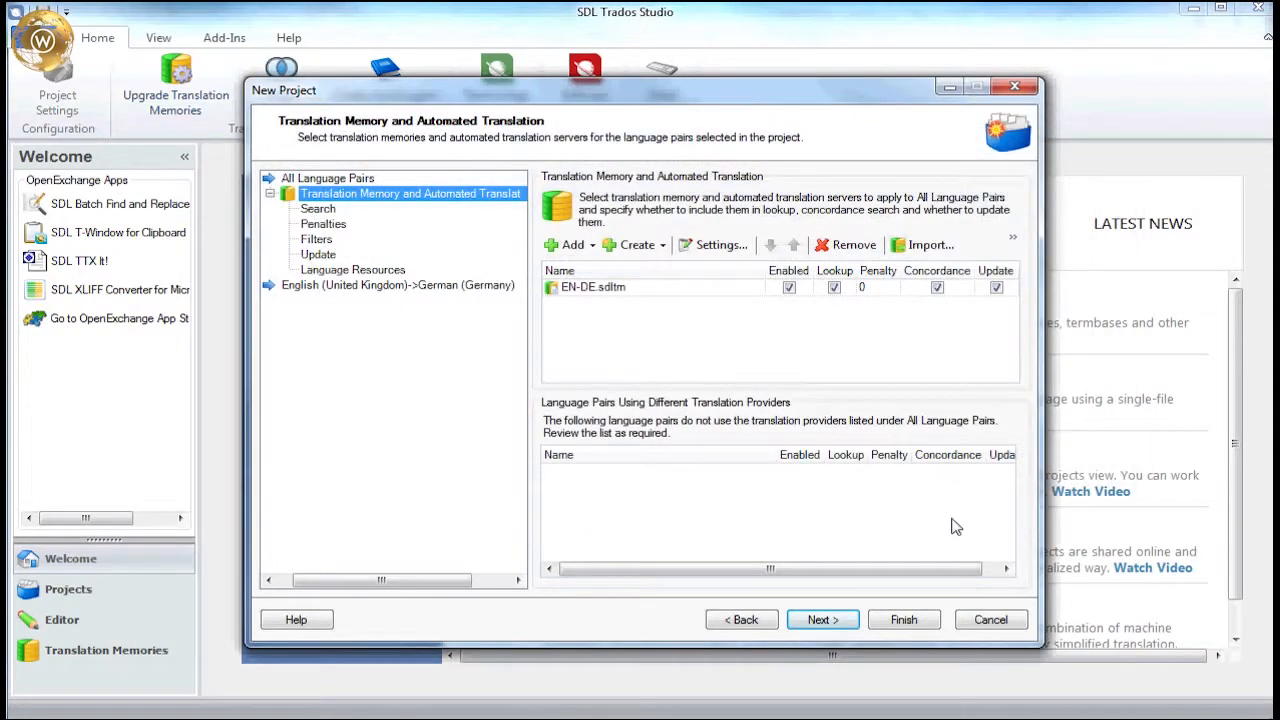
# Skip termbases and enable 'Report internal fuzzy match leverage' in Analyze Files settings.
pyautogui.click(822, 619)
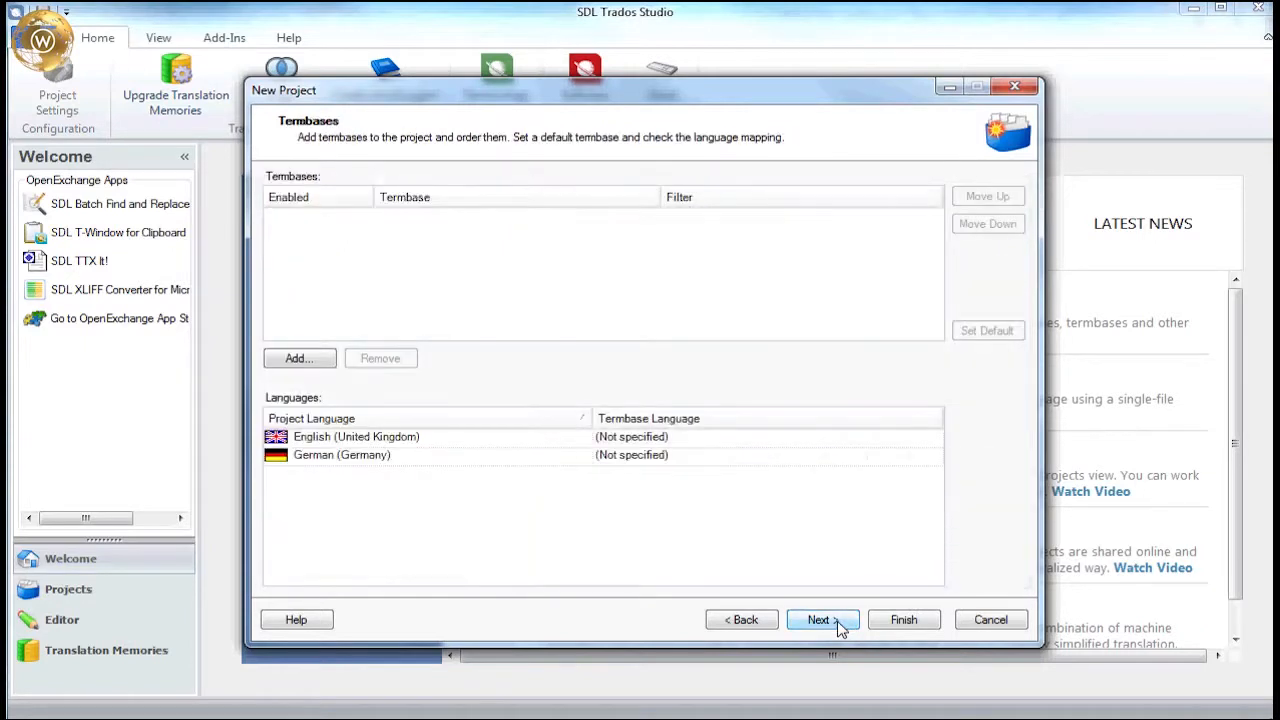
pyautogui.click(818, 619)
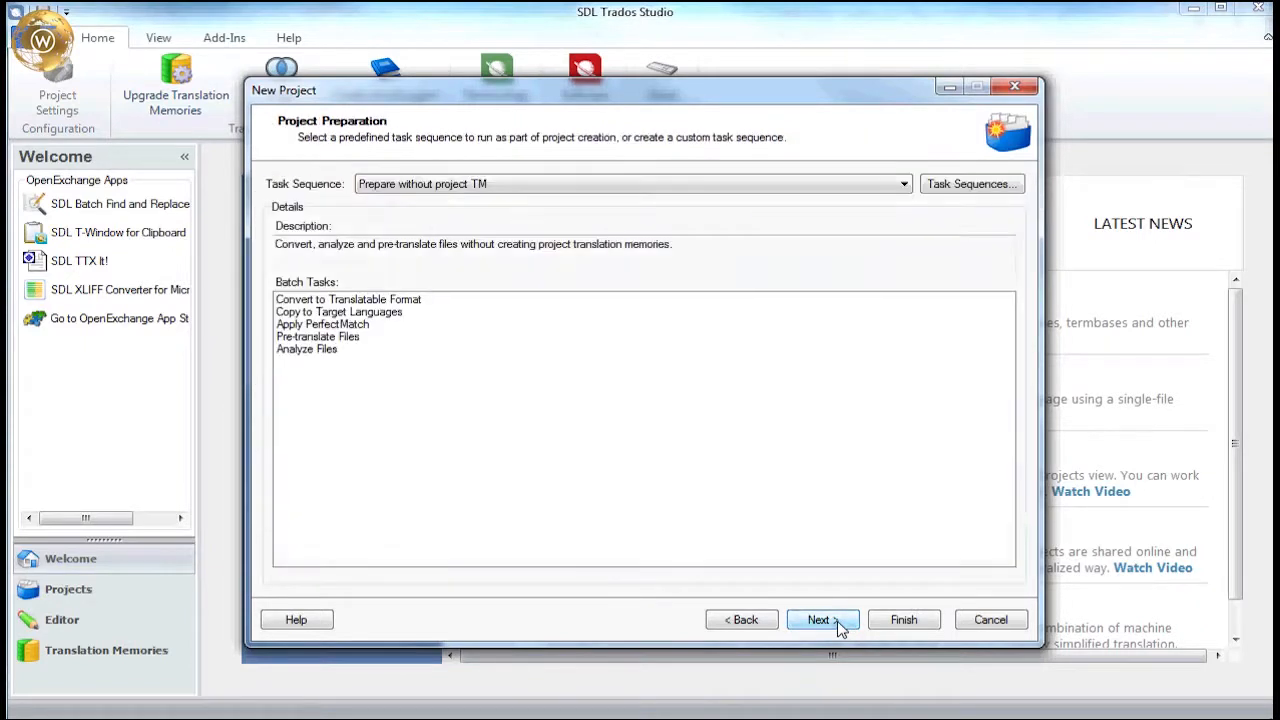
pyautogui.click(819, 619)
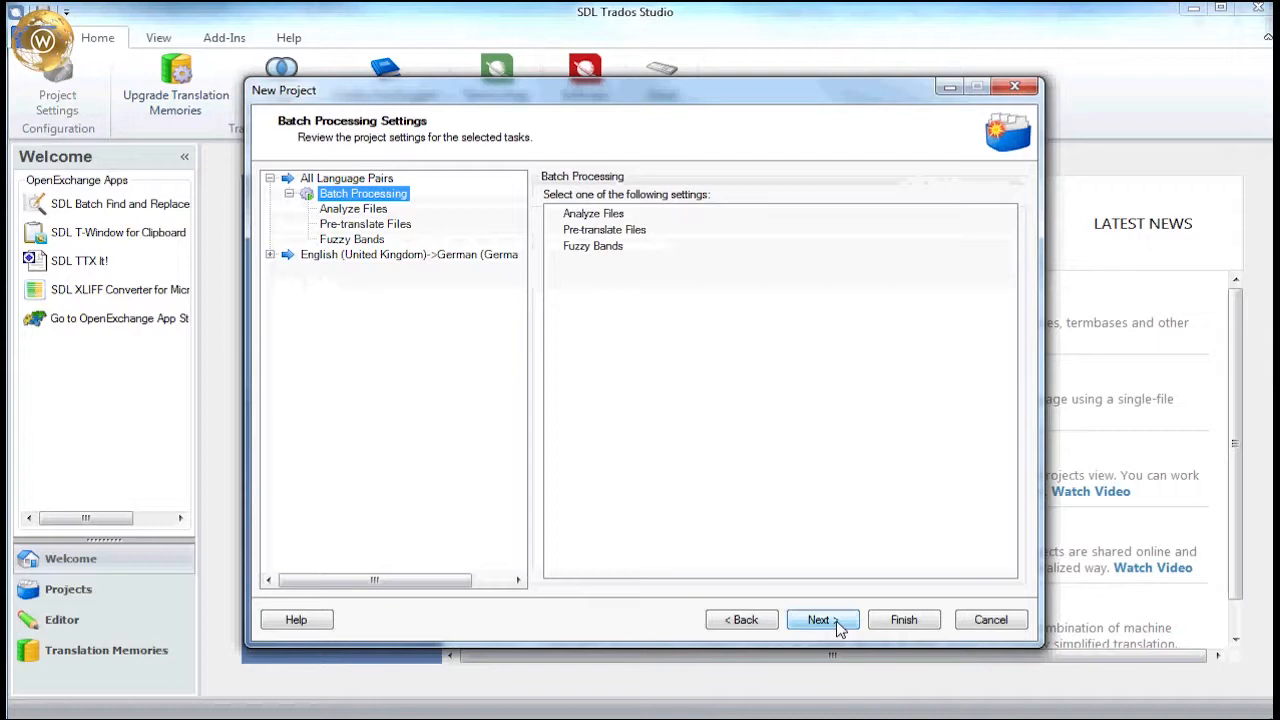
pyautogui.moveTo(850, 597)
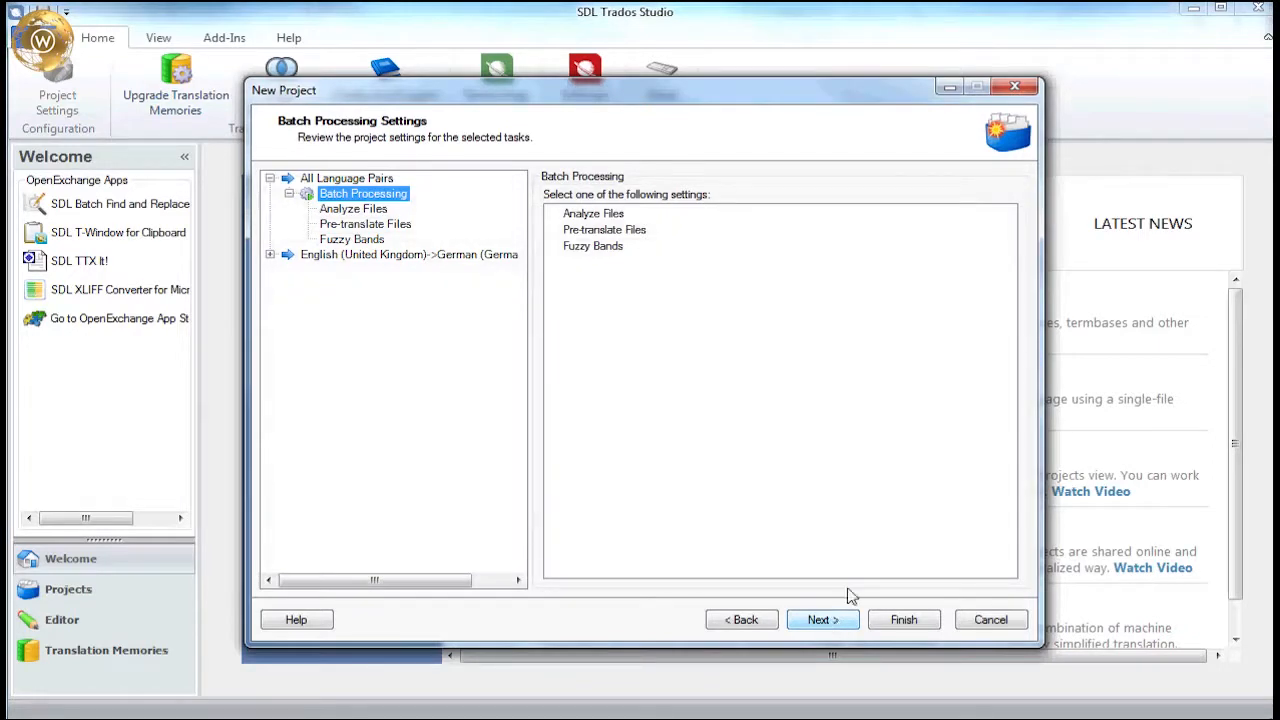
pyautogui.click(593, 213)
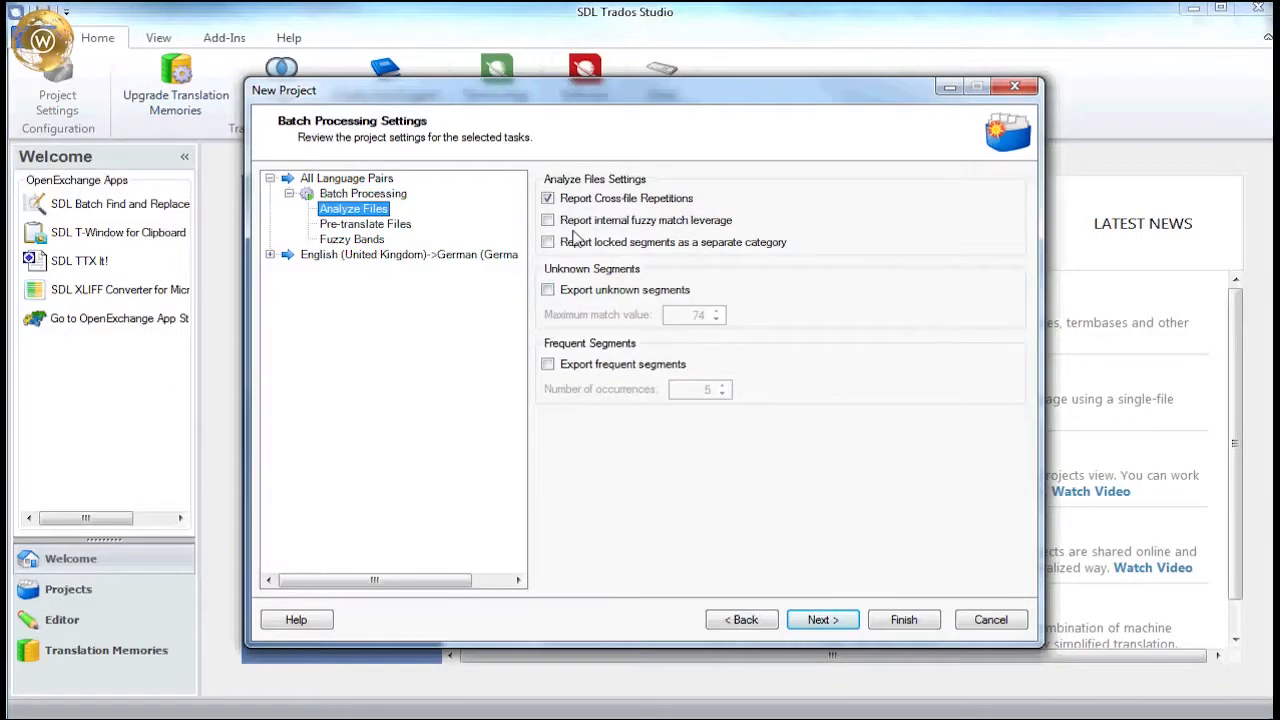
pyautogui.click(547, 219)
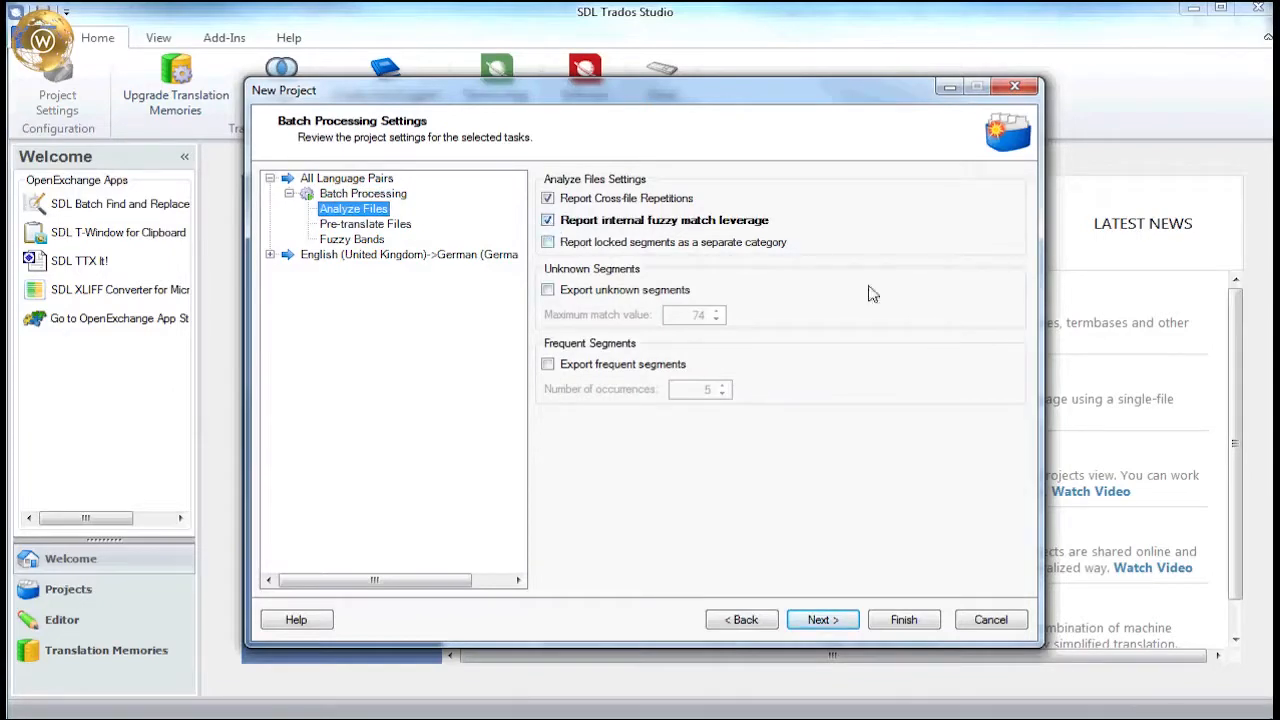
pyautogui.moveTo(923, 424)
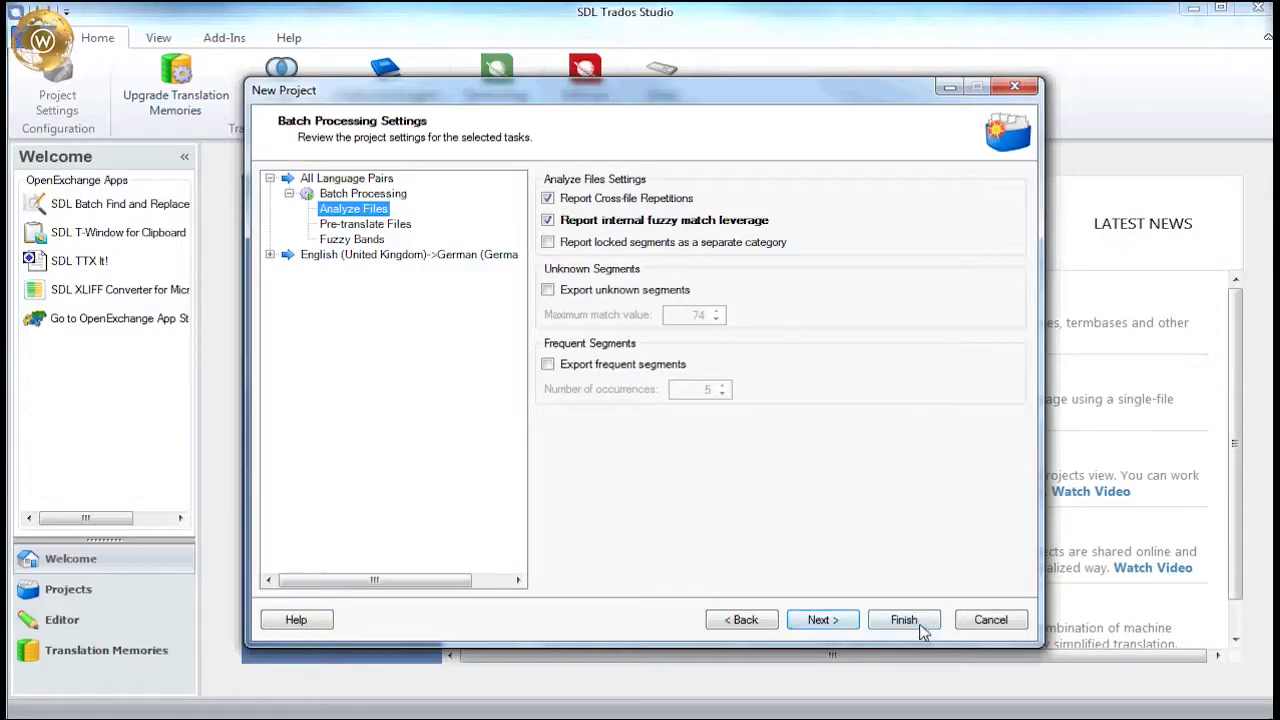
# Finish the wizard, close the Preparing Project page, and view project file statistics.
pyautogui.click(903, 619)
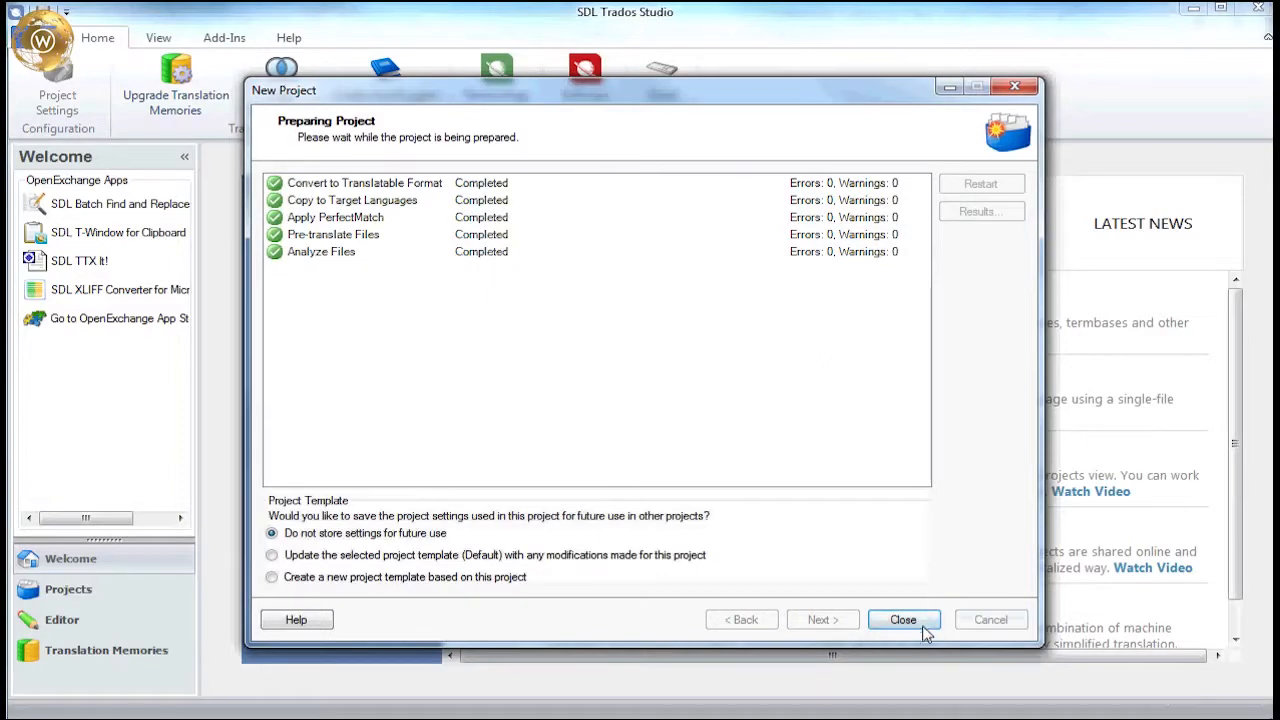
pyautogui.click(902, 619)
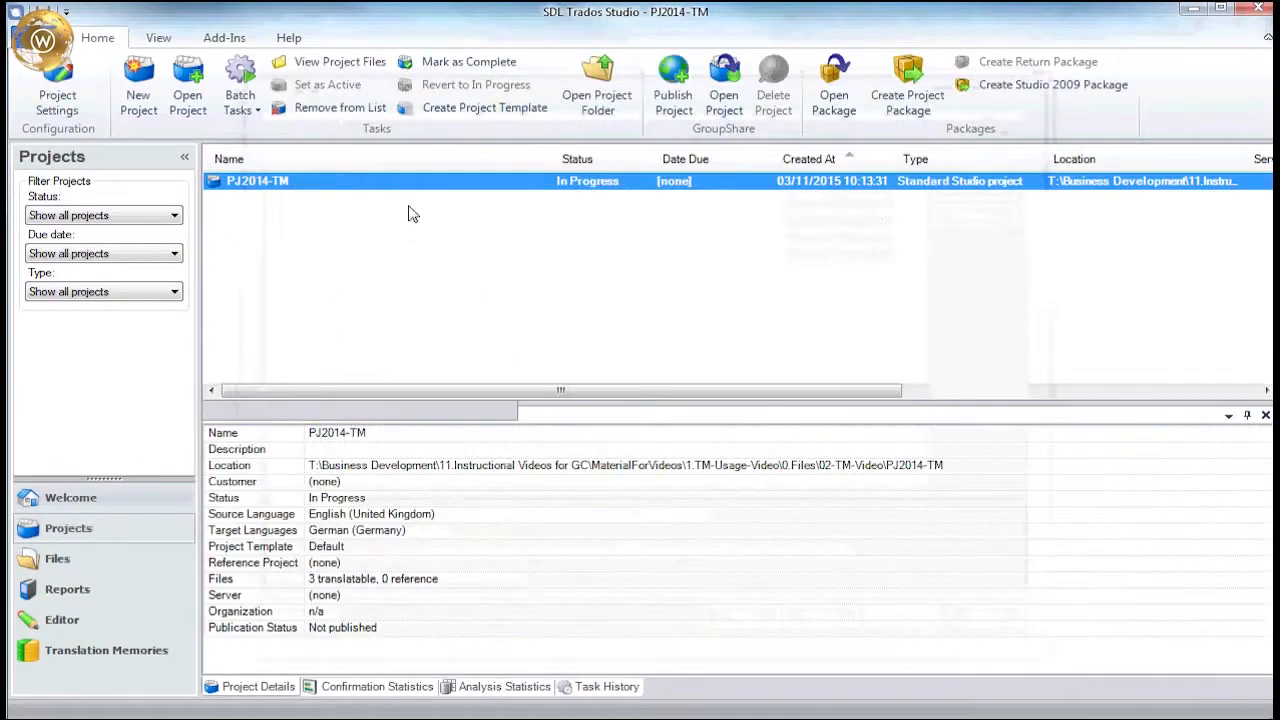
pyautogui.click(57, 558)
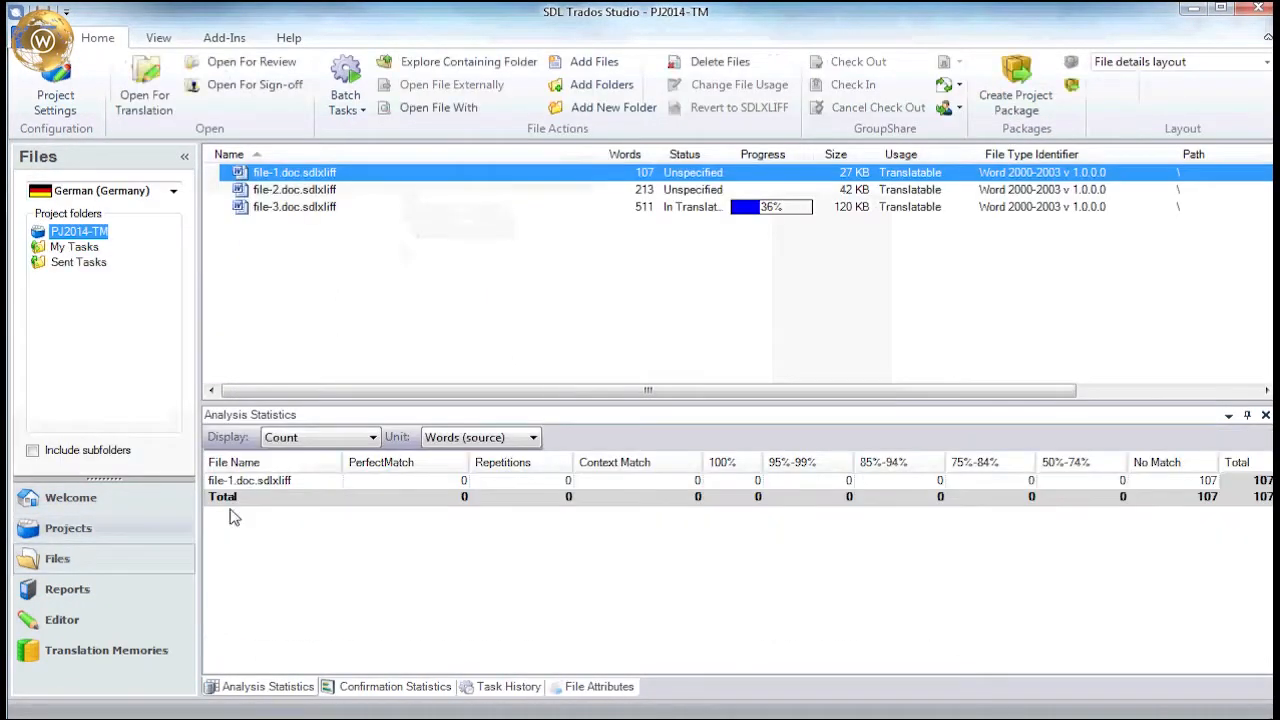
# Review the Analyze Files report totals: 92 segments, 831 words.
pyautogui.click(67, 589)
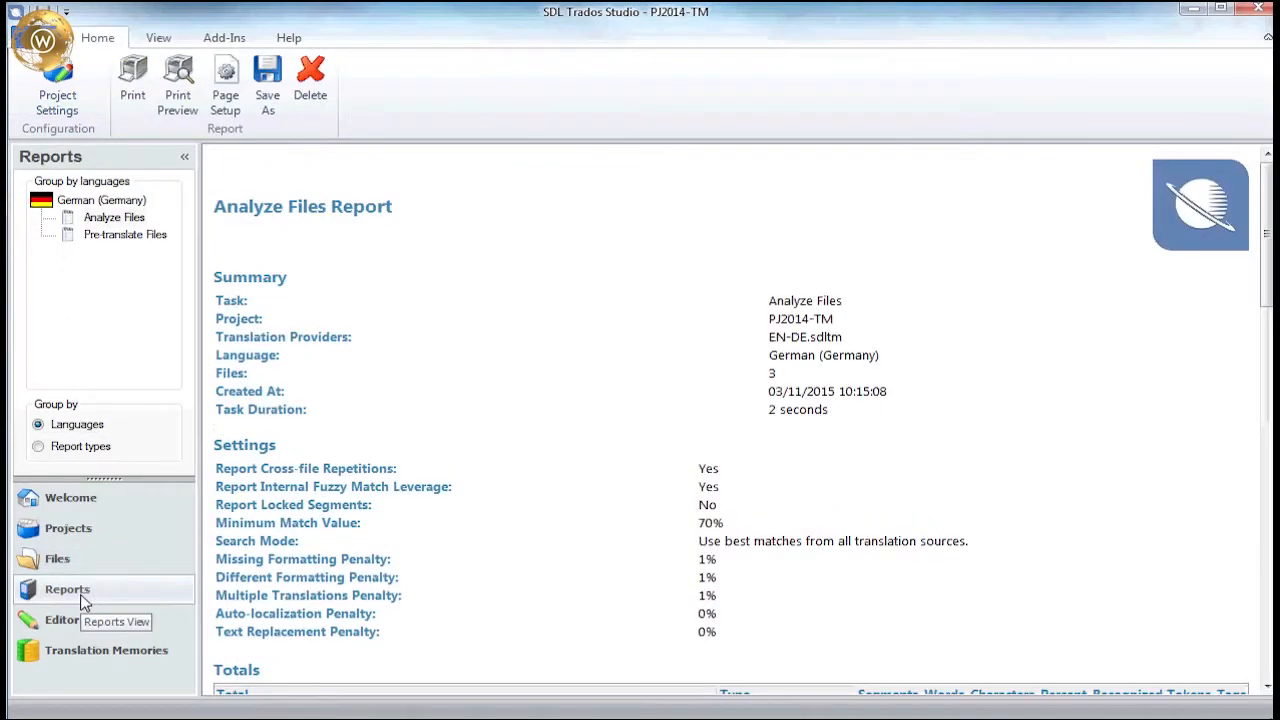
pyautogui.moveTo(1032, 477)
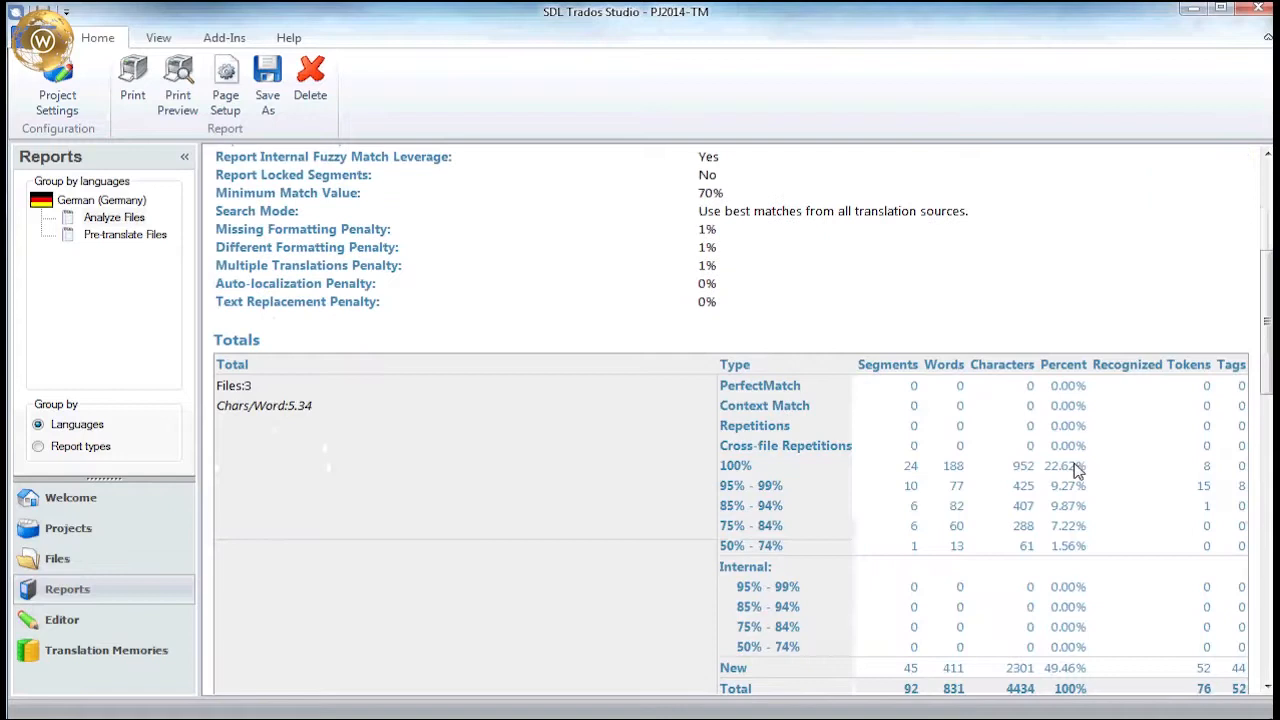
pyautogui.scroll(-3)
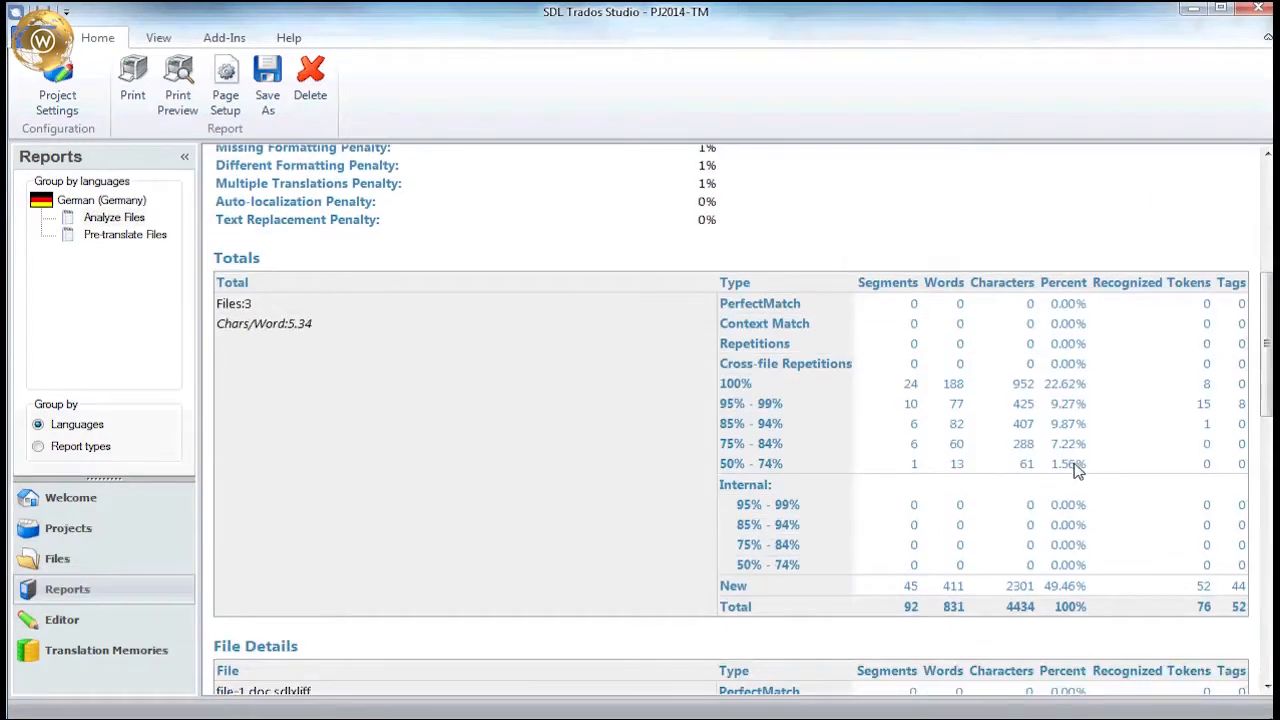
pyautogui.moveTo(562, 569)
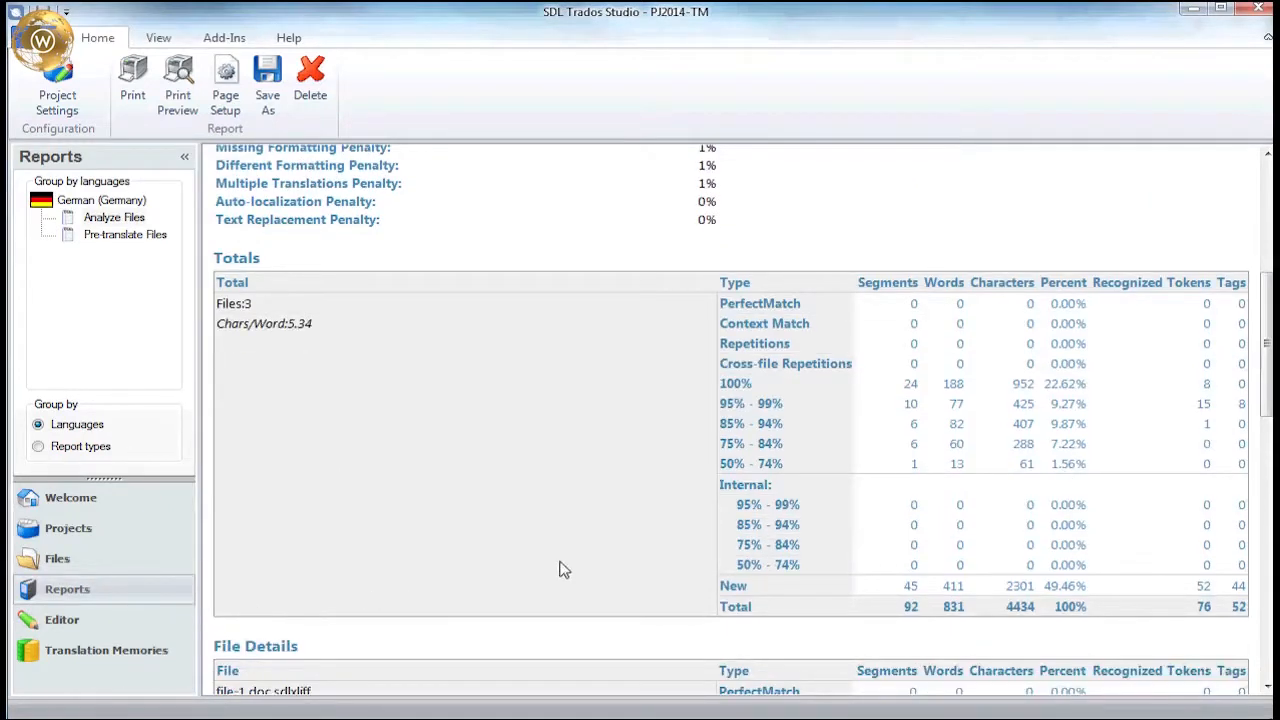
pyautogui.moveTo(590, 580)
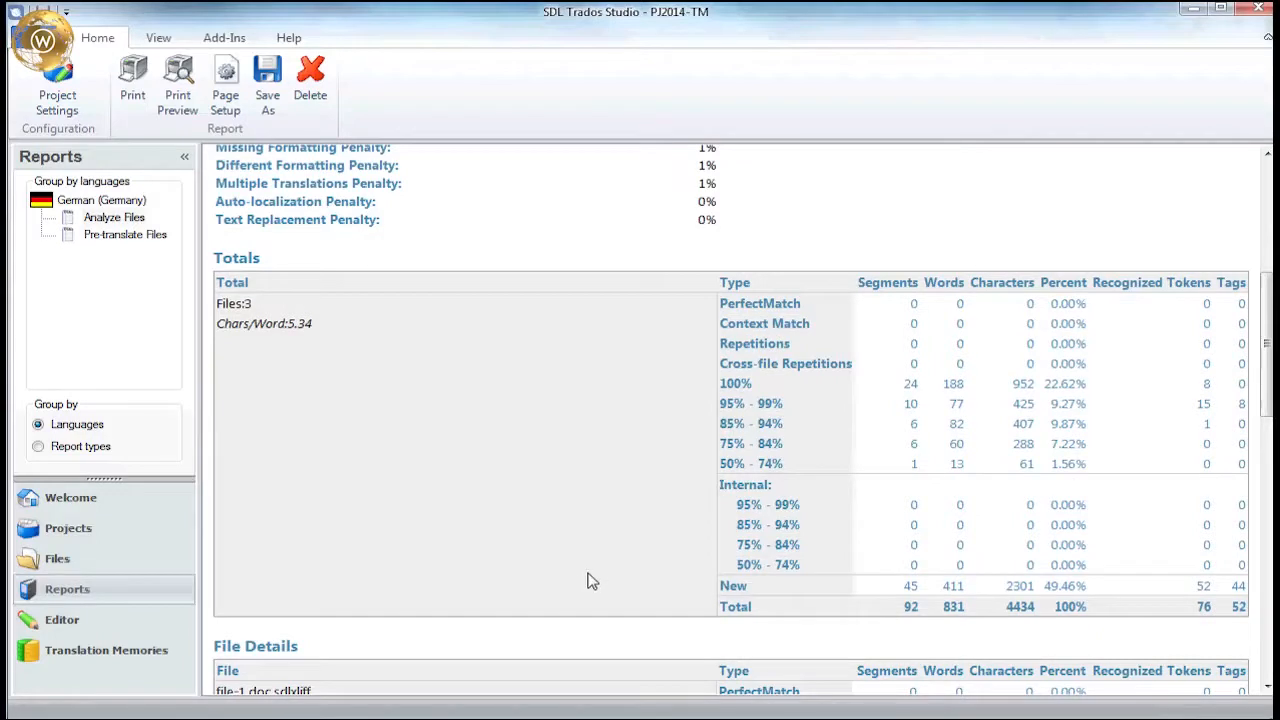
pyautogui.moveTo(878, 446)
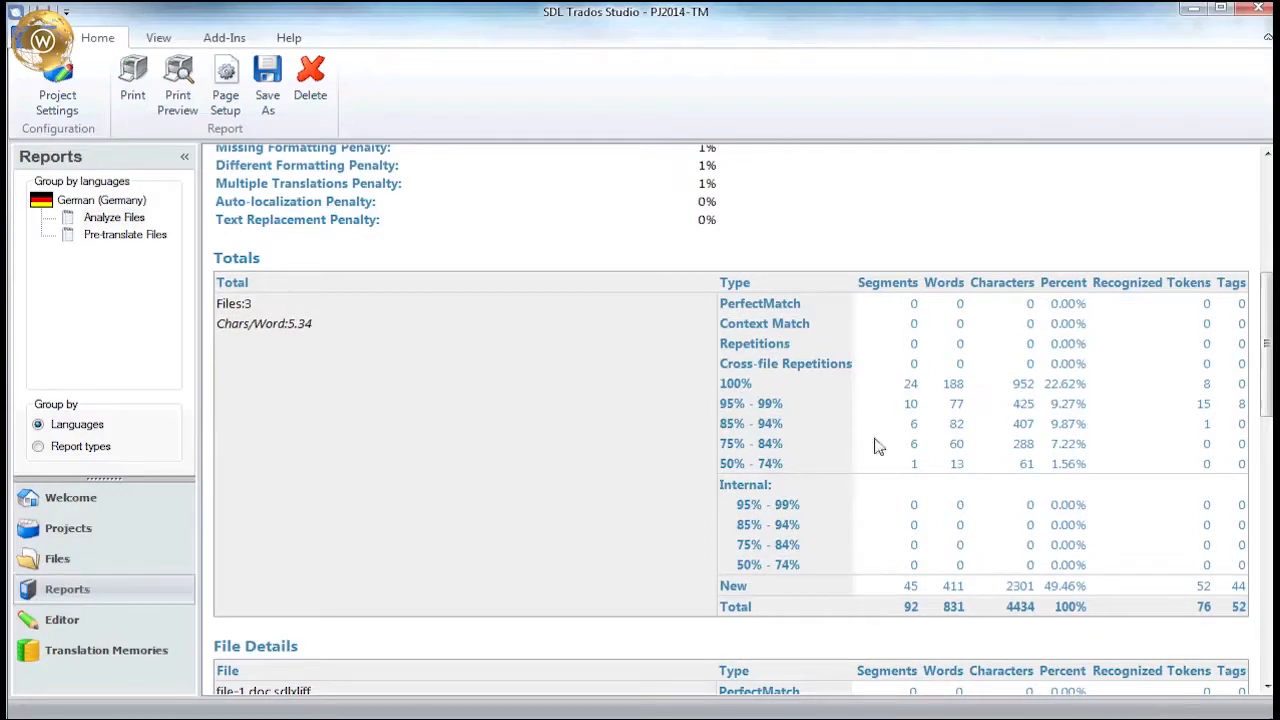
pyautogui.moveTo(1007, 398)
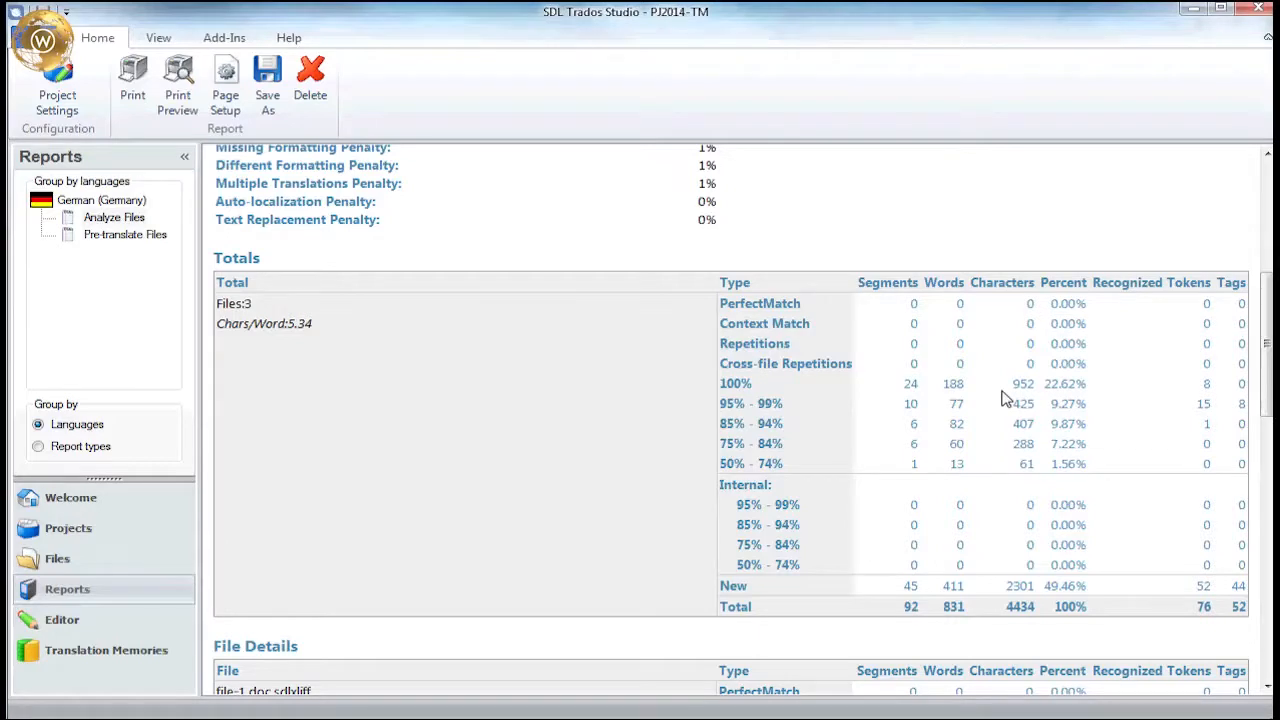
pyautogui.moveTo(995, 577)
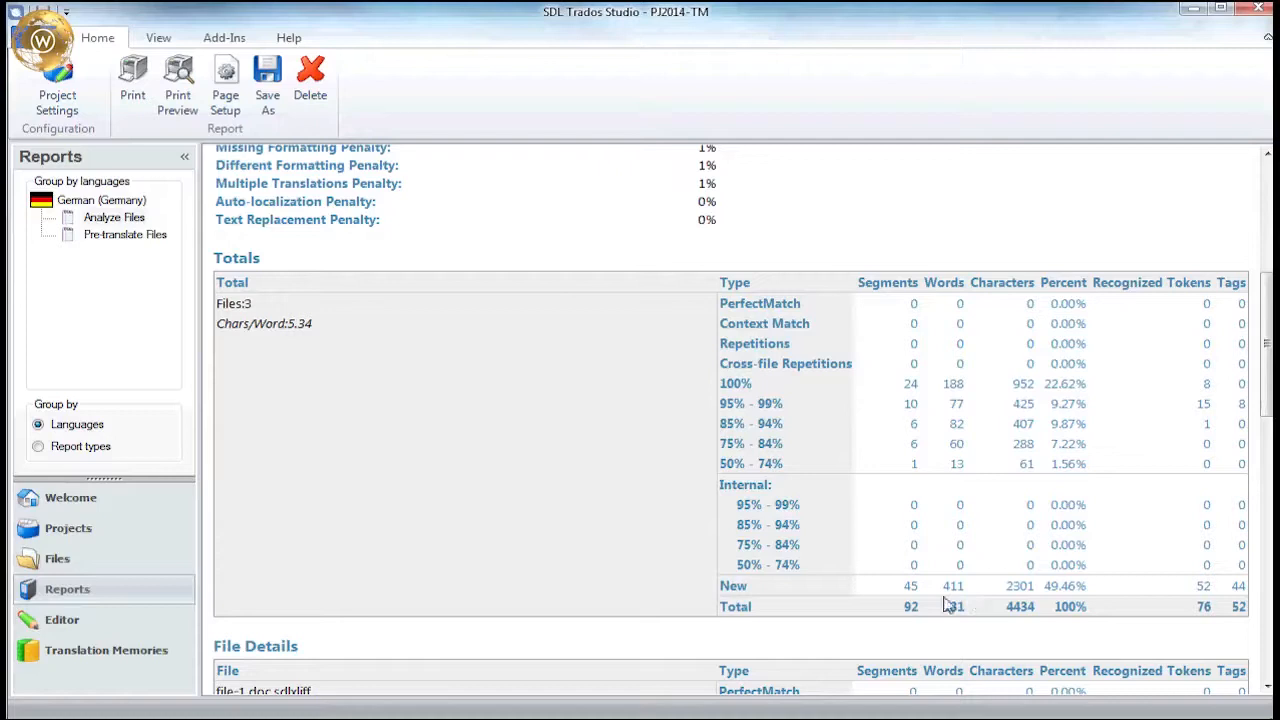
pyautogui.moveTo(985, 600)
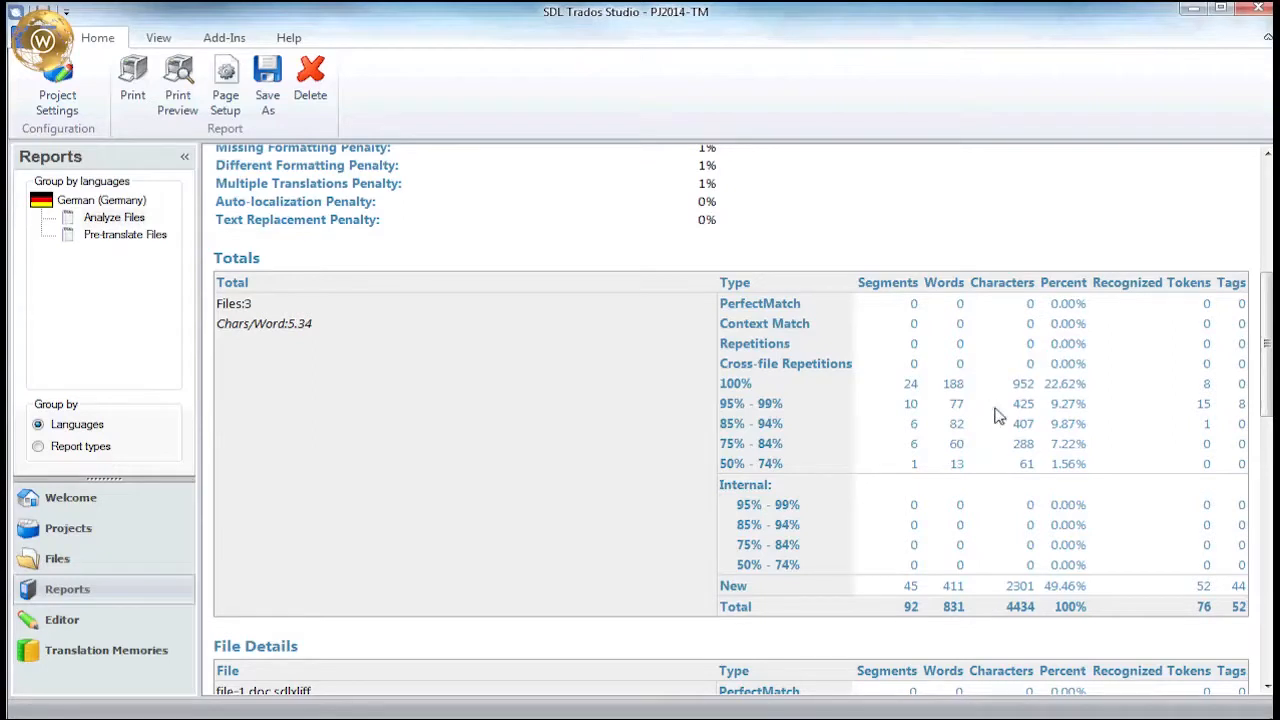
pyautogui.moveTo(965, 625)
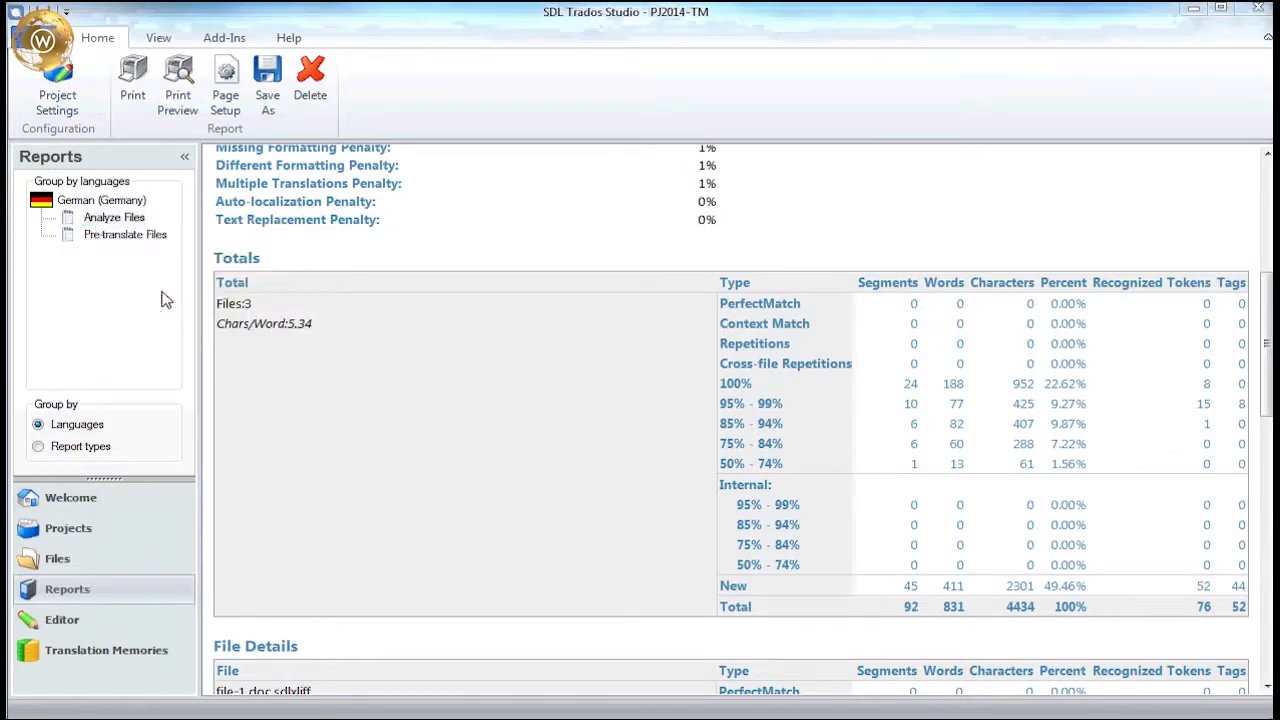
# Save the analysis report as the Excel 2007 file TM-Analysis in 02-TM-Video.
pyautogui.click(267, 85)
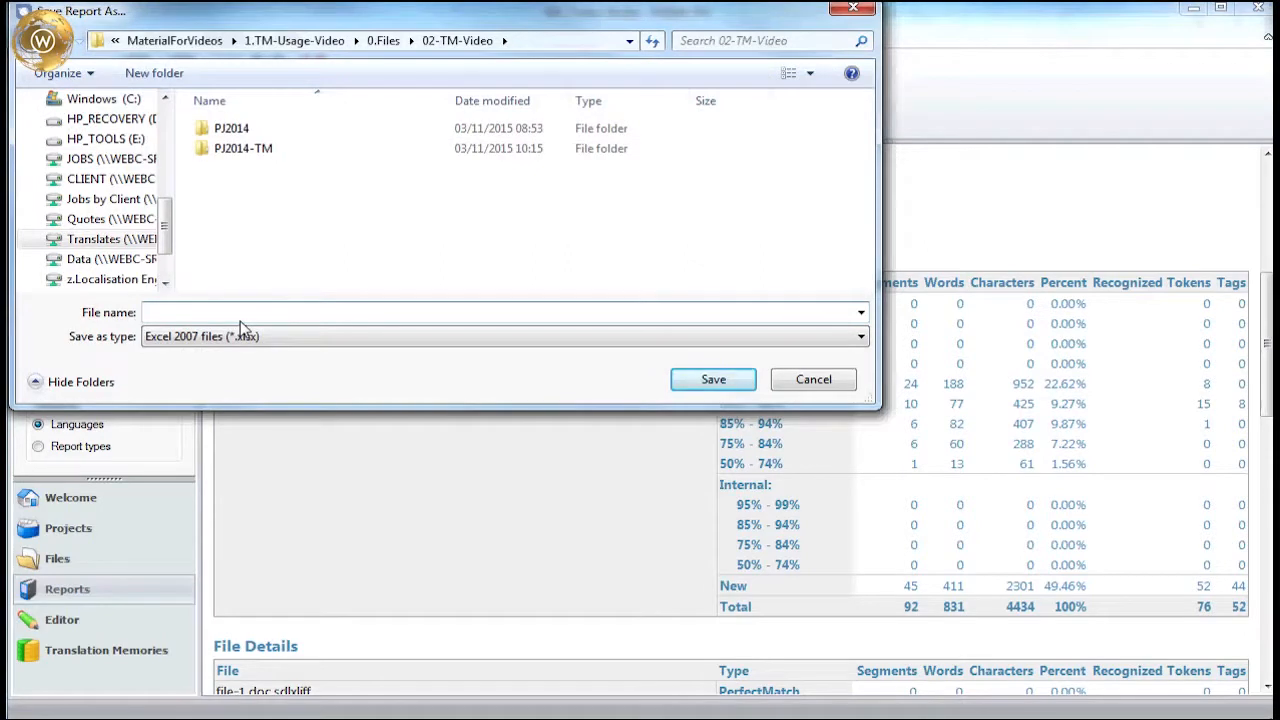
pyautogui.write('TM-Analysis')
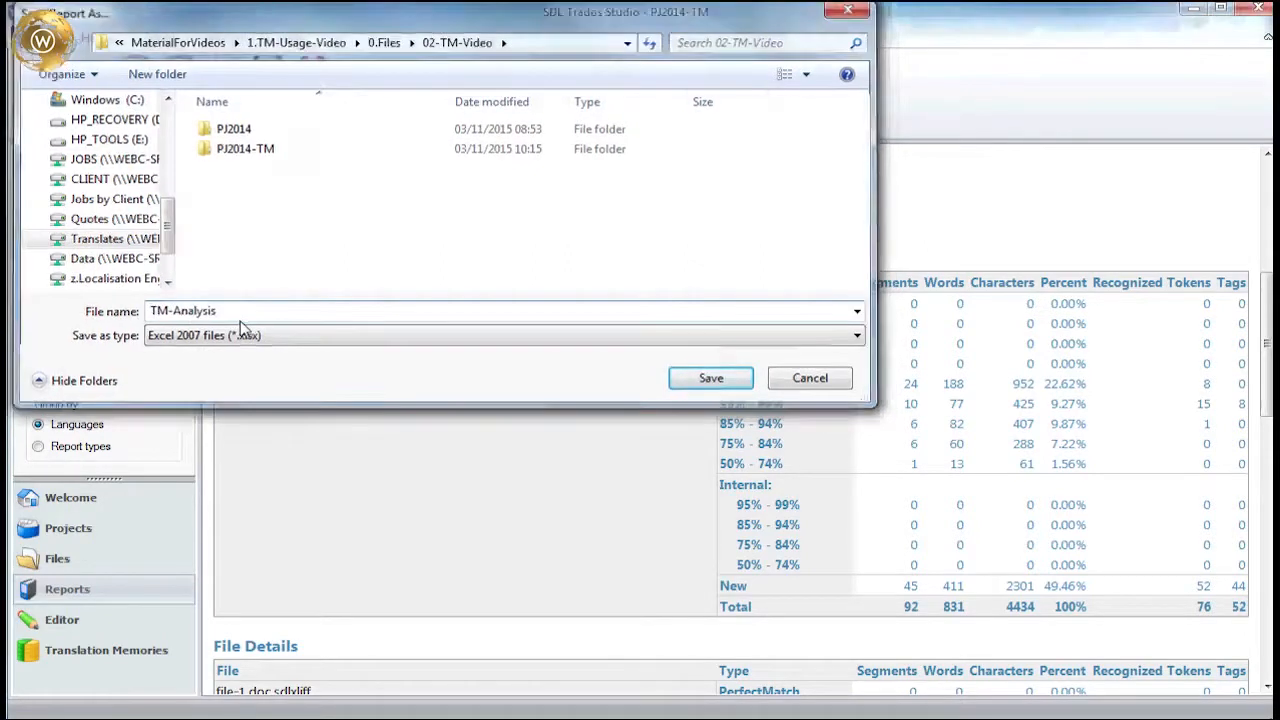
pyautogui.click(710, 377)
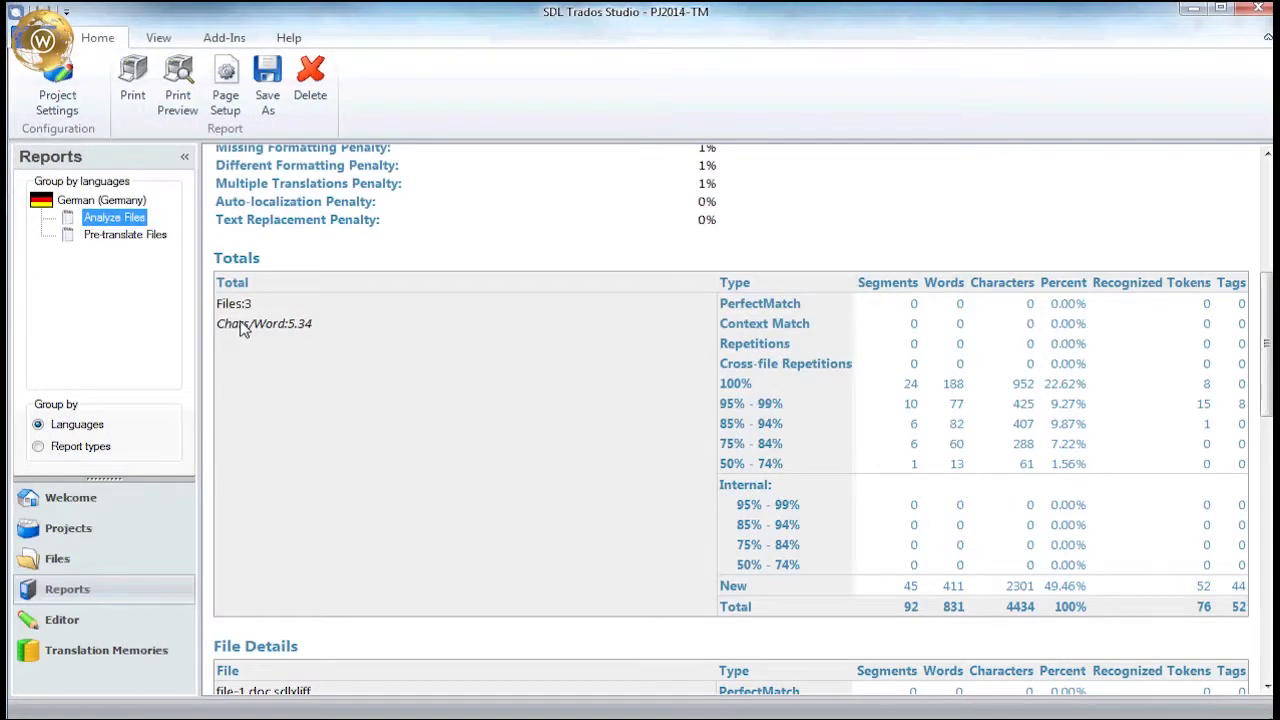
# Start a new project from the Welcome page, confirm its folder, and name it pj2014.
pyautogui.click(70, 497)
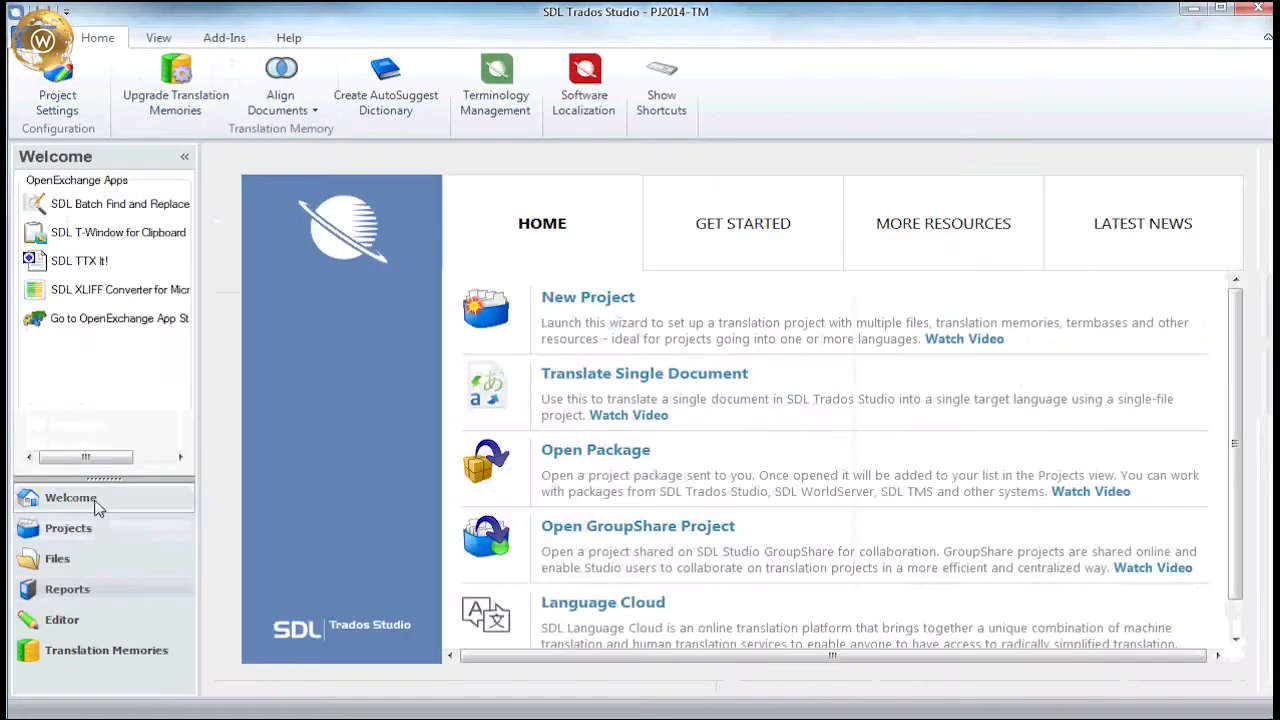
pyautogui.click(587, 297)
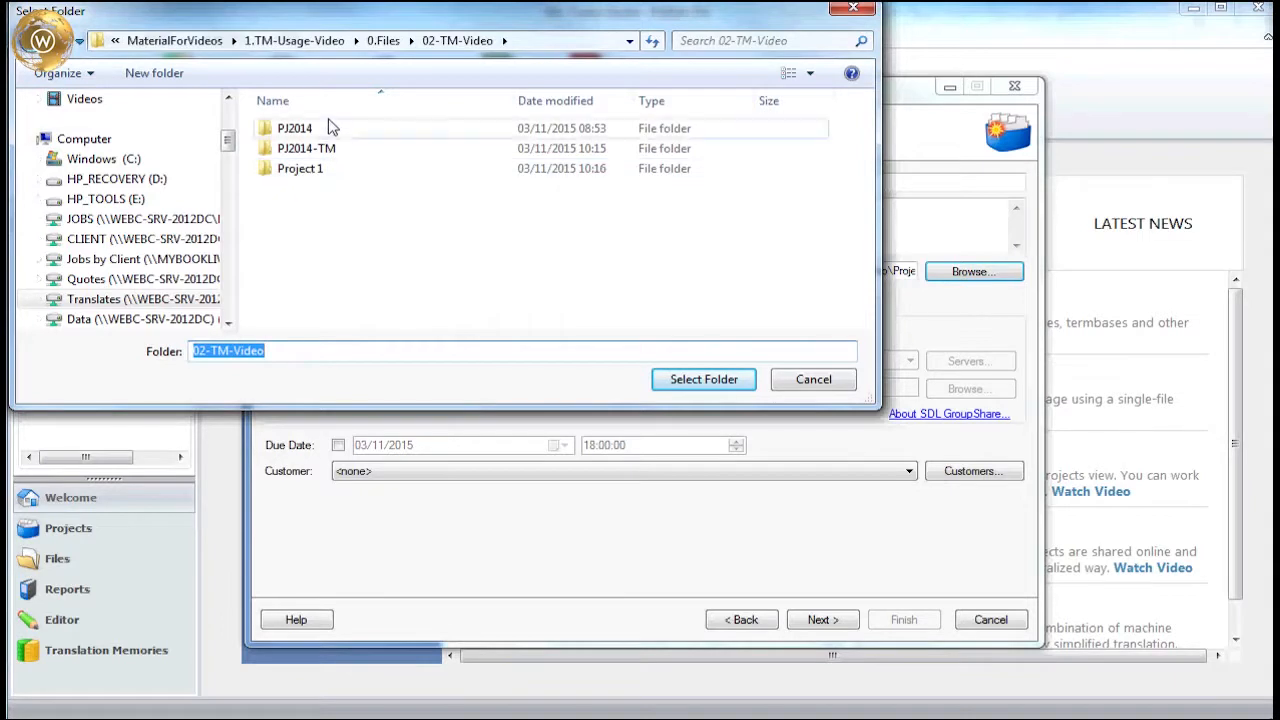
pyautogui.click(703, 379)
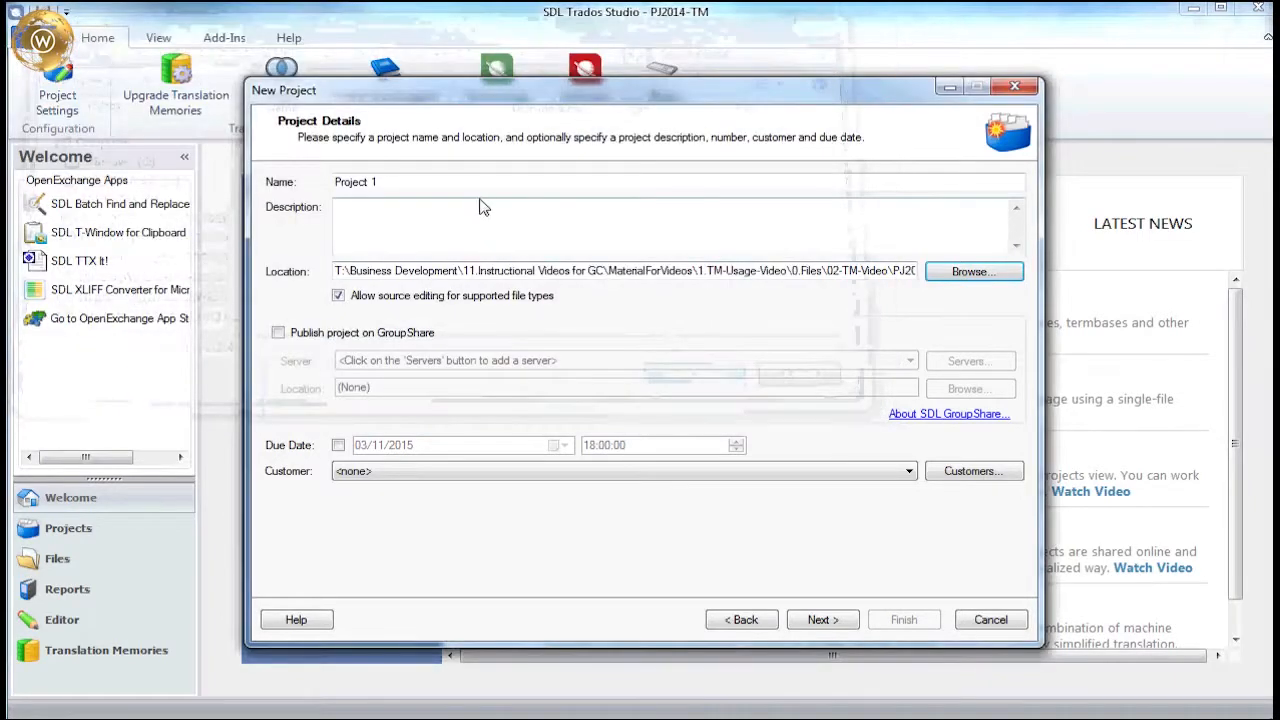
pyautogui.write('pj2014')
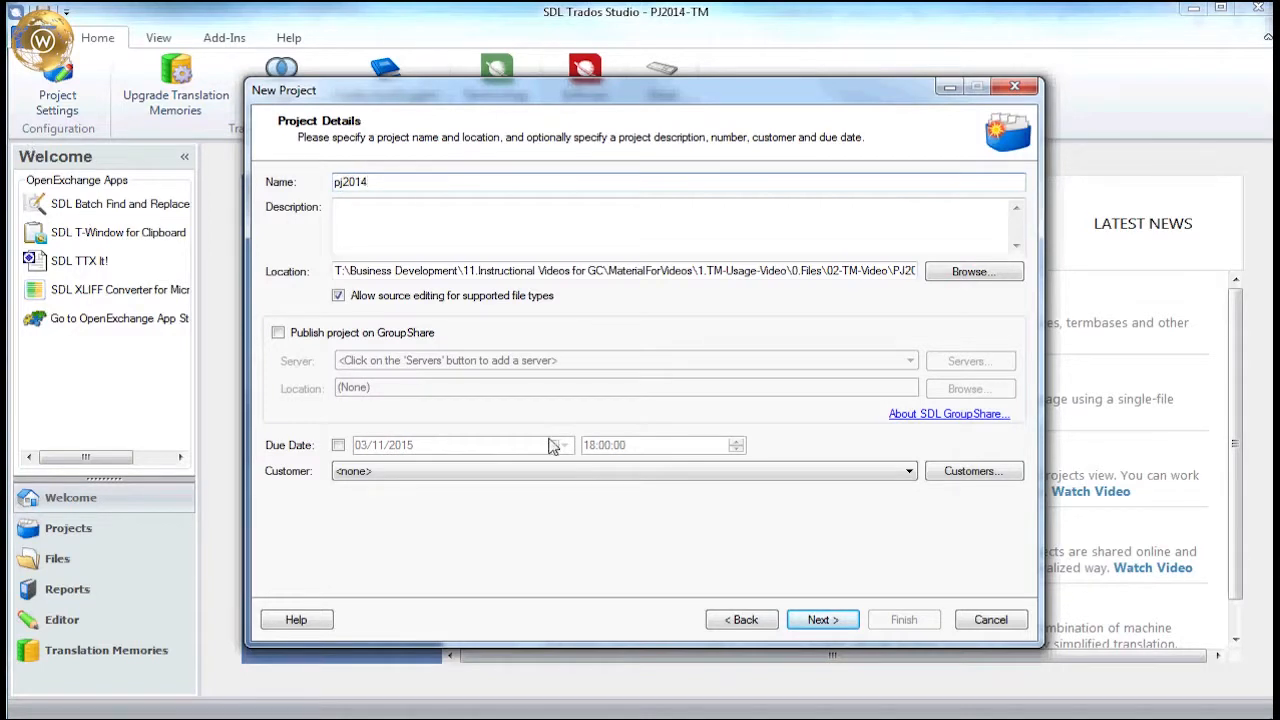
# Set English (United Kingdom) as the project's source language and advance to Project Files.
pyautogui.click(822, 619)
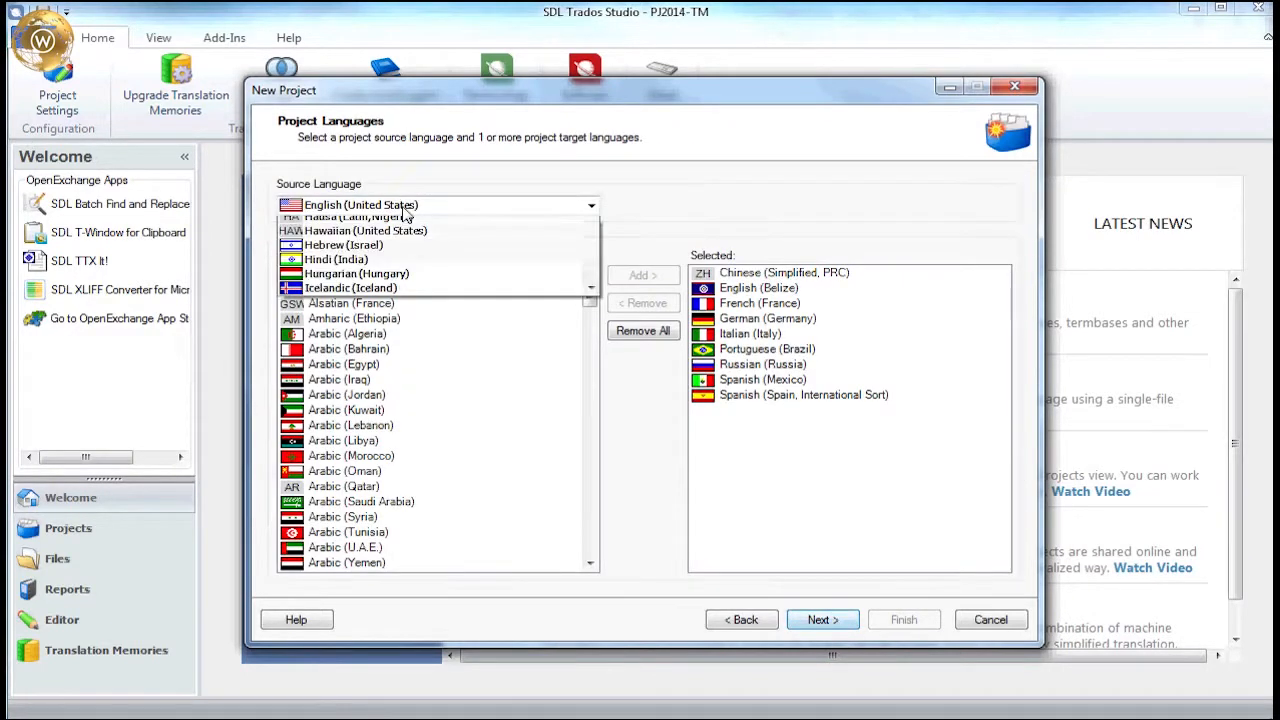
pyautogui.click(367, 204)
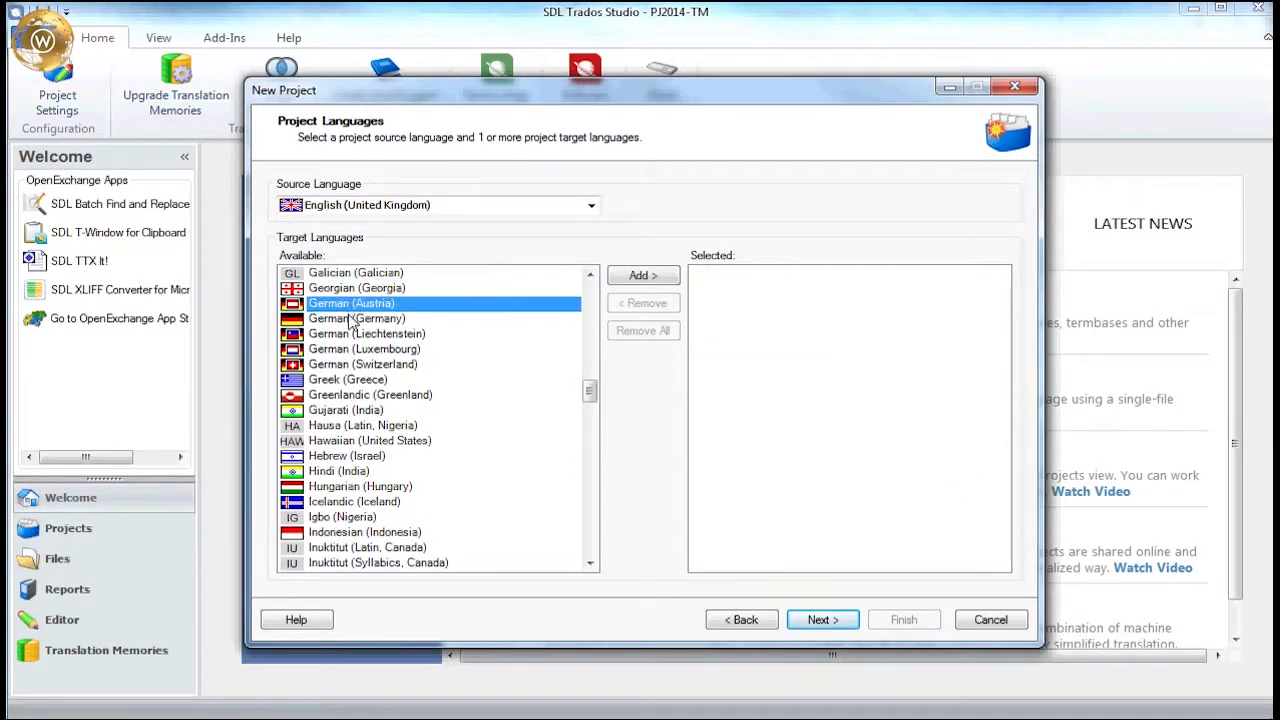
pyautogui.click(822, 619)
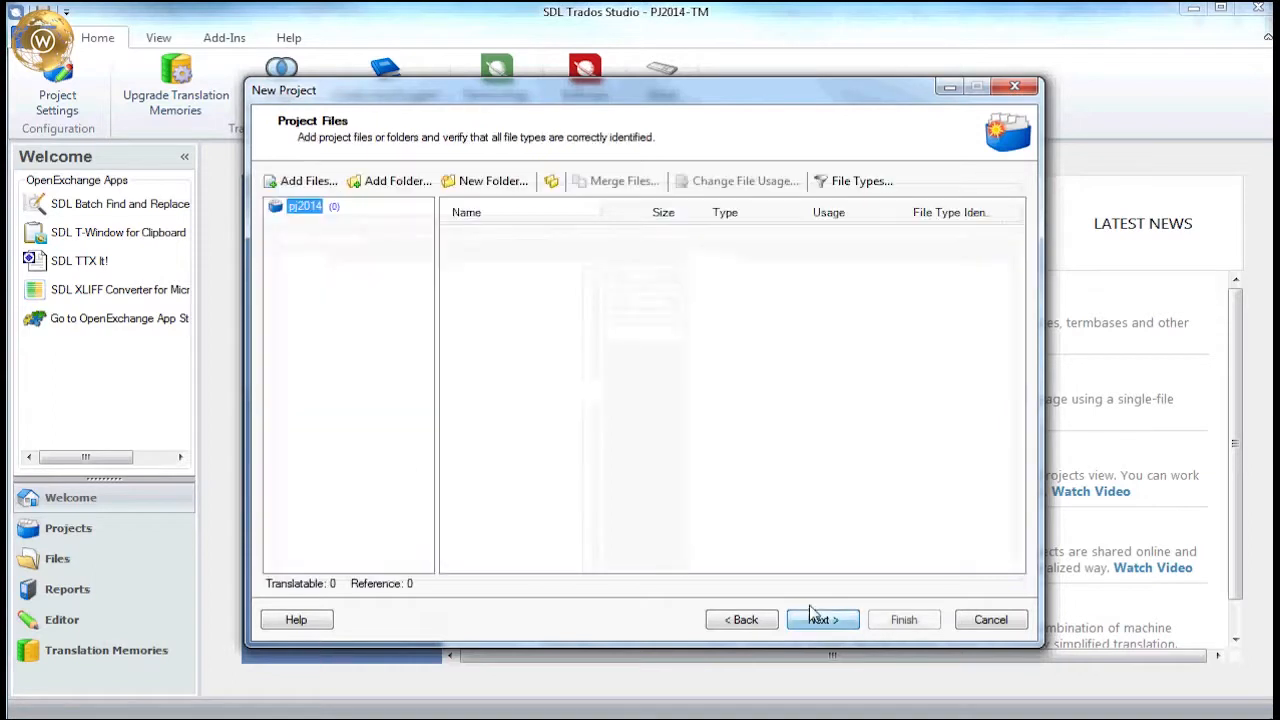
# Add the three Word files to pj2014 and advance to the translation memory page.
pyautogui.click(301, 181)
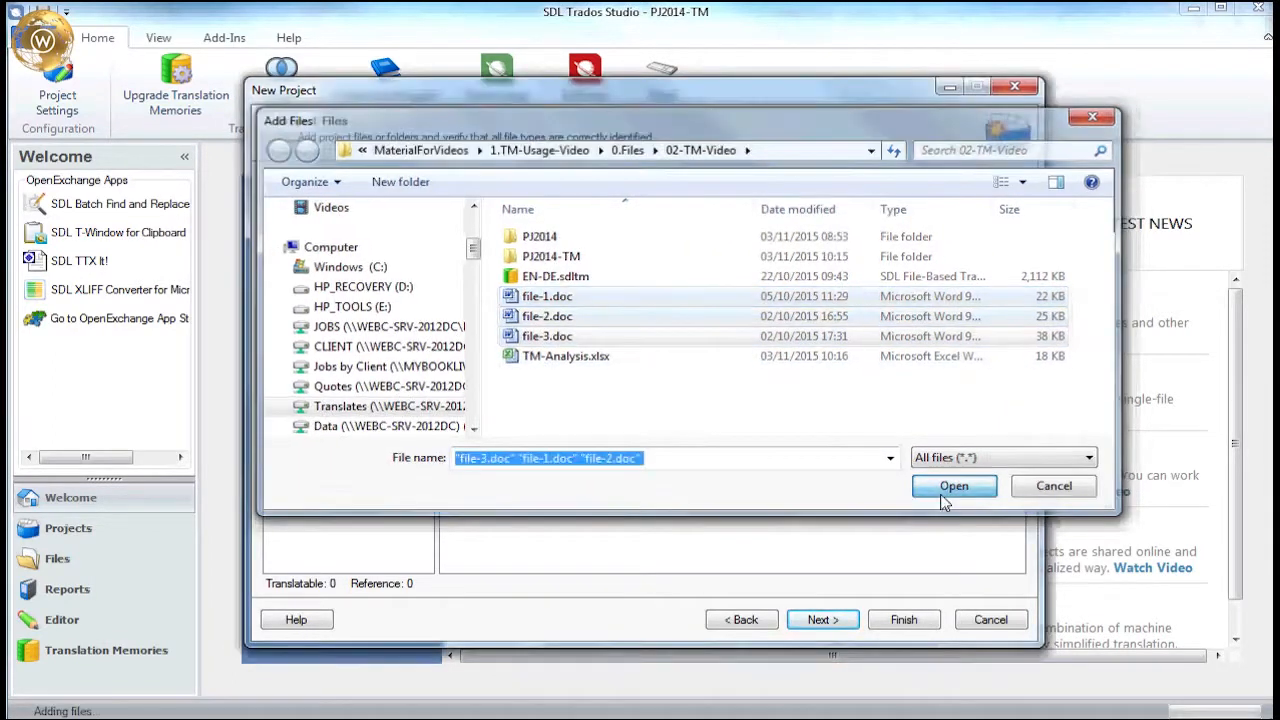
pyautogui.click(953, 485)
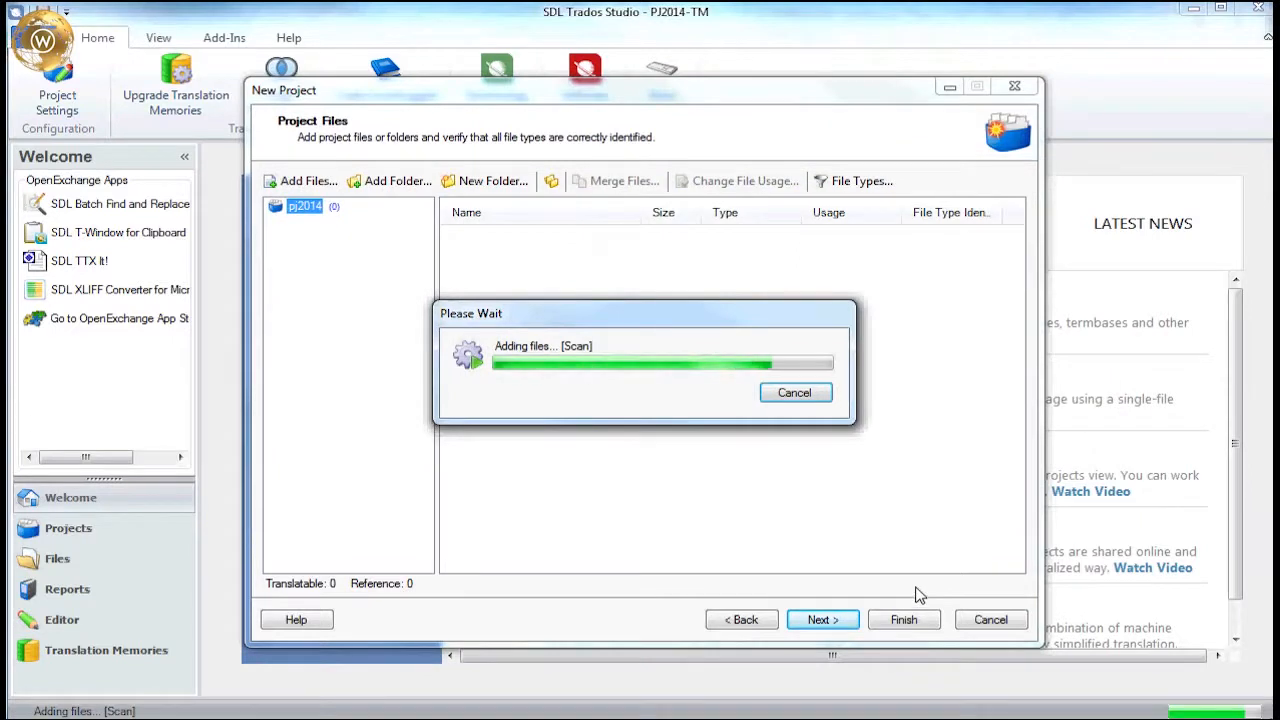
pyautogui.click(822, 619)
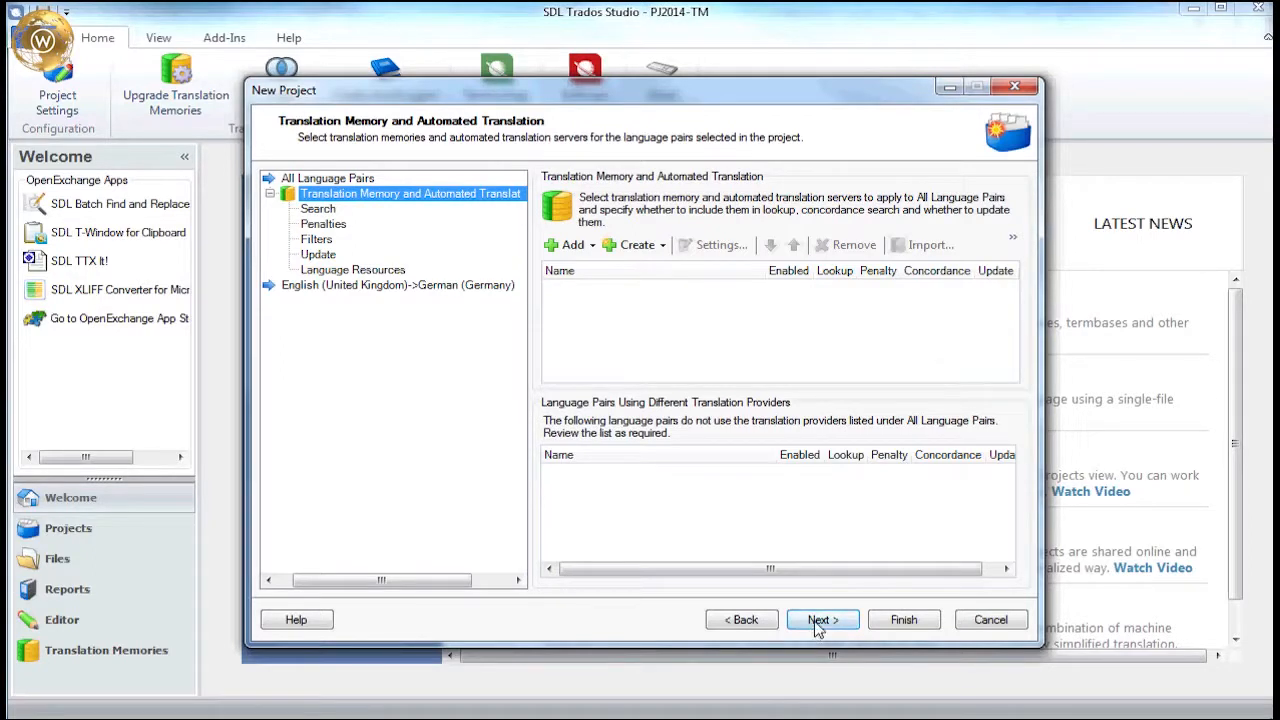
# Skip the translation memory and termbase pages and accept the preparation task sequence.
pyautogui.click(822, 619)
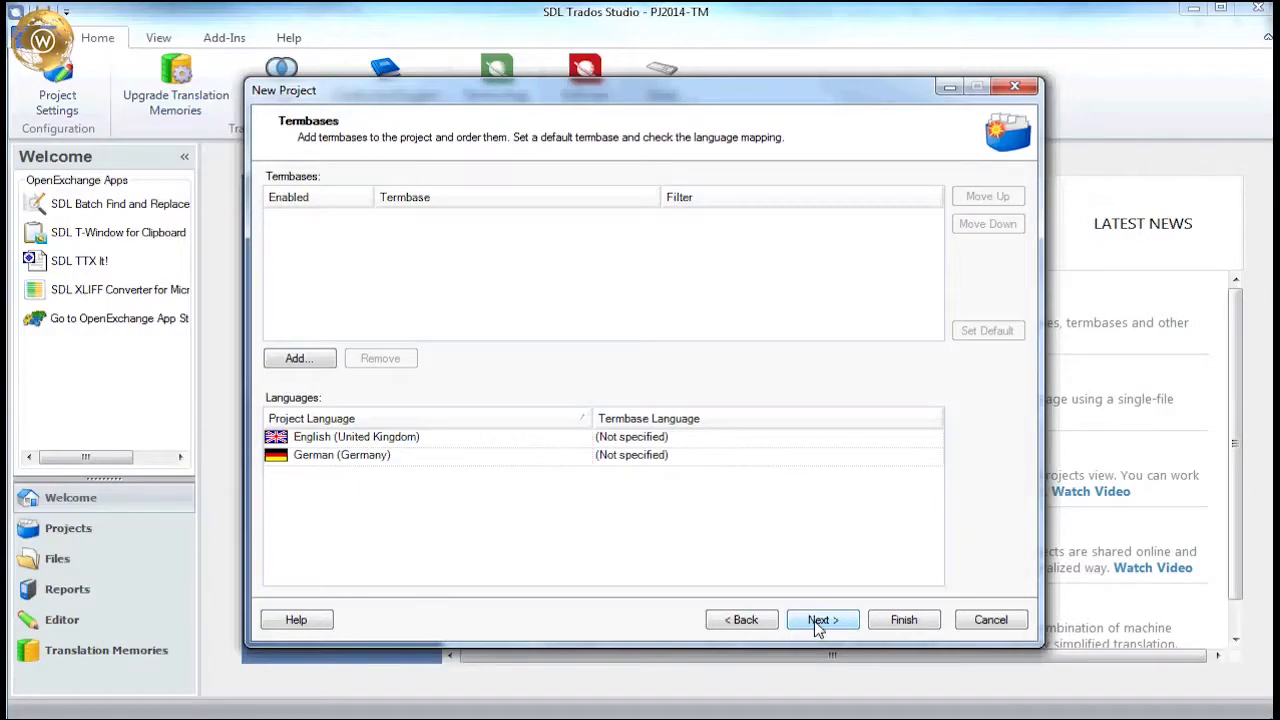
pyautogui.click(822, 619)
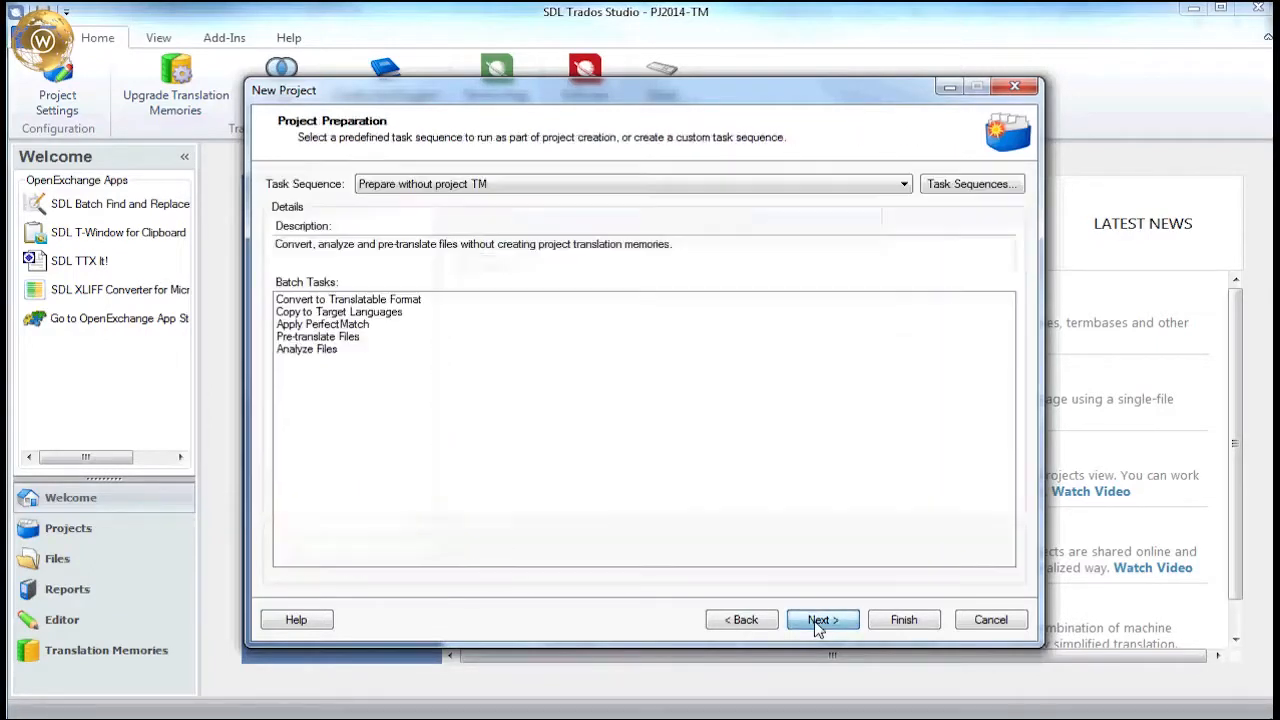
pyautogui.click(822, 619)
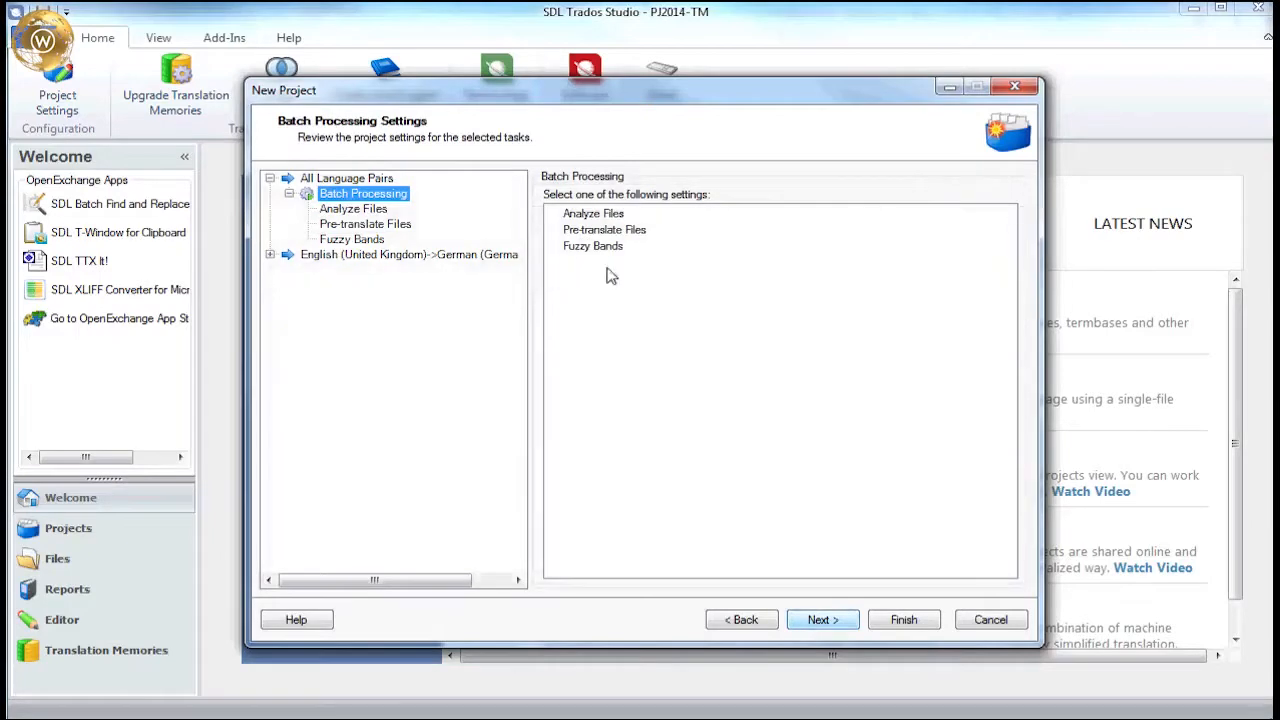
# Enable Report internal fuzzy match leverage in Analyze Files settings and finish project setup.
pyautogui.click(353, 208)
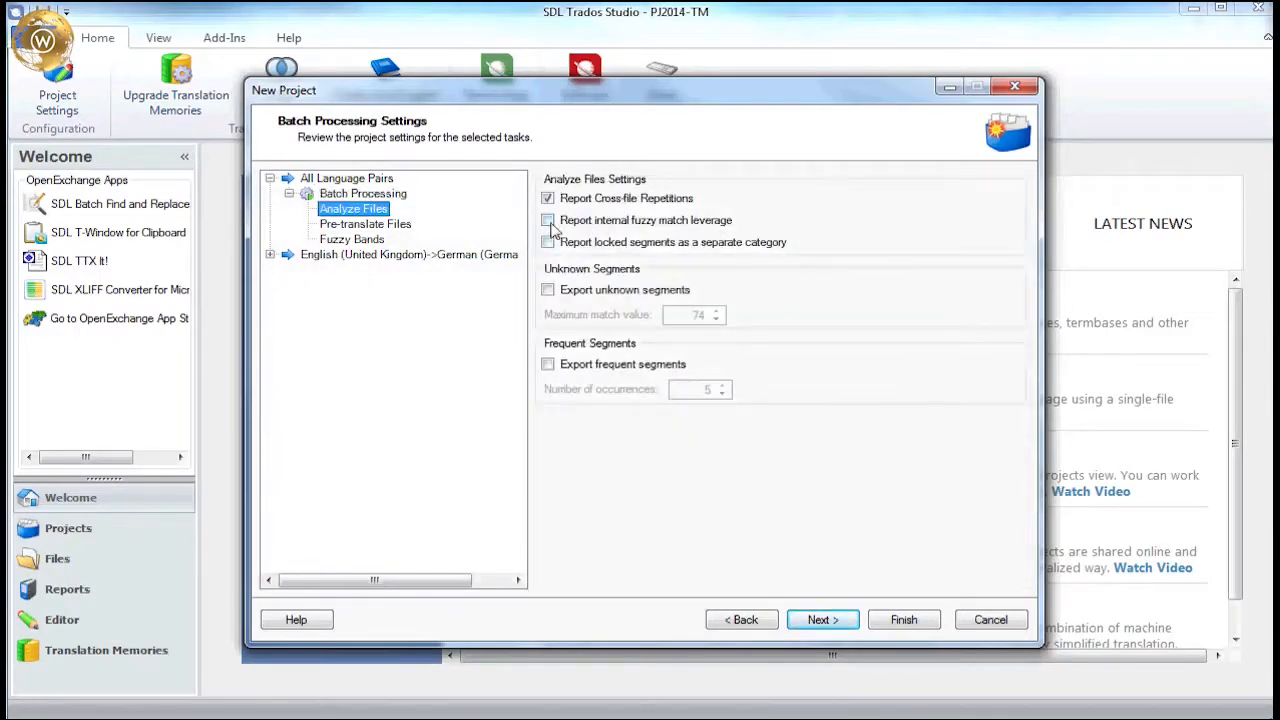
pyautogui.click(547, 220)
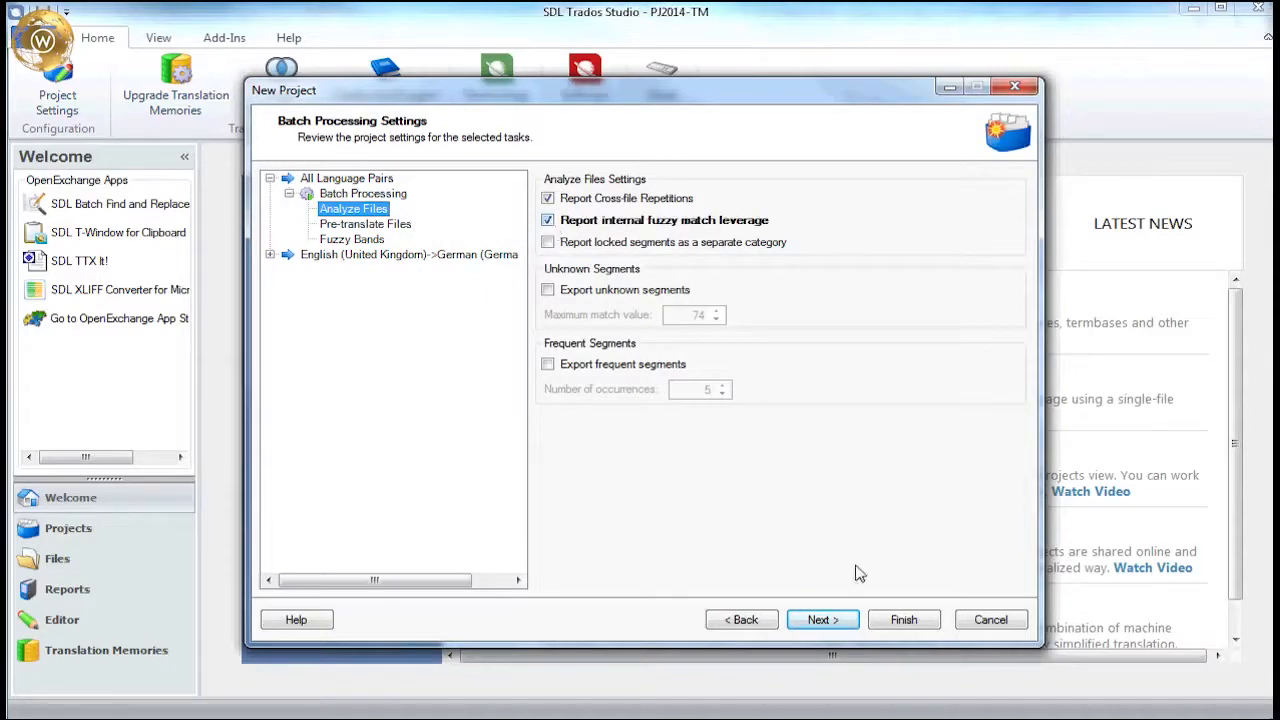
pyautogui.click(903, 619)
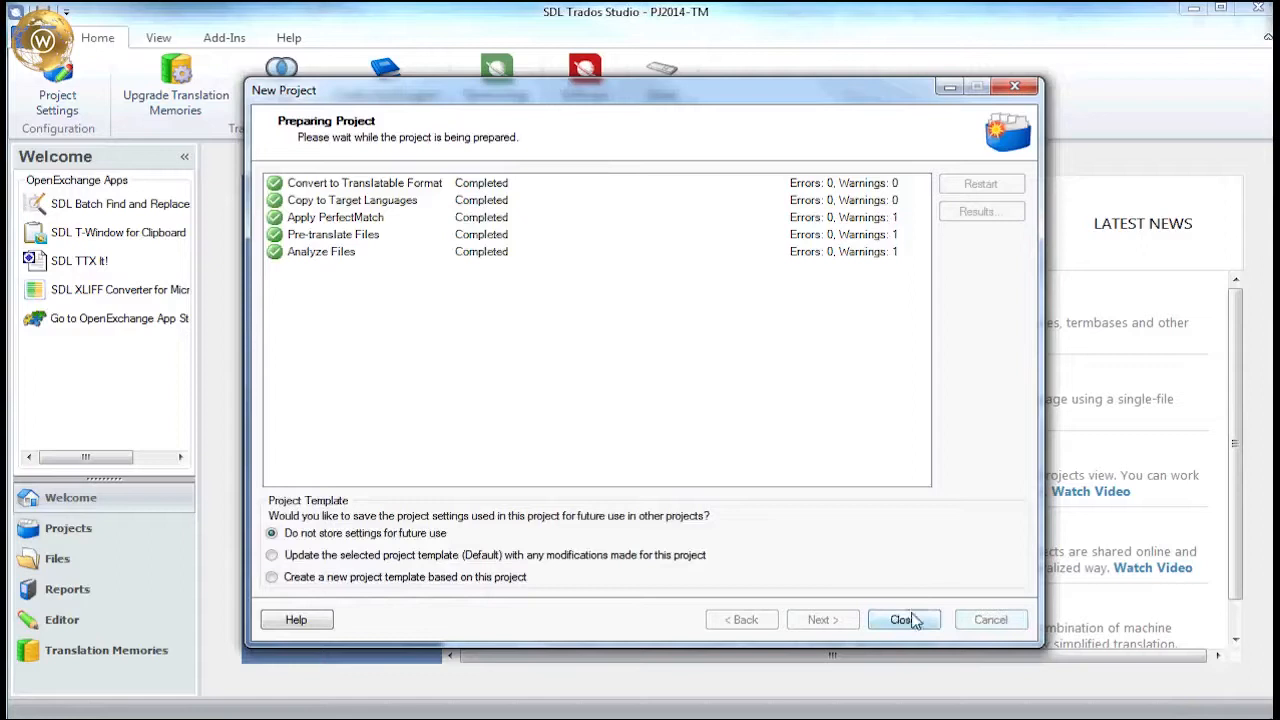
# Close preparation and scroll pj2014's Analyze Files report to totals: 92 segments, 831 words.
pyautogui.click(901, 619)
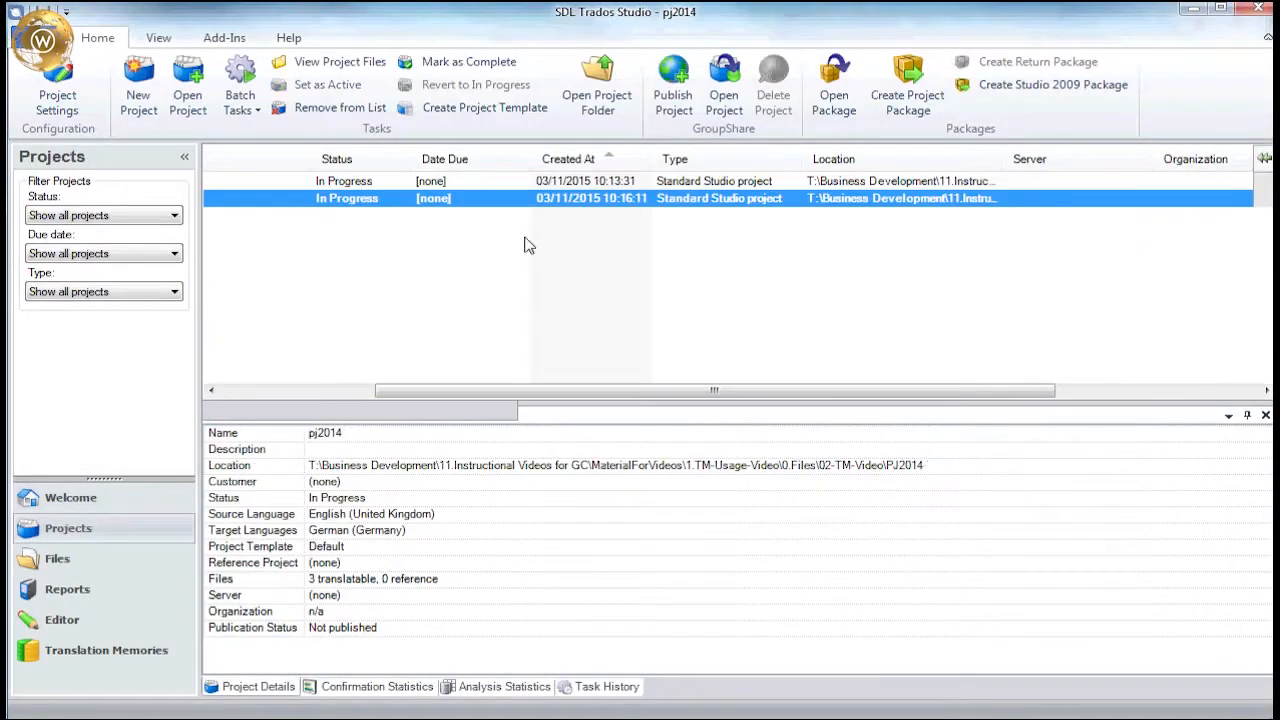
pyautogui.click(57, 558)
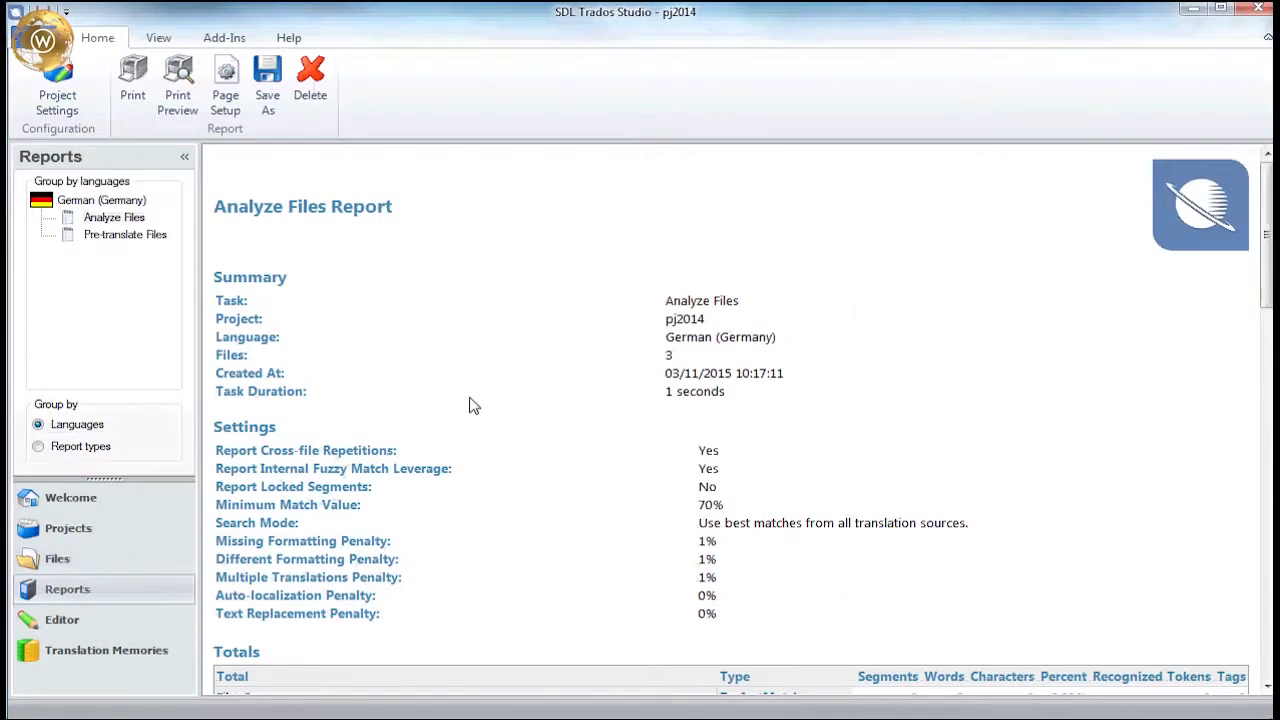
pyautogui.moveTo(305, 456)
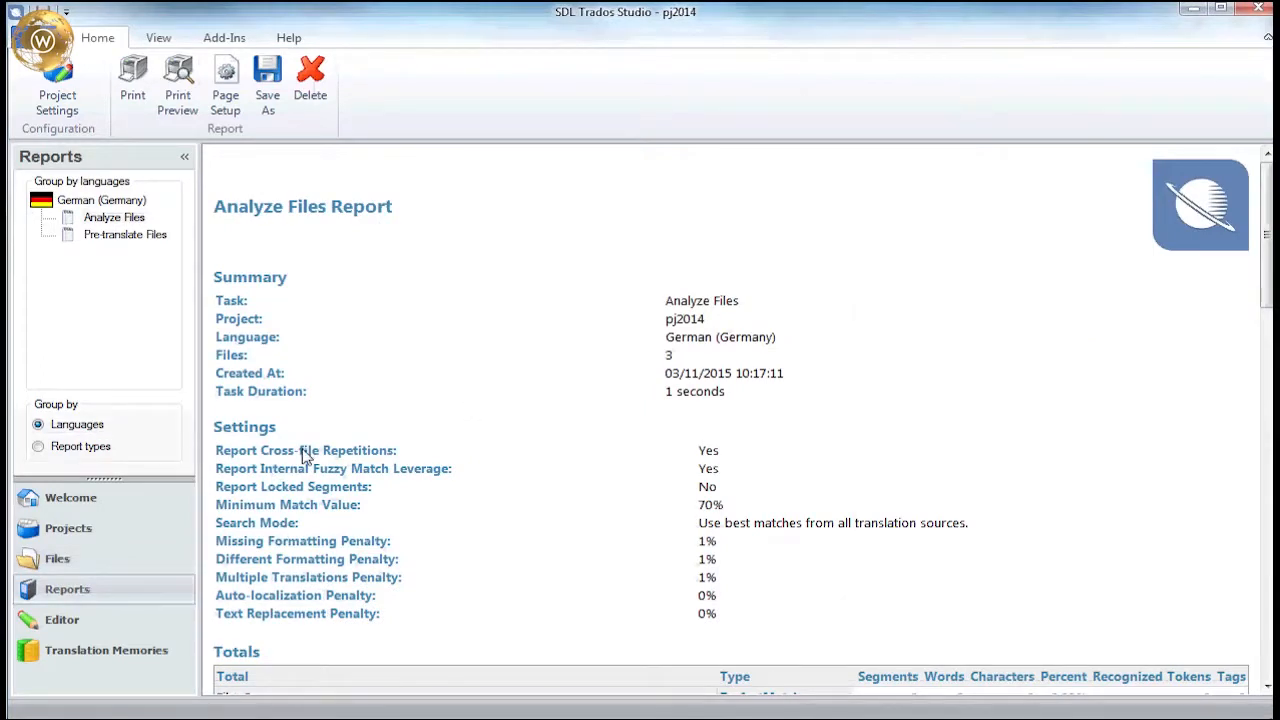
pyautogui.scroll(-3)
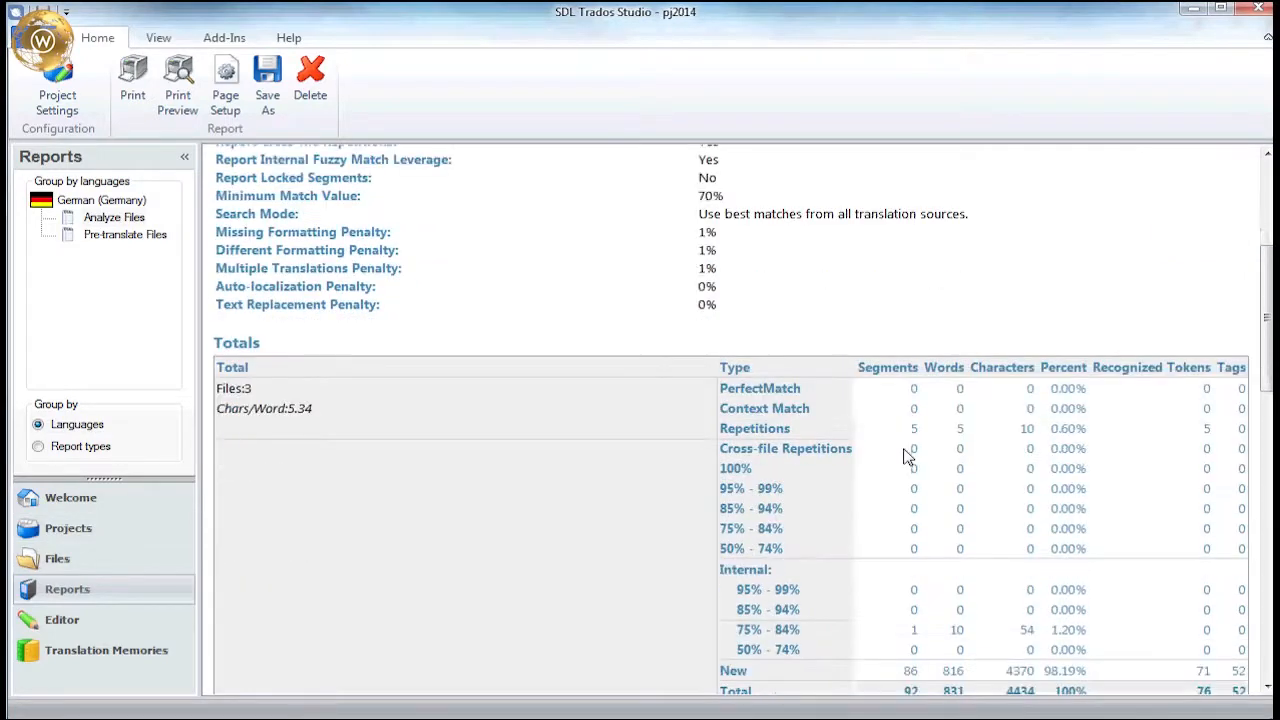
pyautogui.scroll(-3)
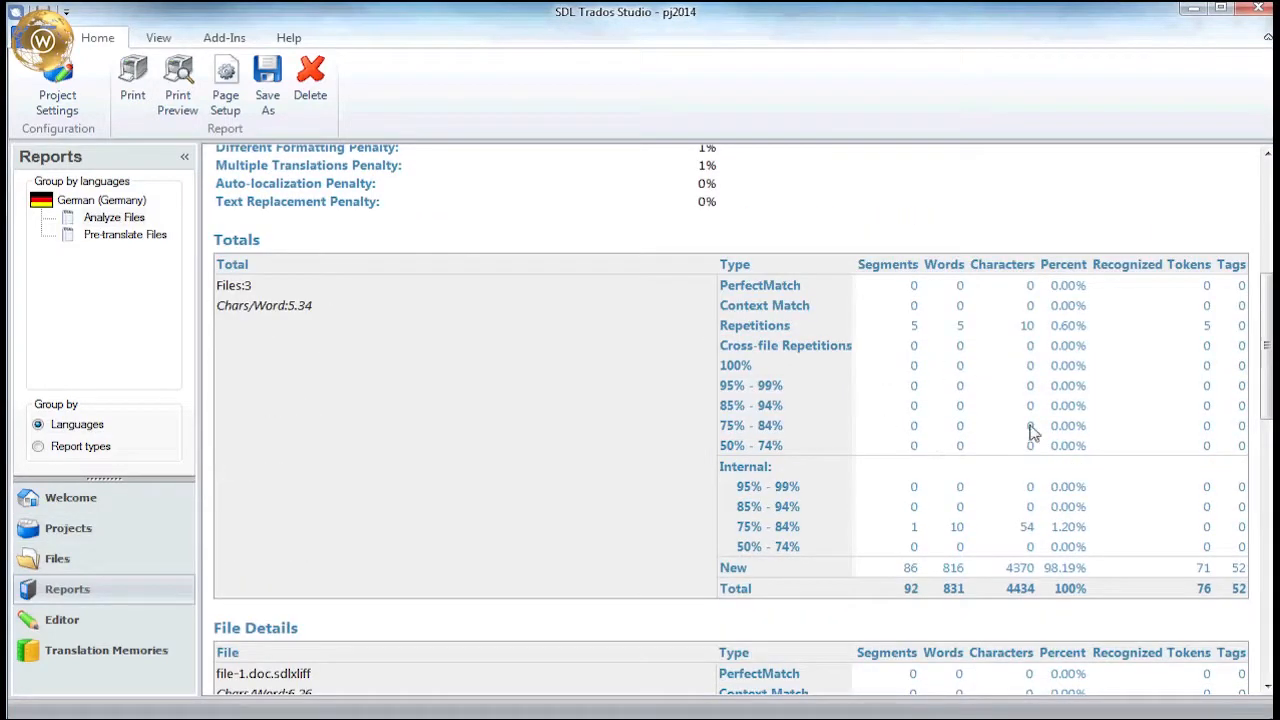
pyautogui.moveTo(985, 362)
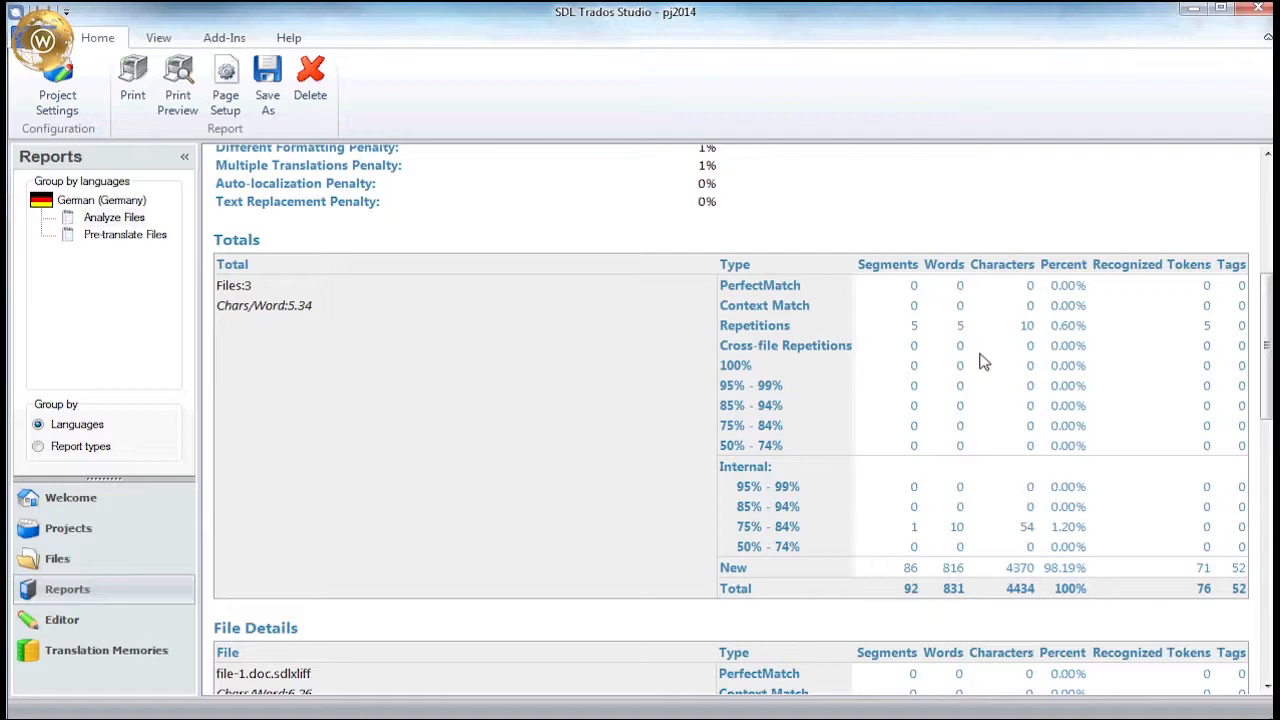
pyautogui.moveTo(1000, 558)
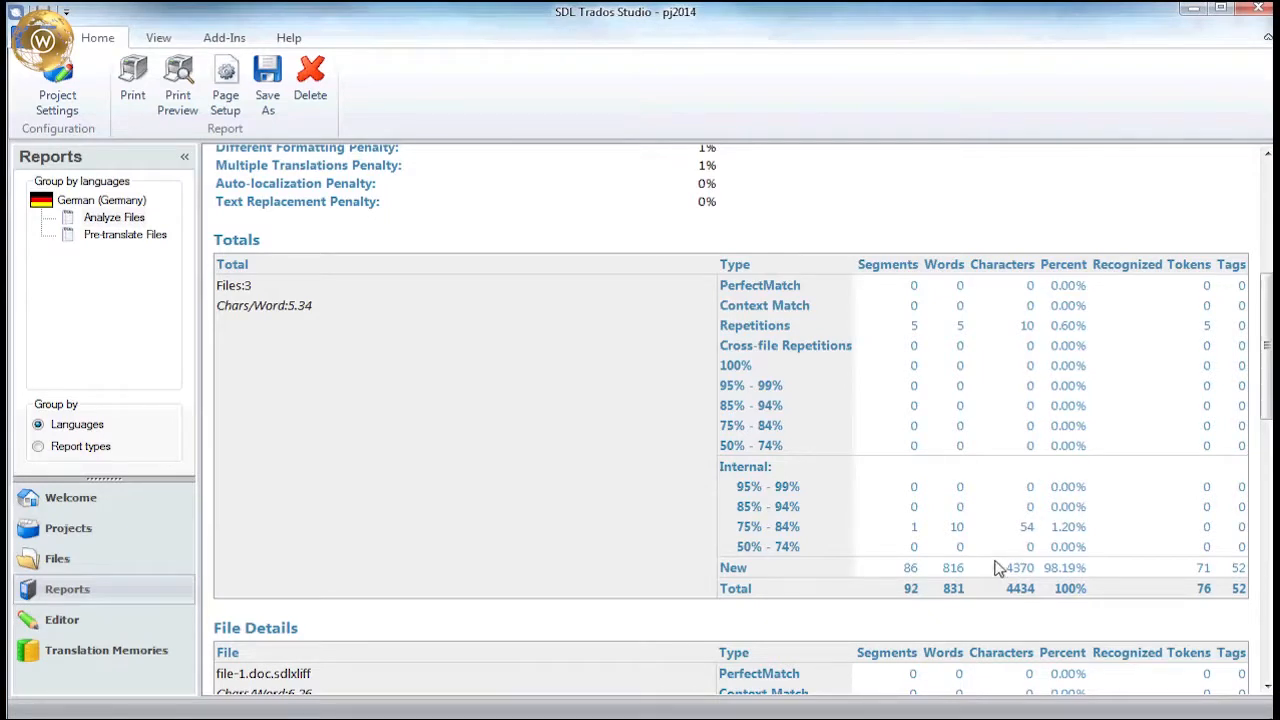
pyautogui.moveTo(960, 580)
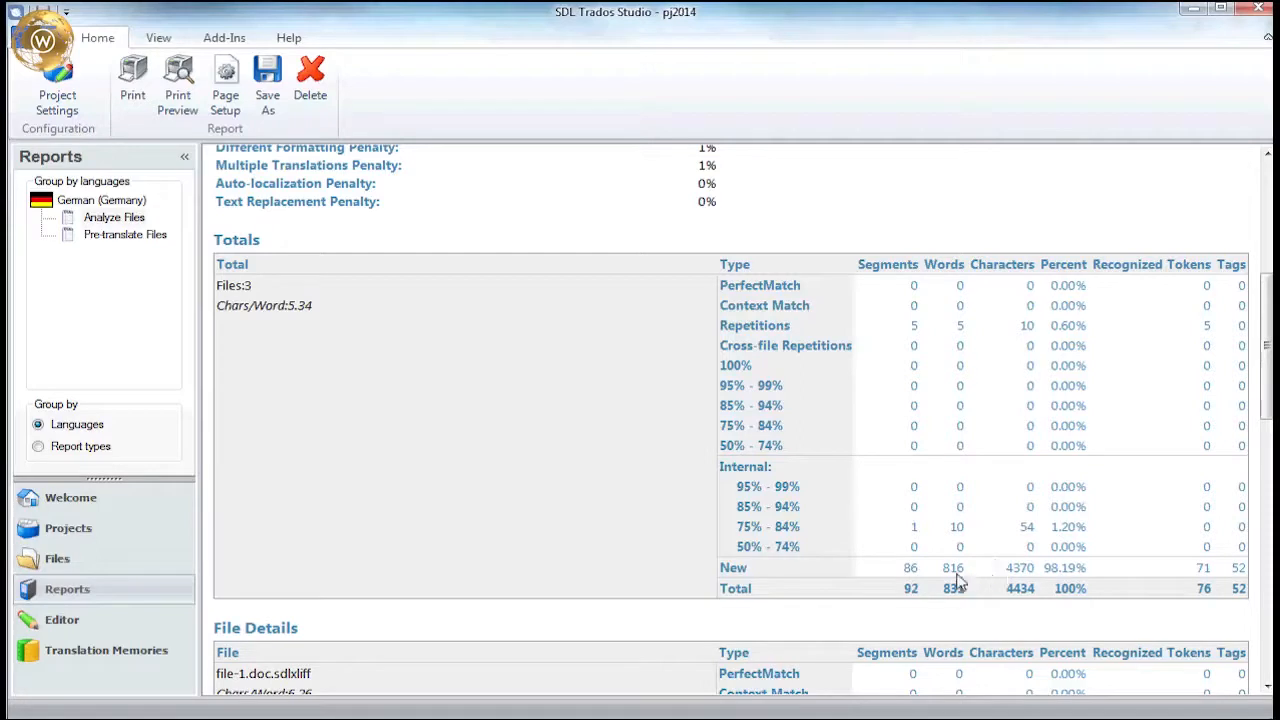
pyautogui.moveTo(965, 582)
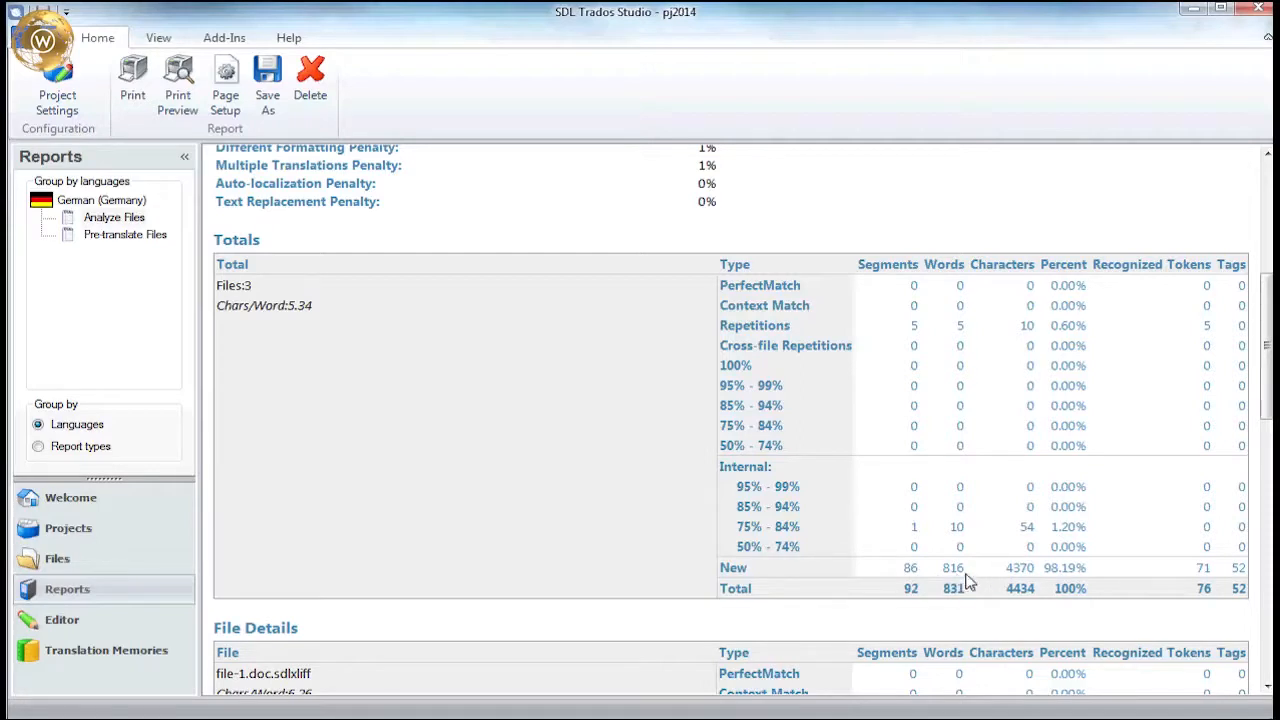
pyautogui.moveTo(973, 598)
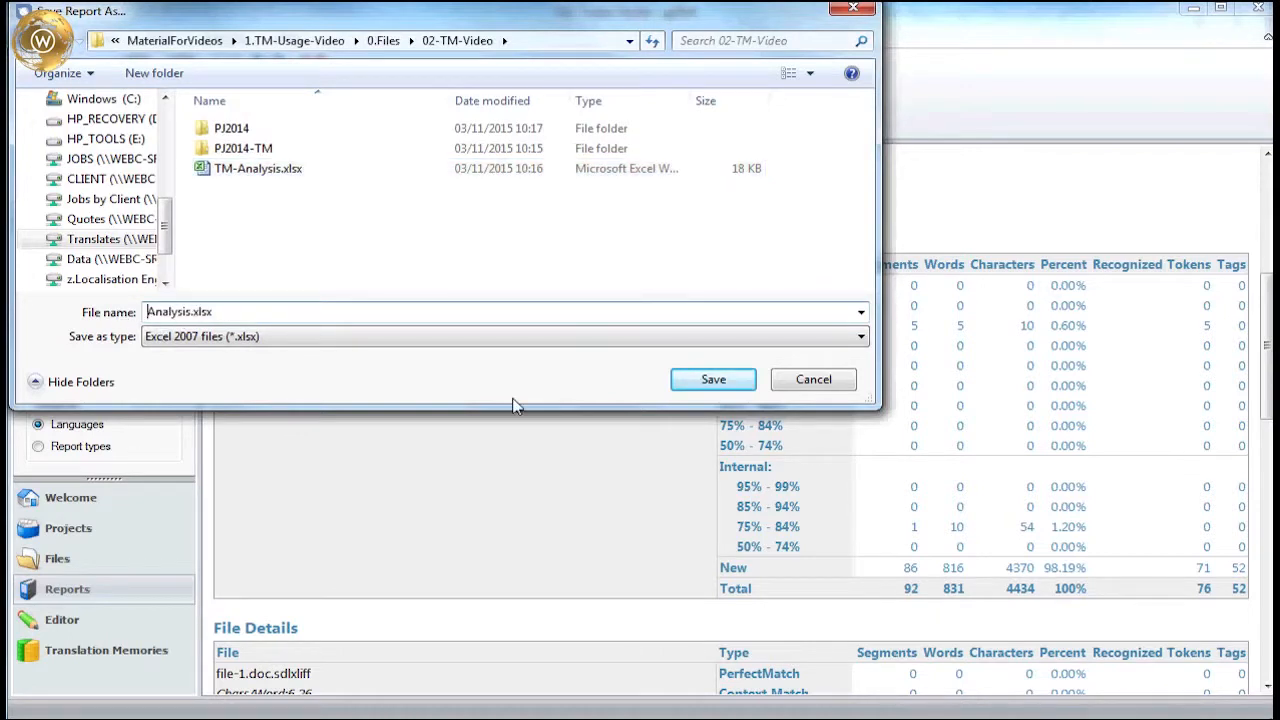
# Save the pj2014 report as Analysis.xlsx in Excel 2007 format.
pyautogui.click(713, 379)
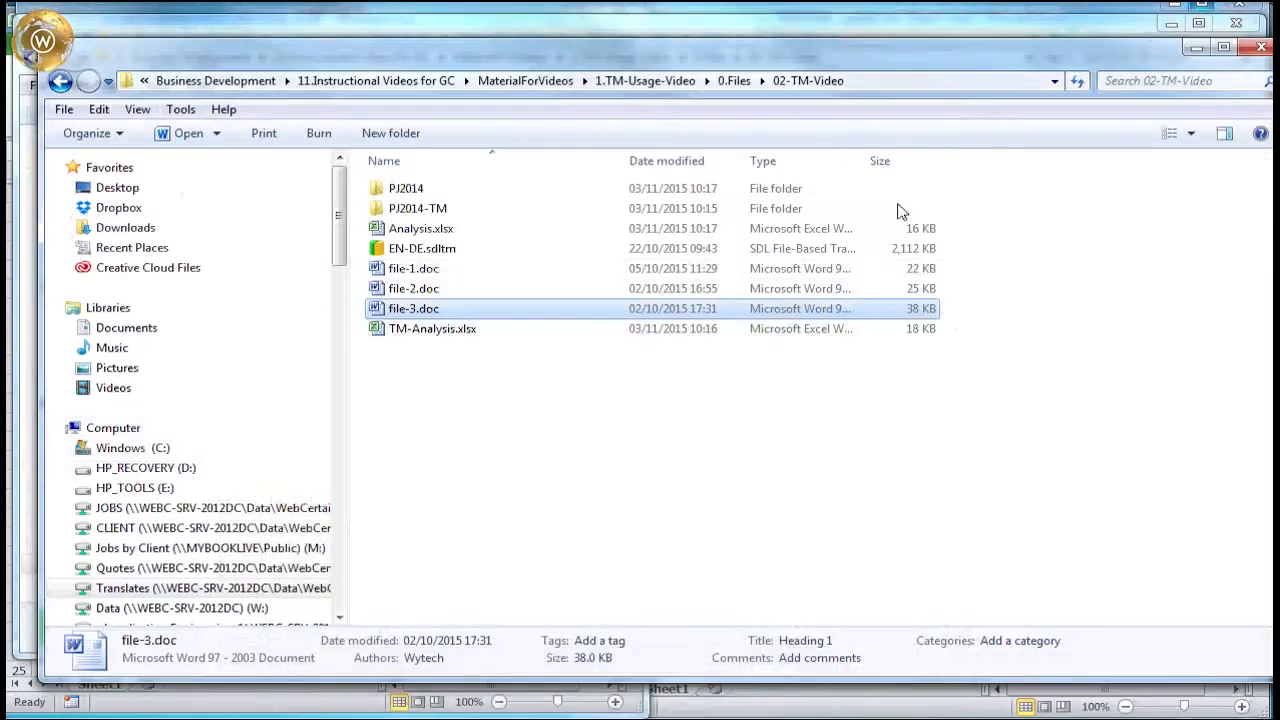
# Open the exported Analysis.xlsx from Explorer in Excel.
pyautogui.doubleClick(421, 228)
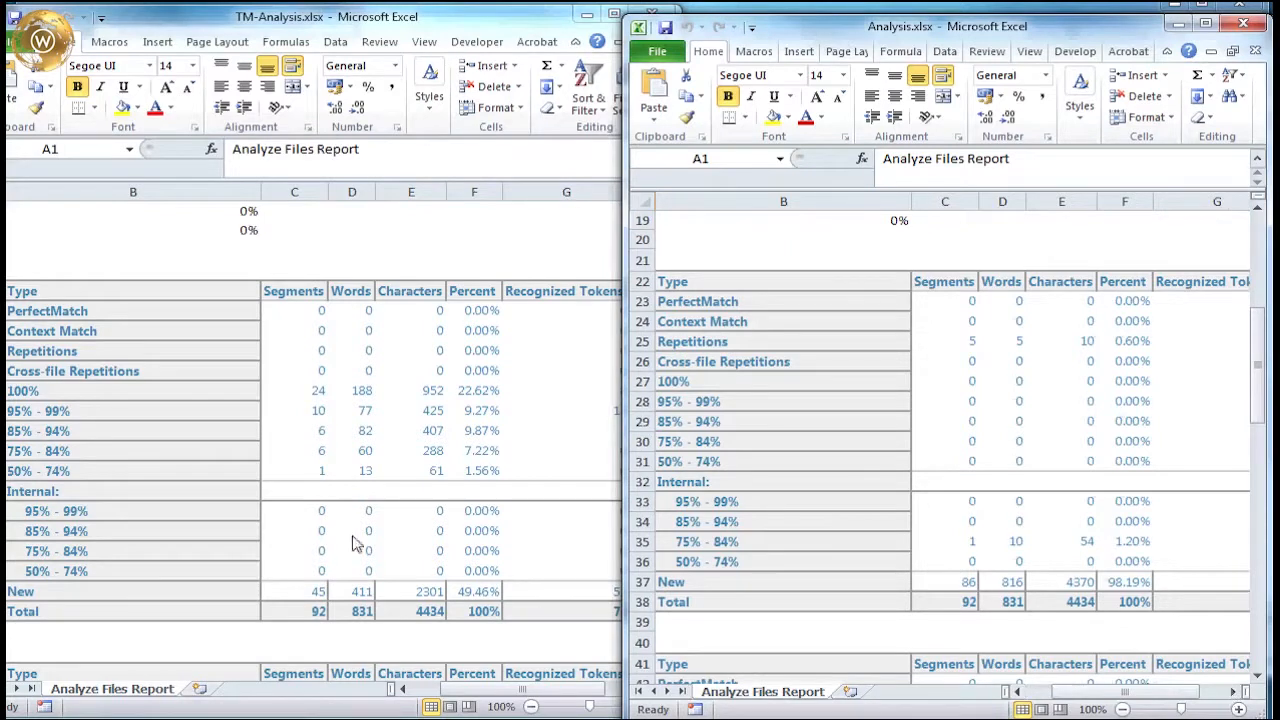
pyautogui.moveTo(200, 410)
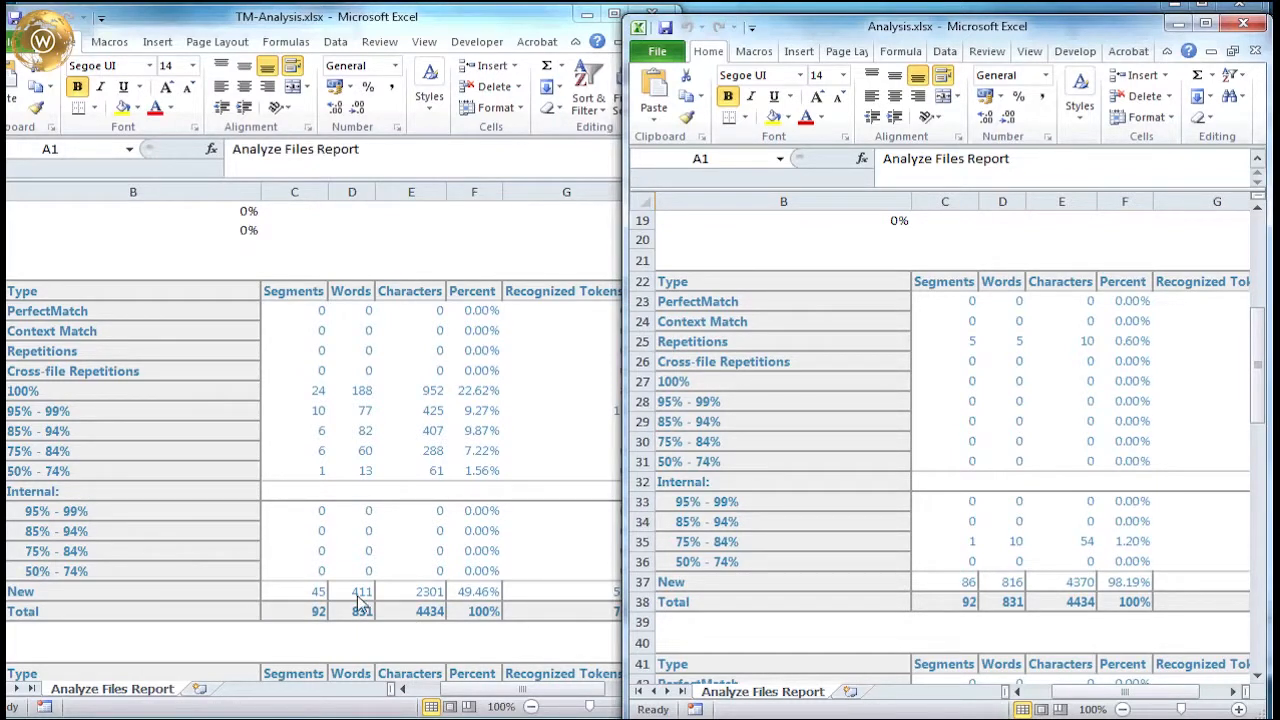
pyautogui.moveTo(1040, 590)
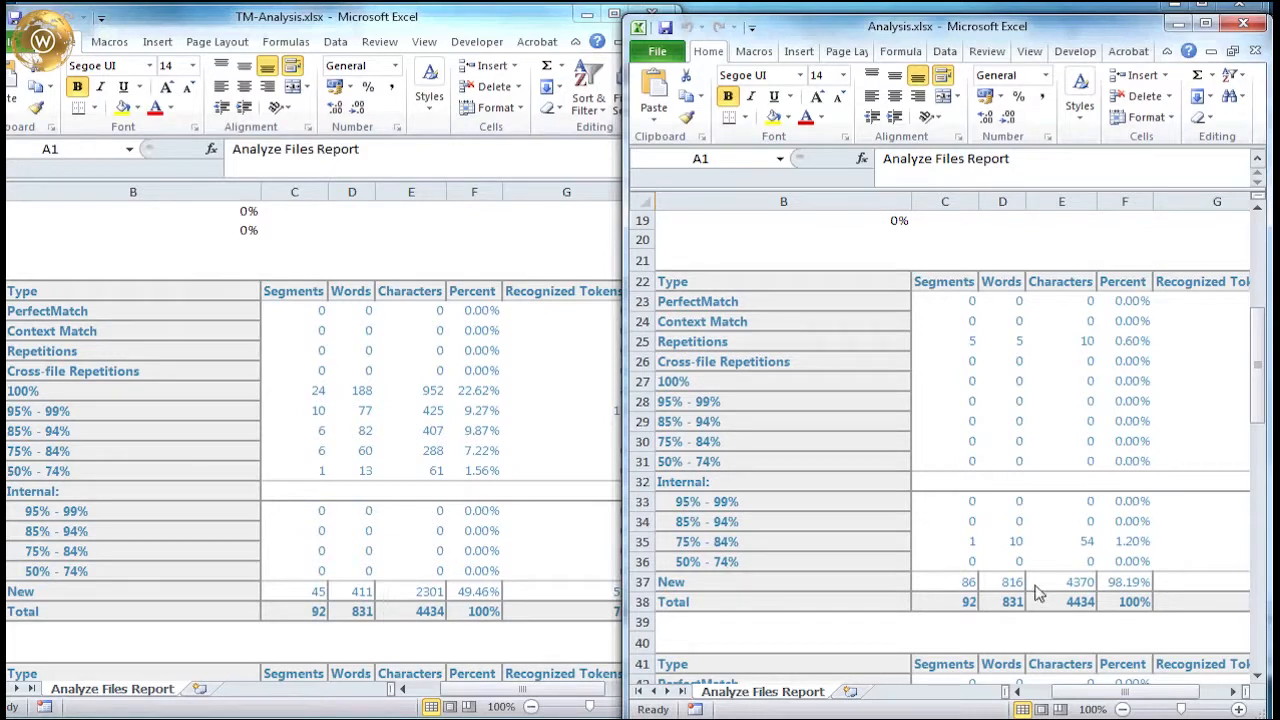
pyautogui.moveTo(1025, 655)
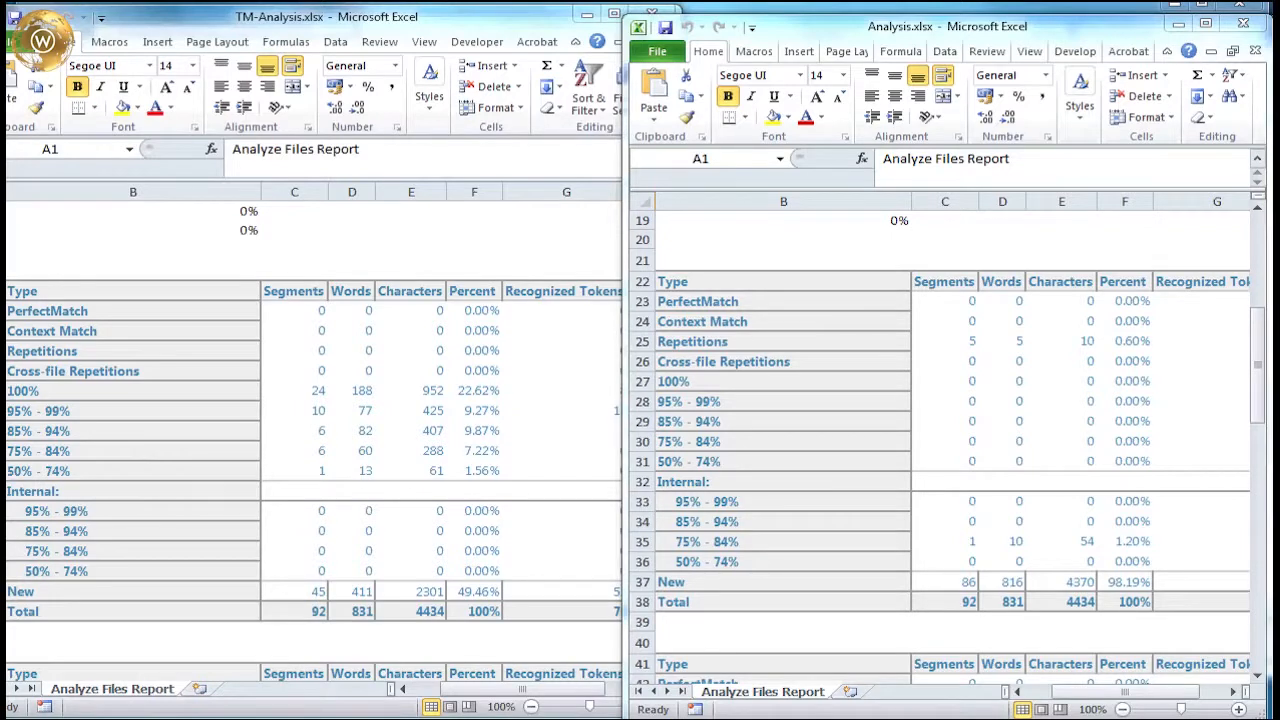
pyautogui.moveTo(352, 240)
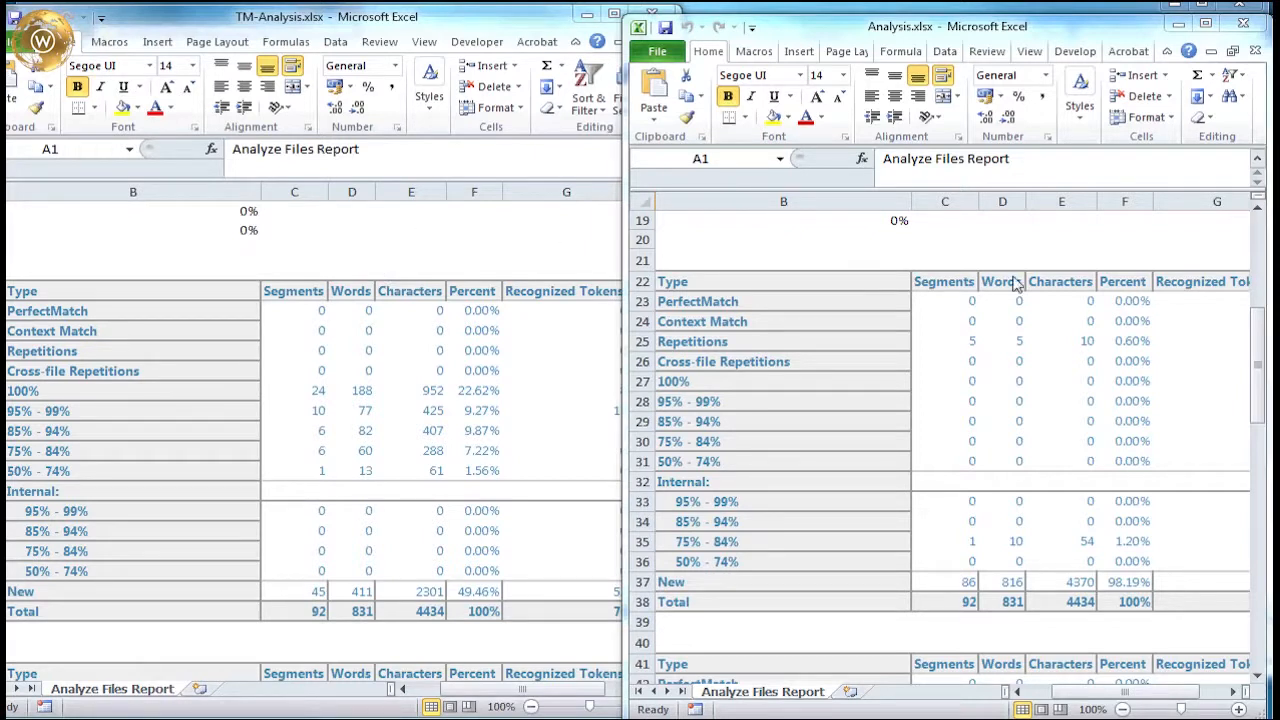
pyautogui.moveTo(1046, 498)
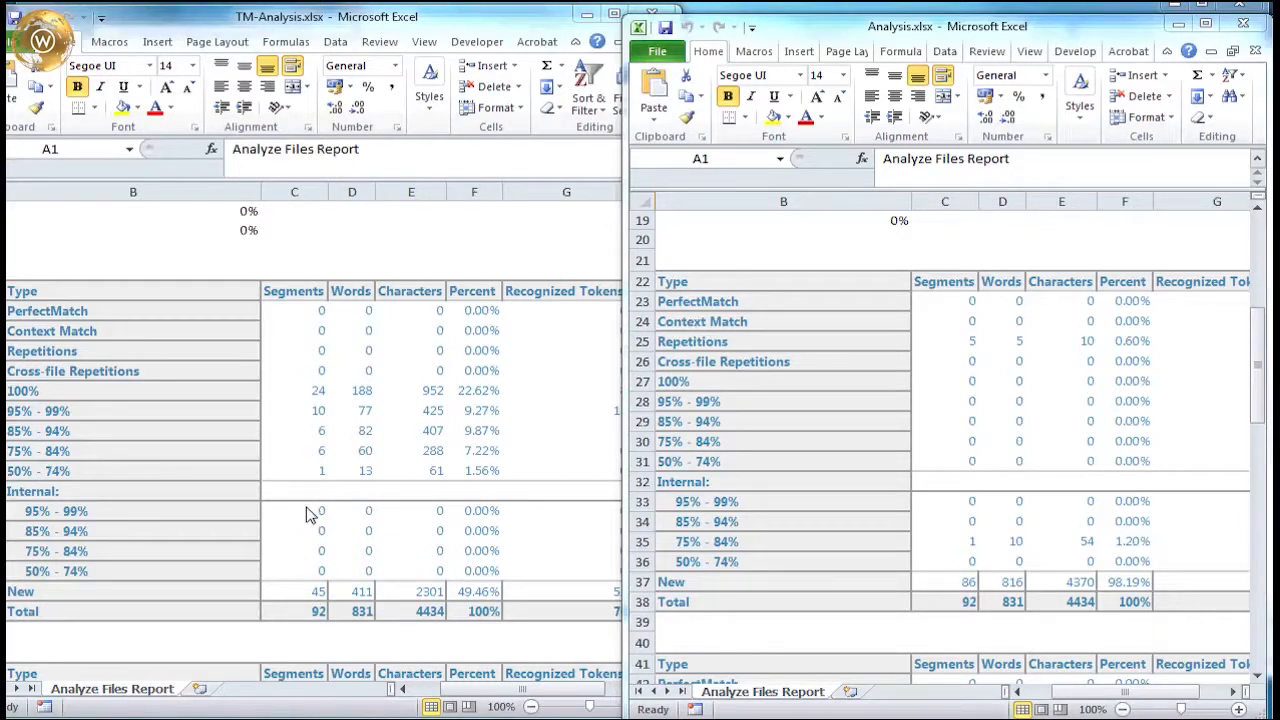
pyautogui.moveTo(388, 395)
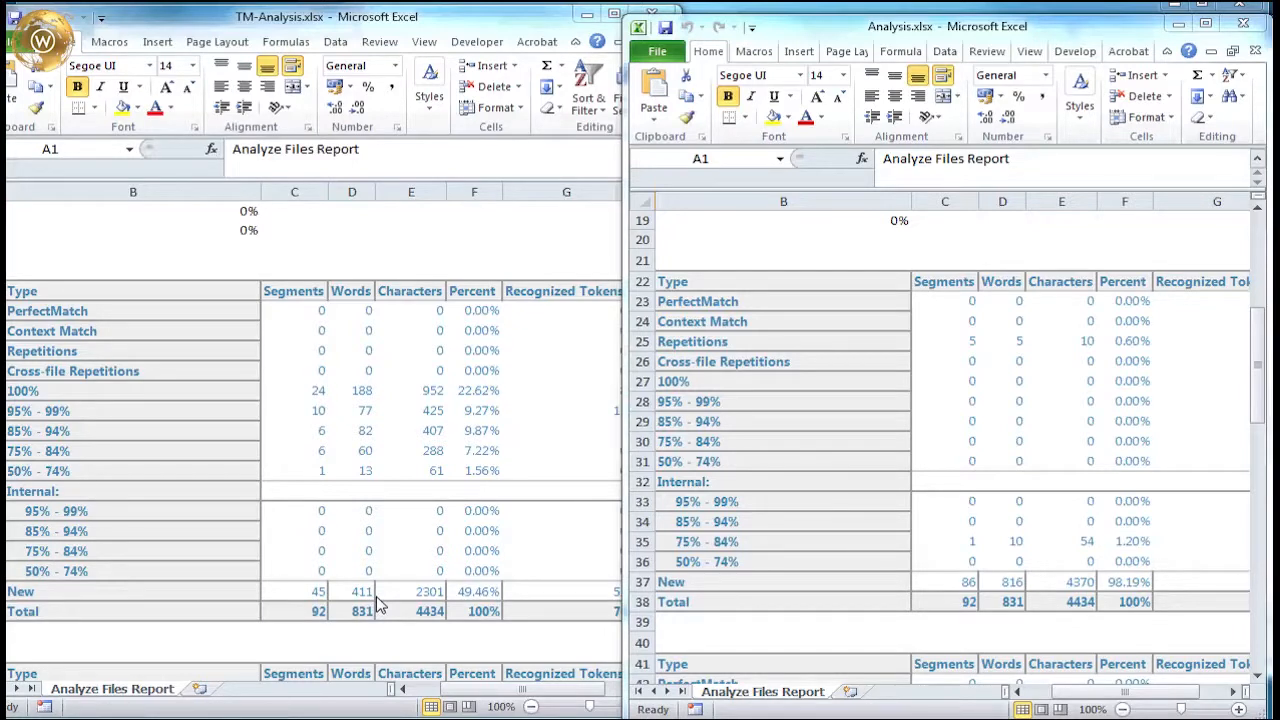
pyautogui.moveTo(390, 605)
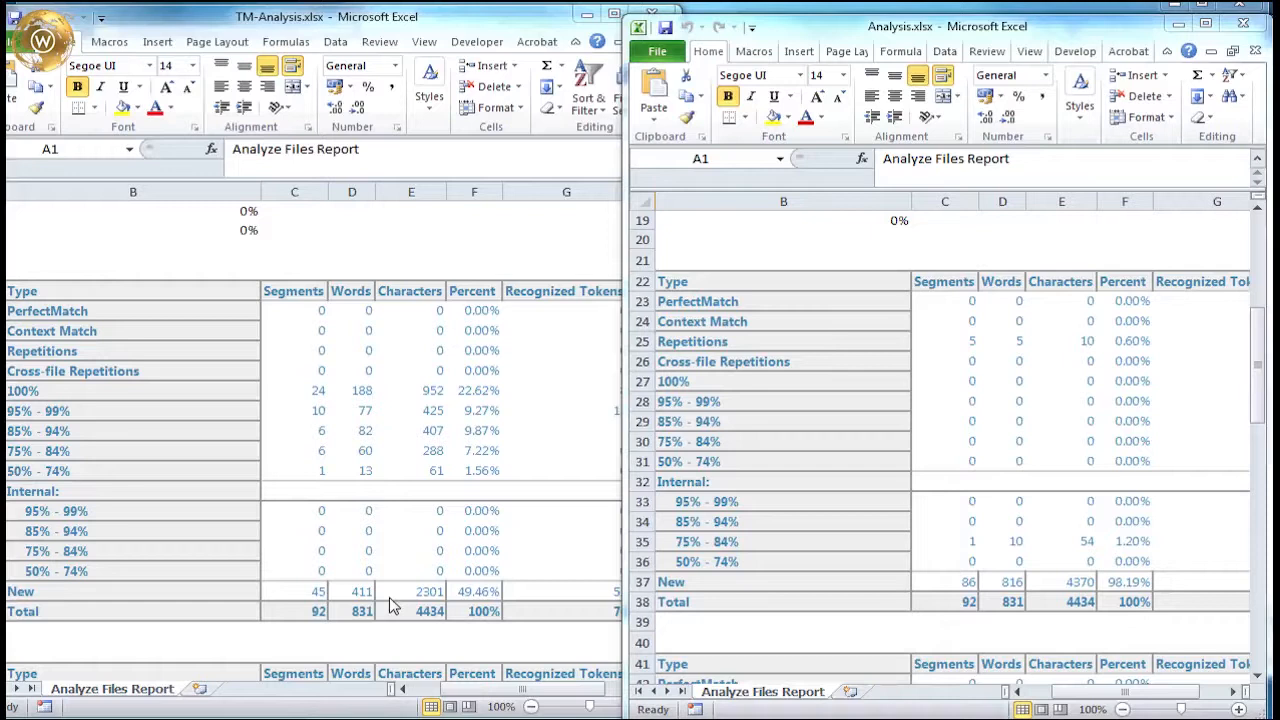
pyautogui.moveTo(445, 685)
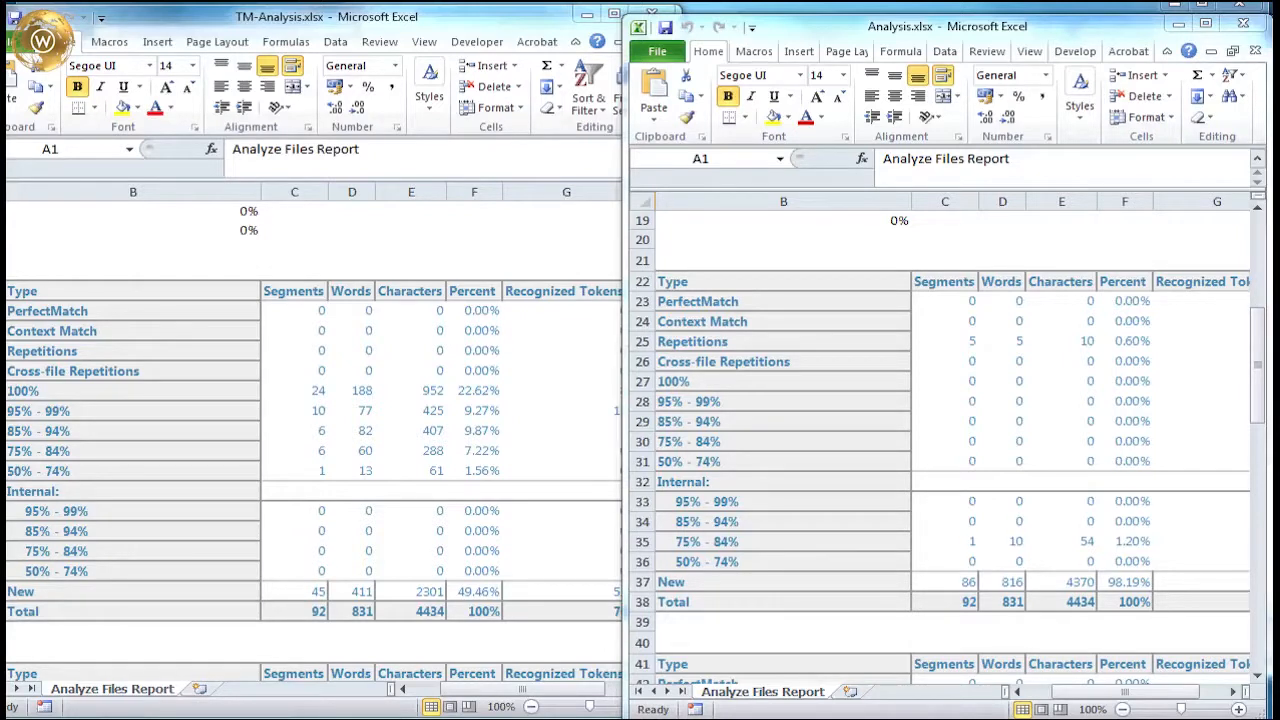
pyautogui.moveTo(1190, 618)
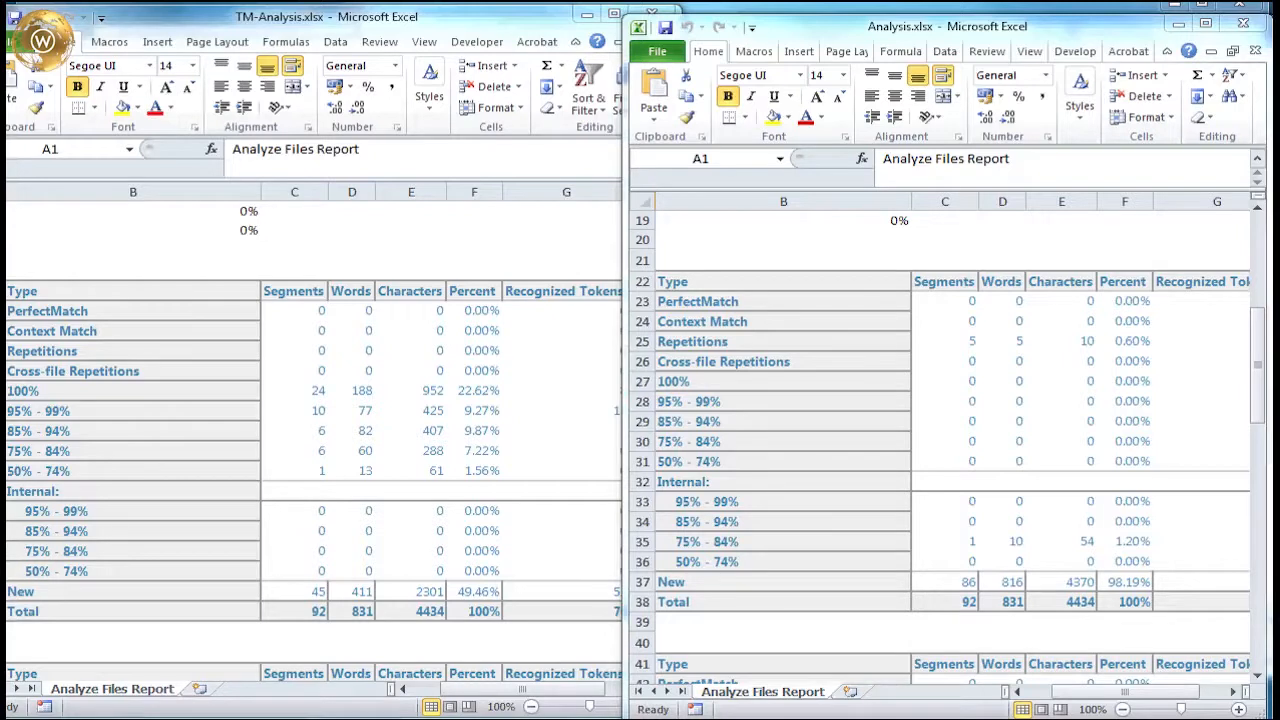
pyautogui.moveTo(1016, 706)
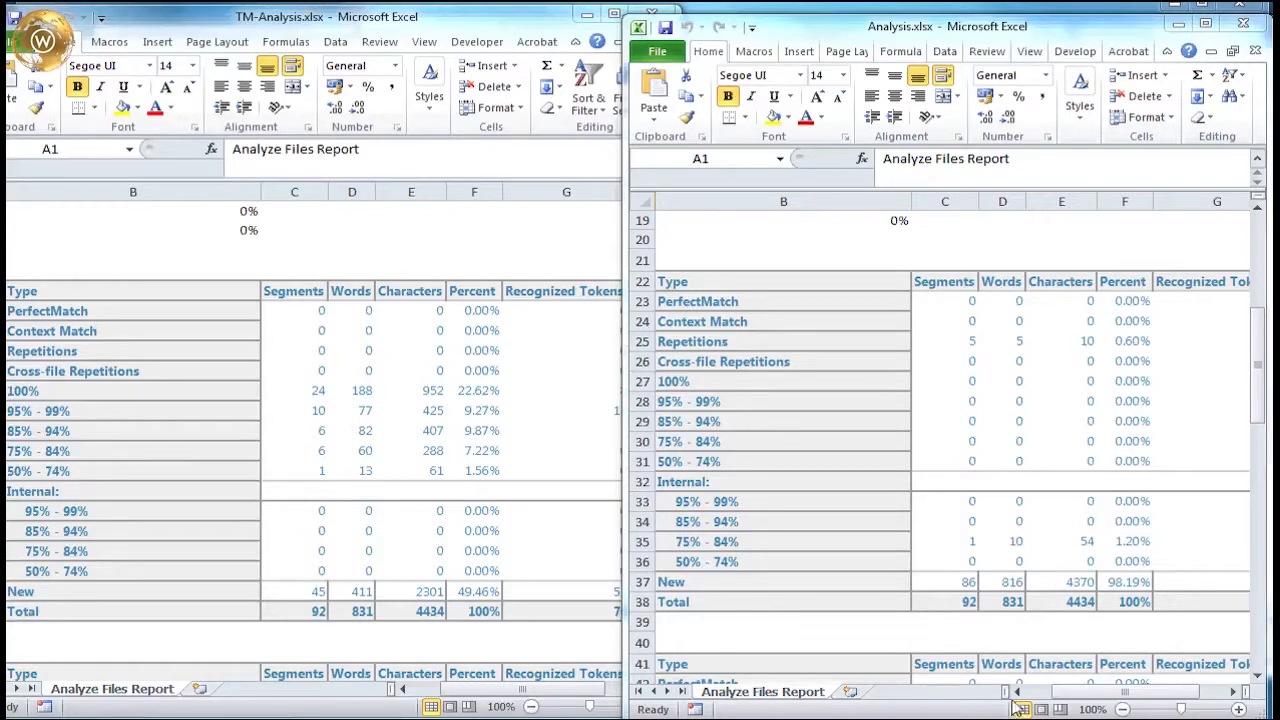